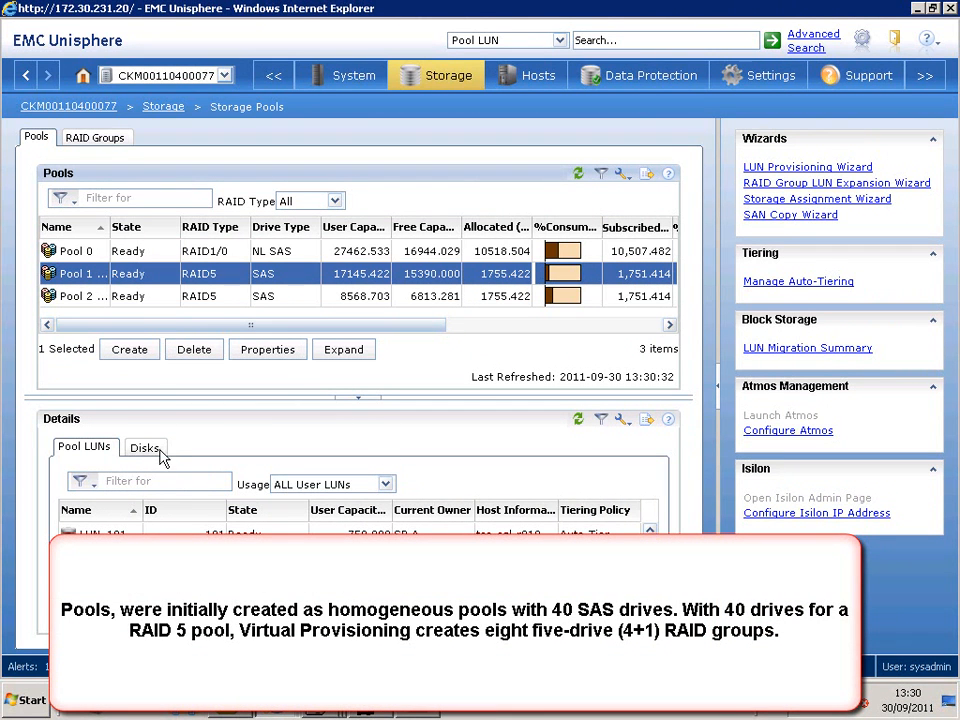
mouse_move(268, 351)
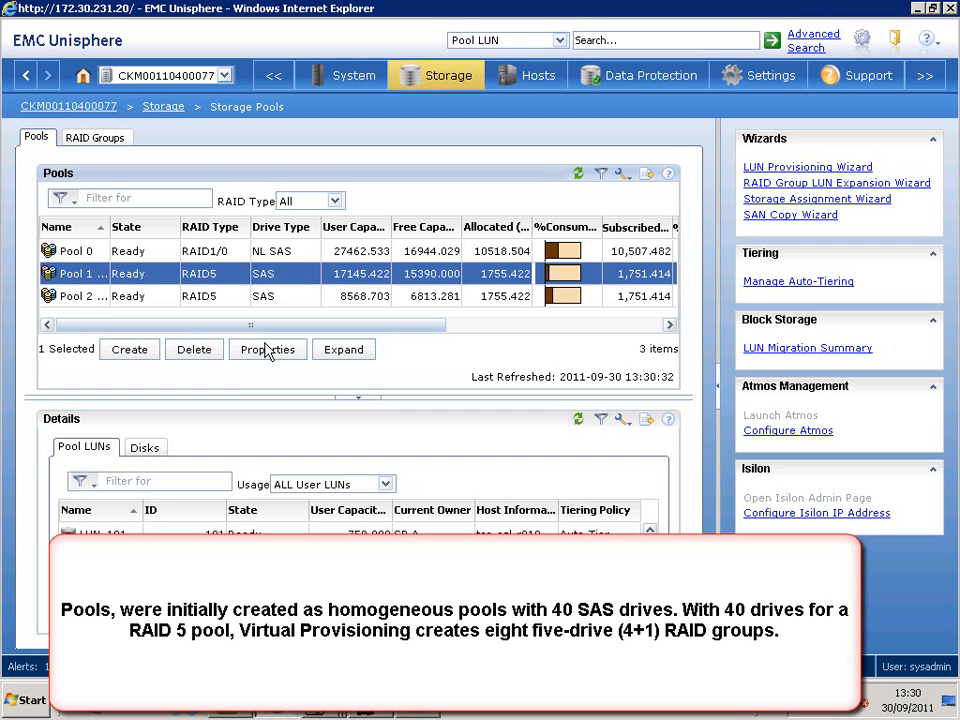
Step: Review Pool 1's disks, FAST Cache setting and tier details in its properties
click(267, 349)
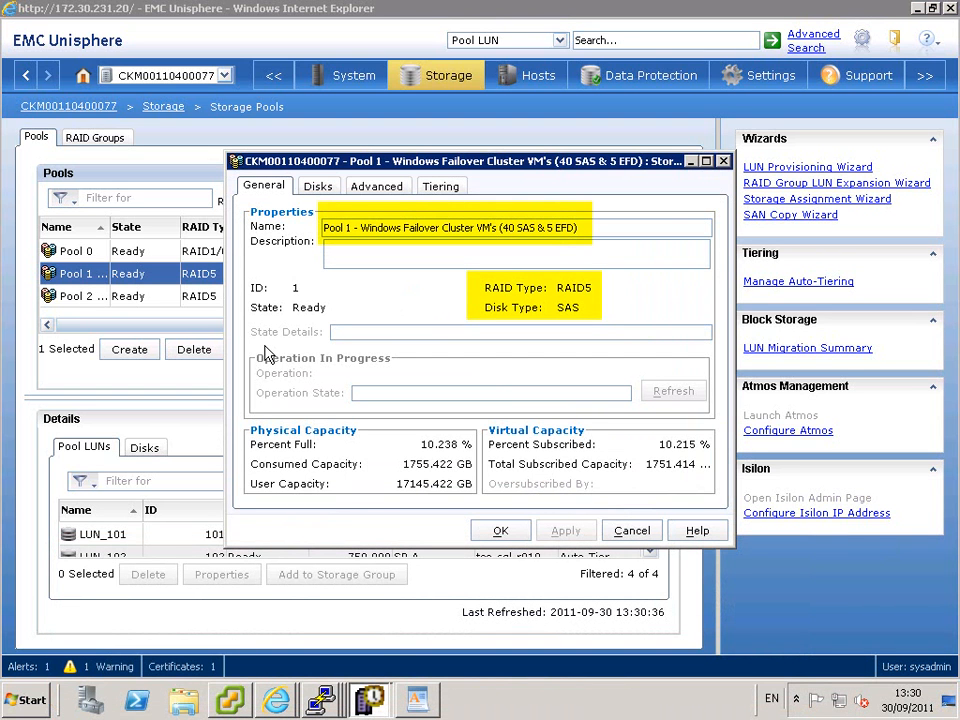
mouse_move(308, 213)
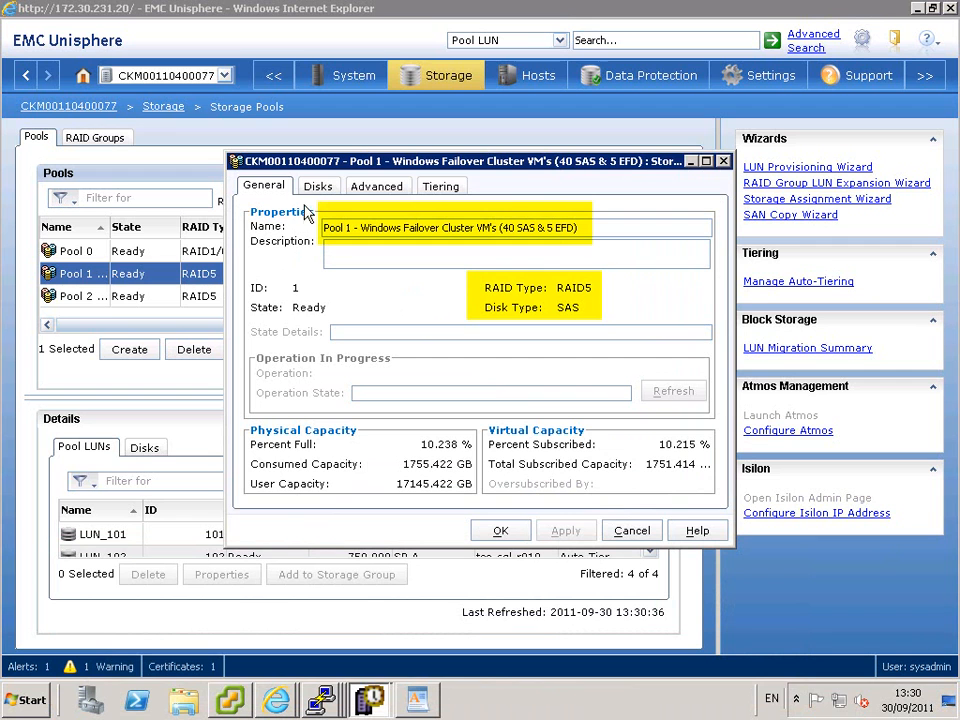
click(318, 186)
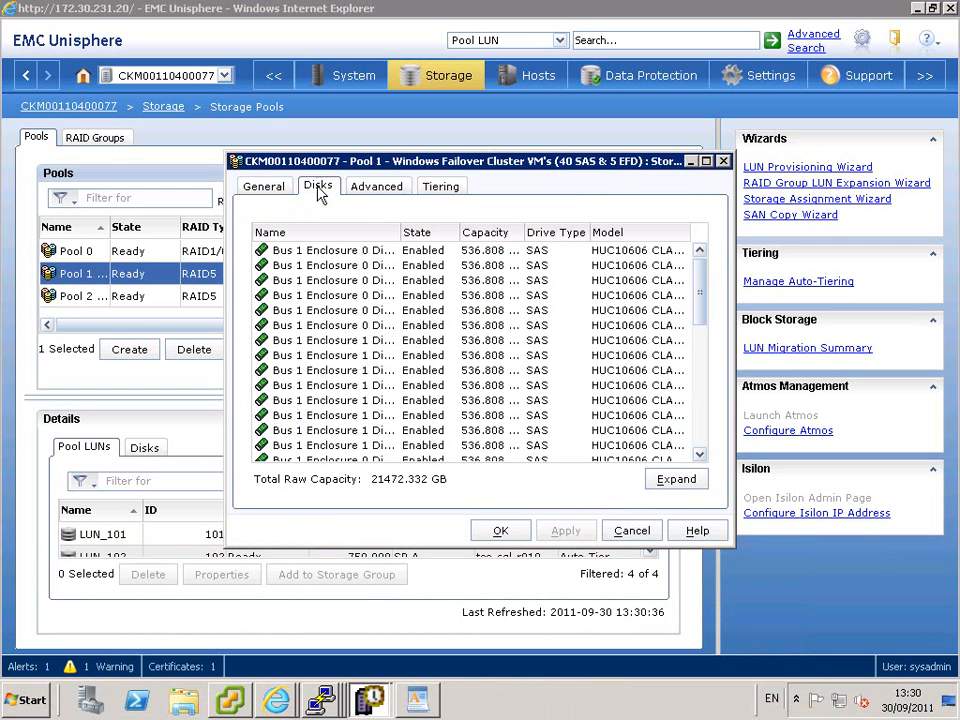
mouse_move(369, 192)
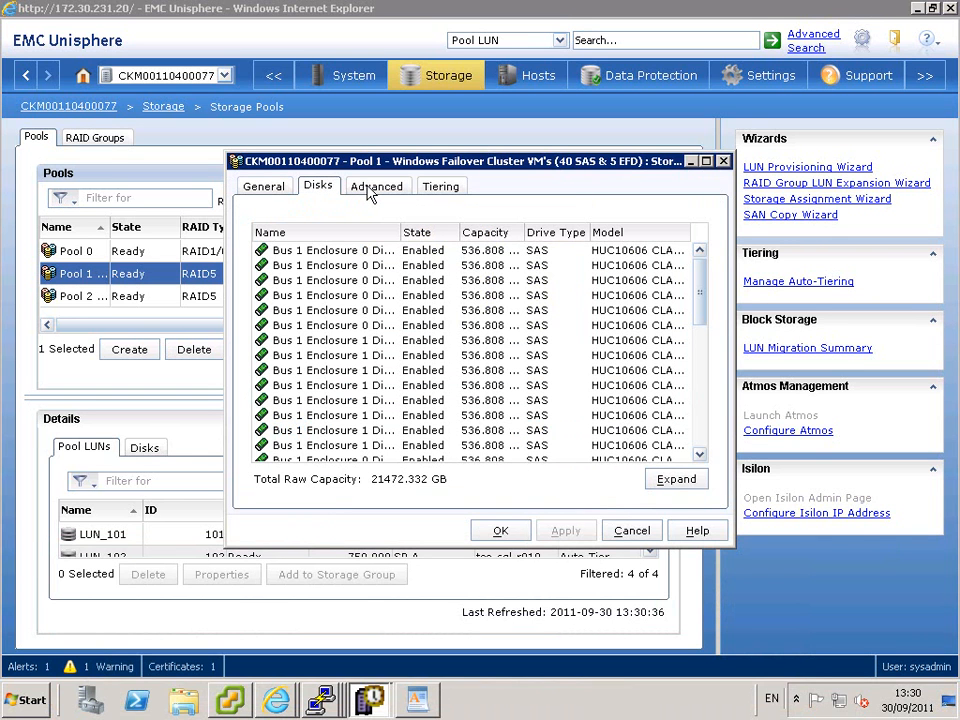
click(377, 186)
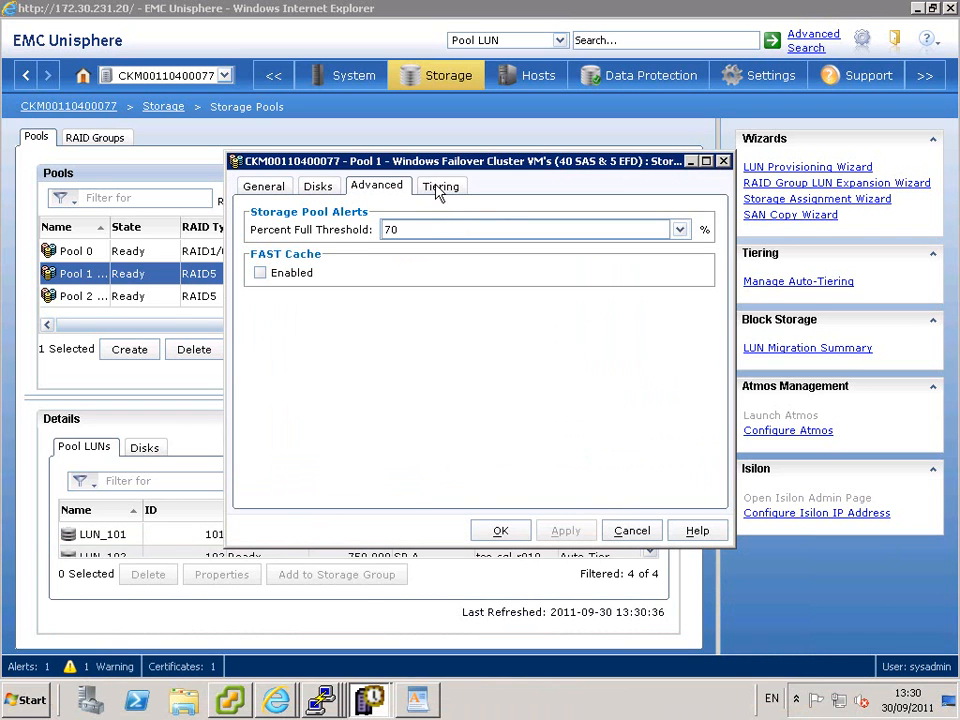
click(441, 186)
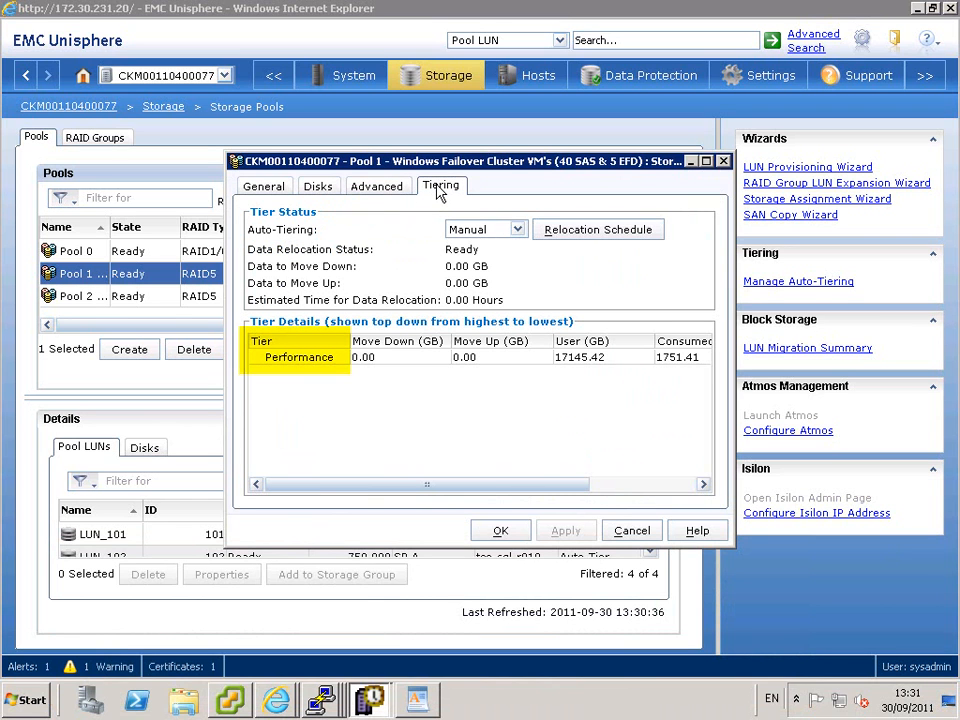
mouse_move(487, 406)
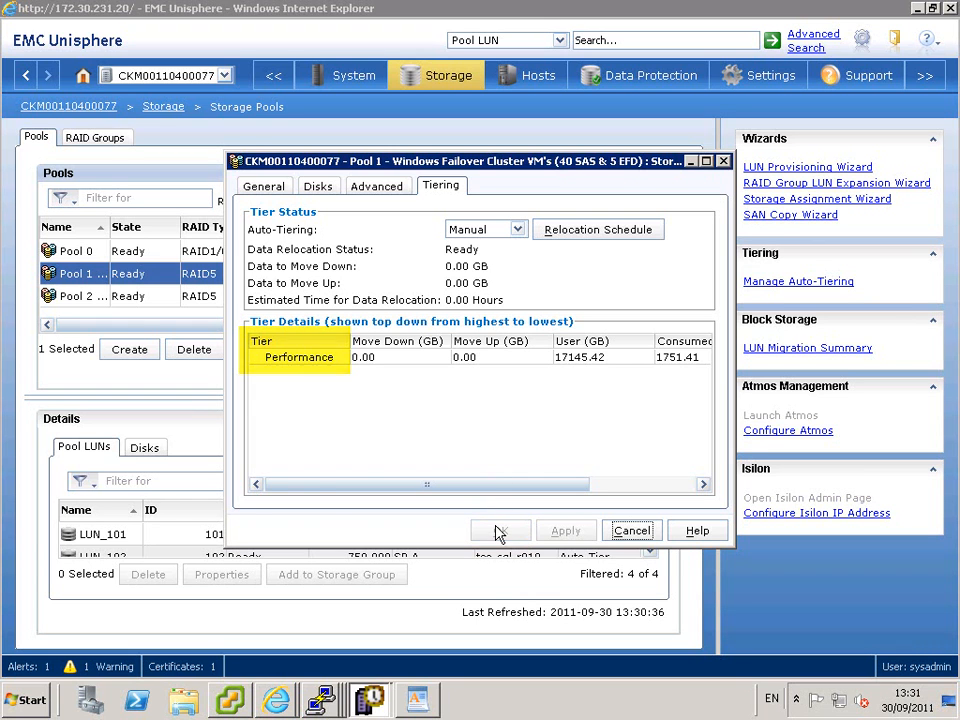
click(631, 530)
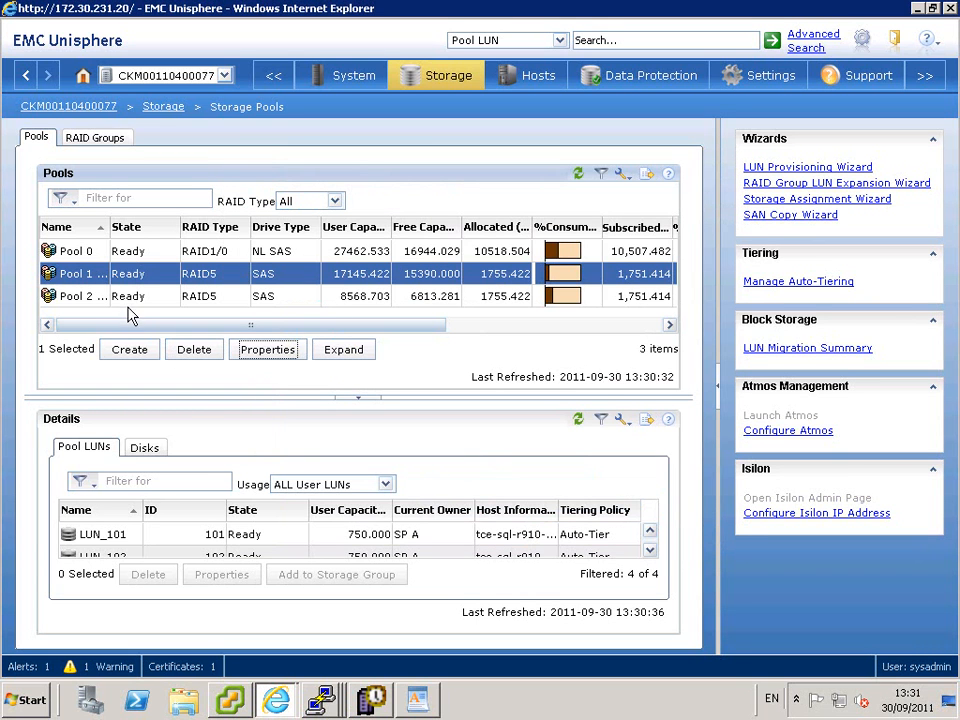
Step: Review Pool 2's disks, FAST Cache and tiers, then reselect Pool 1 to list its LUNs
click(78, 295)
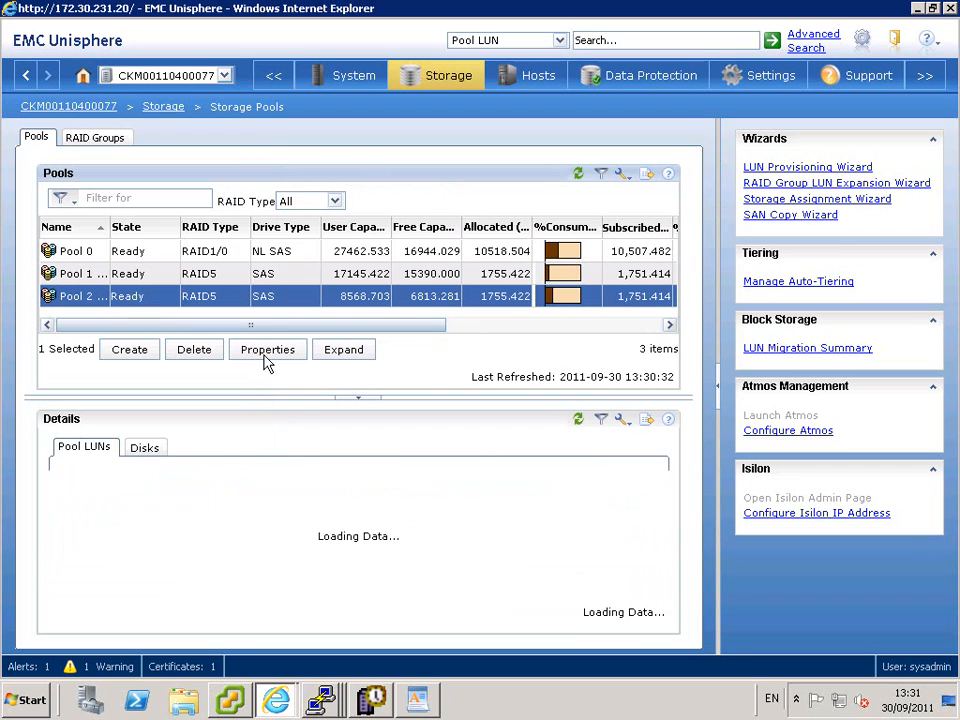
click(267, 349)
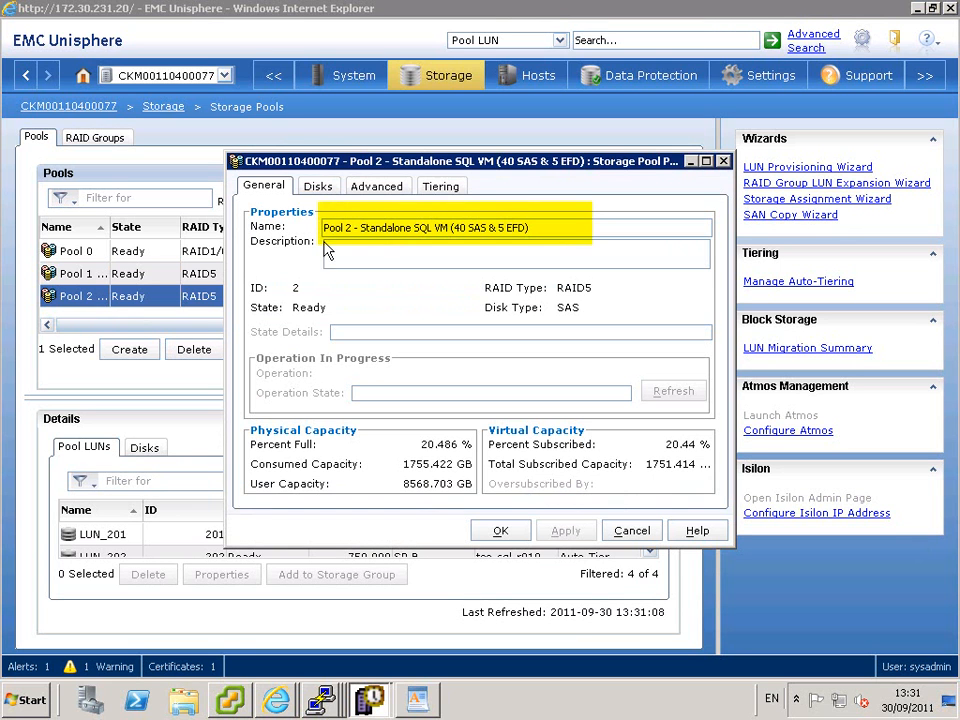
mouse_move(318, 200)
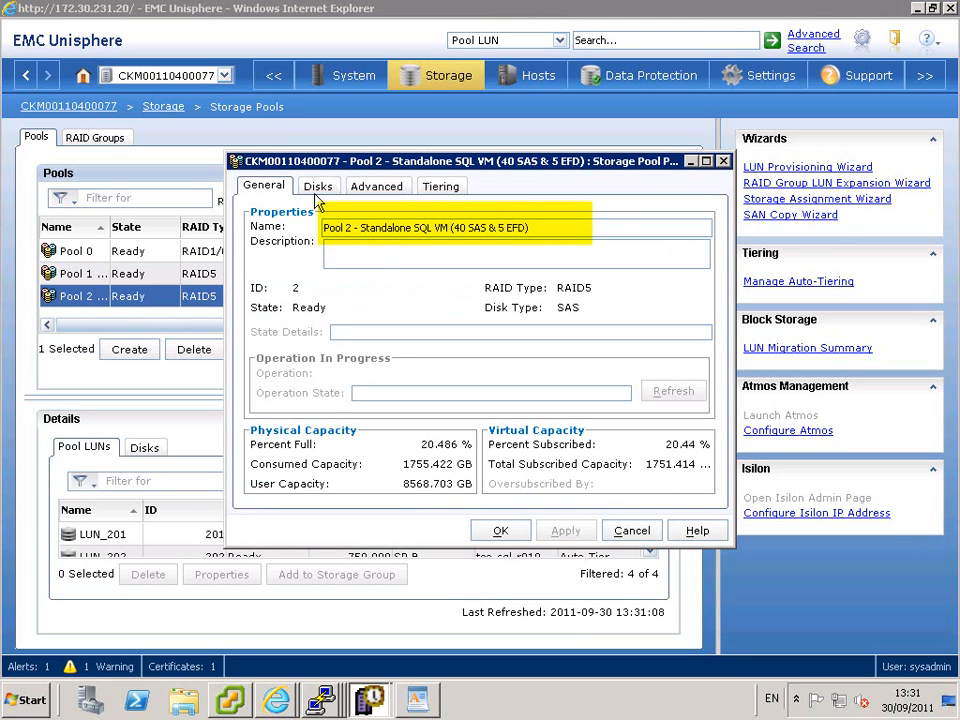
click(318, 186)
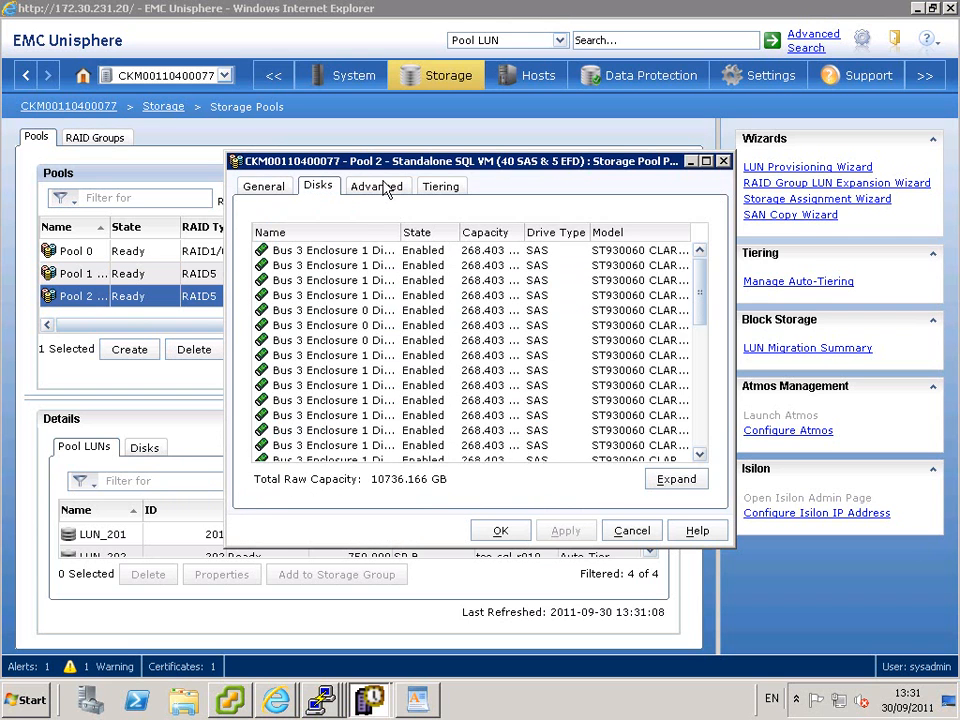
click(377, 186)
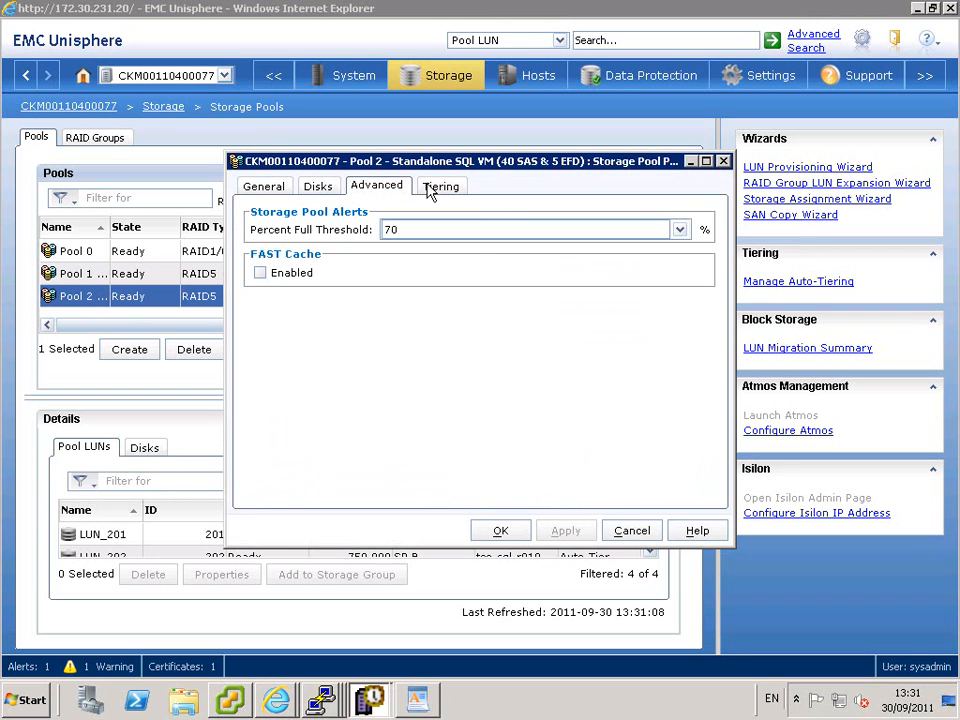
click(441, 185)
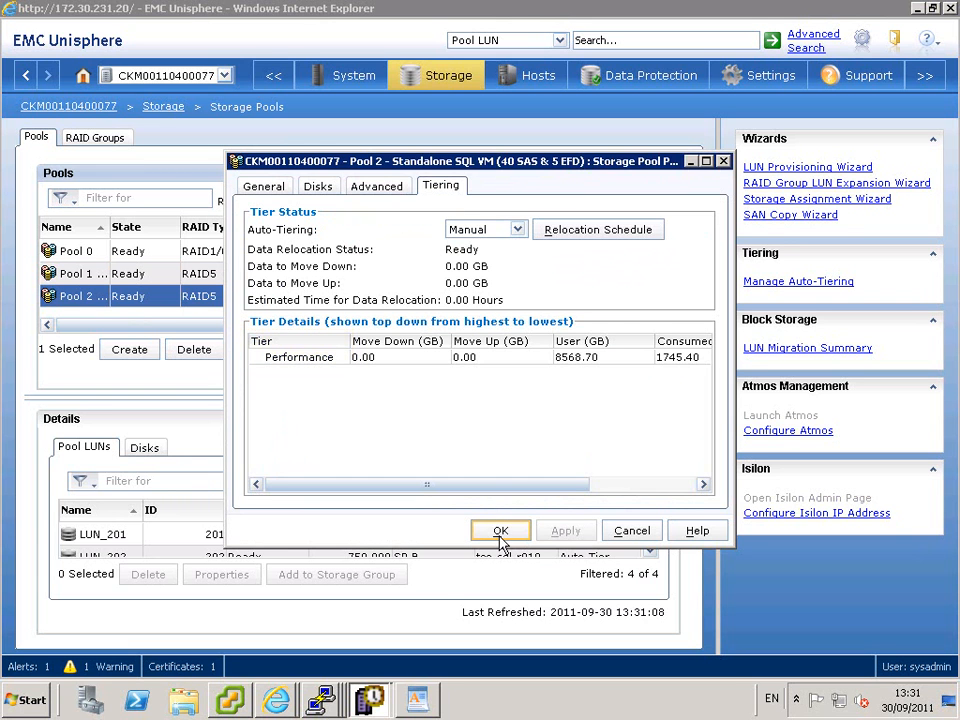
click(501, 530)
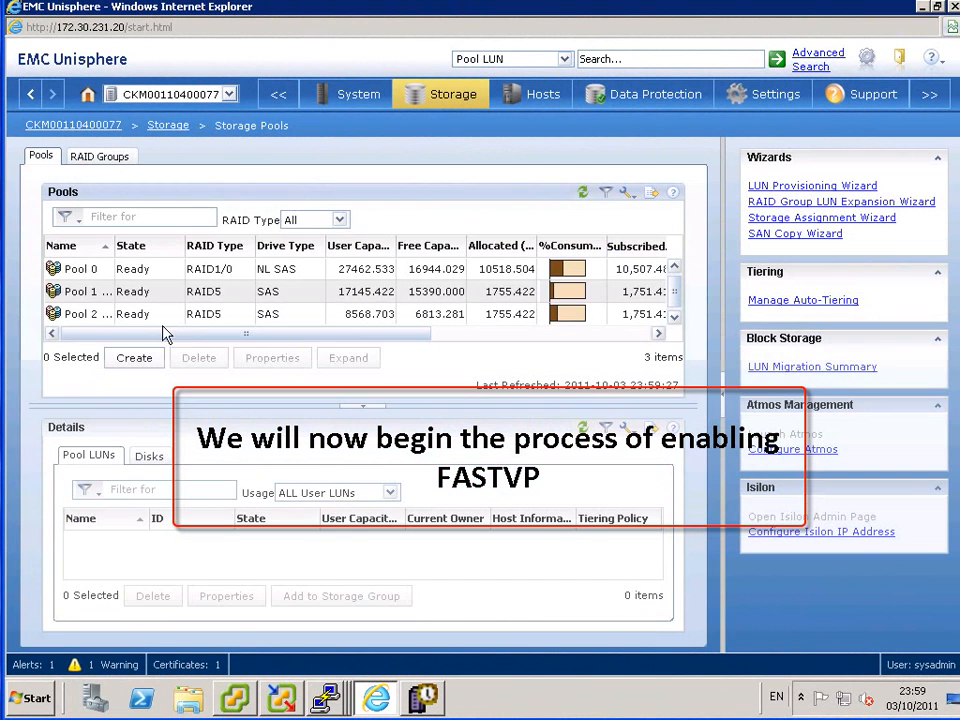
click(80, 291)
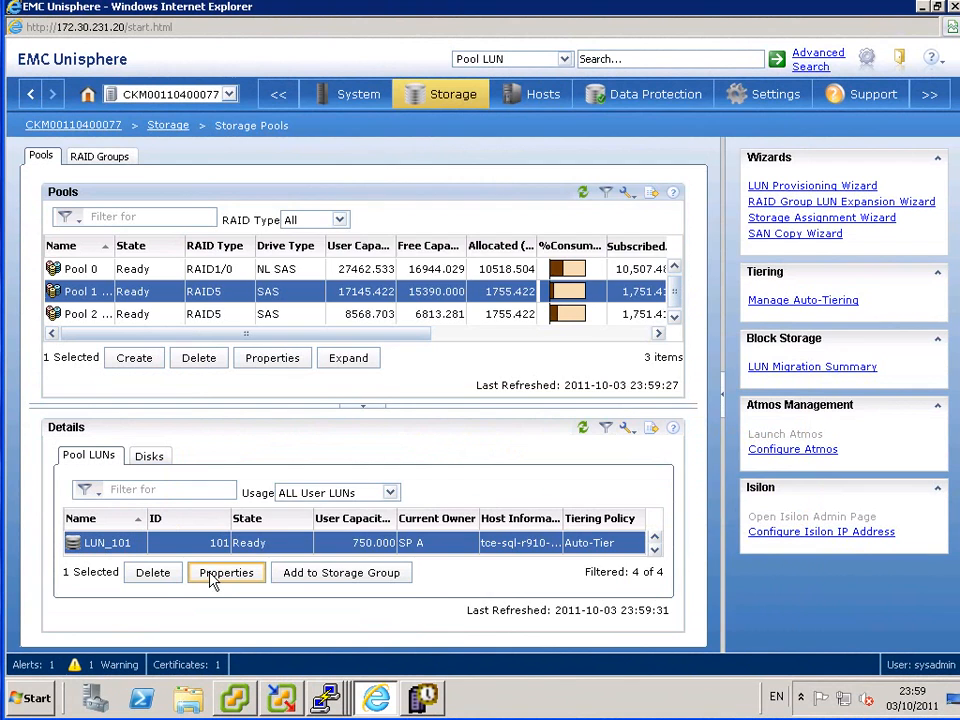
click(226, 572)
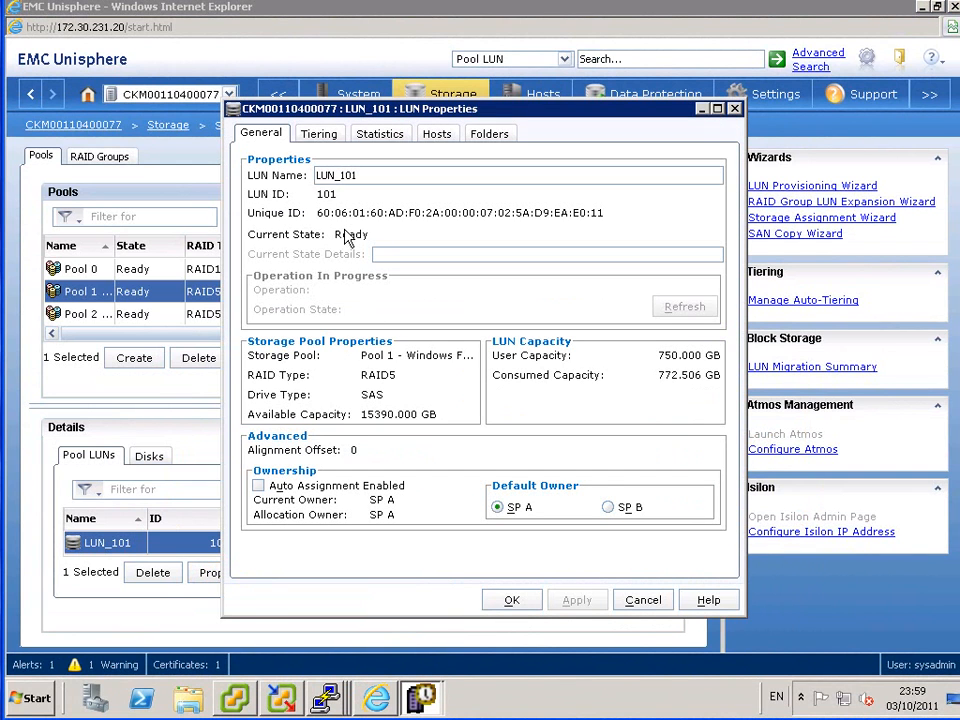
click(319, 133)
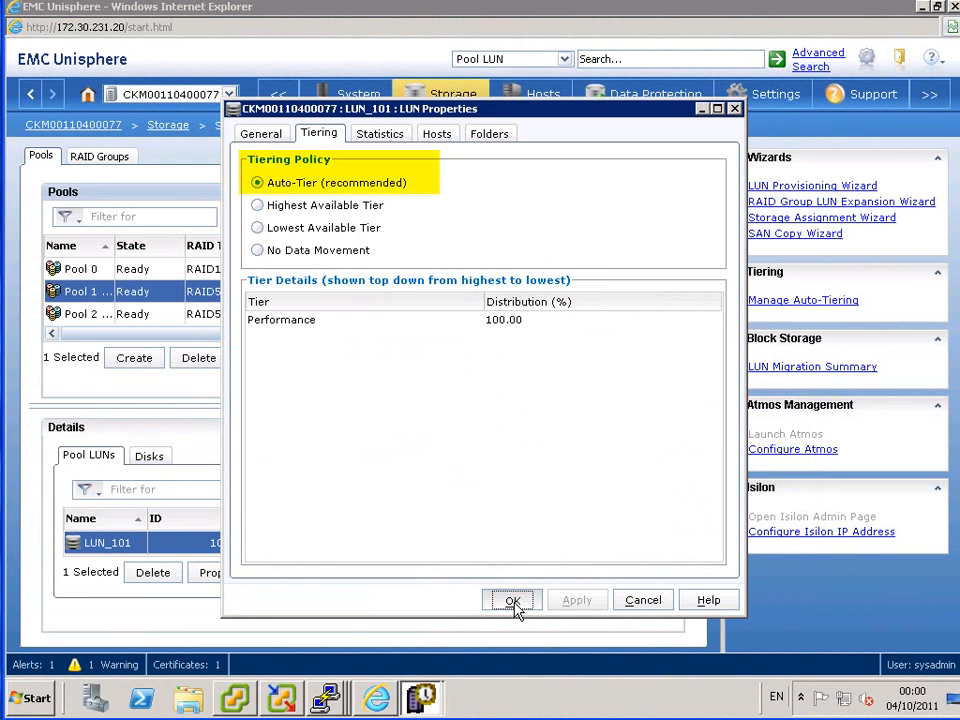
click(512, 600)
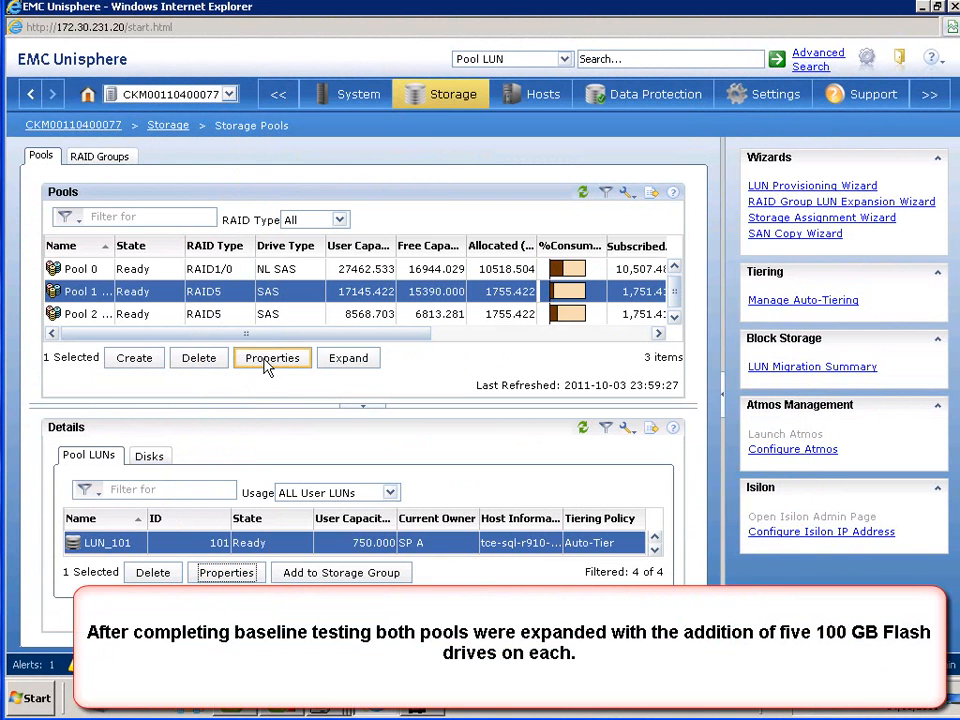
Step: Start expanding Pool 1 from its Disks properties, picking five Flash disks
click(272, 357)
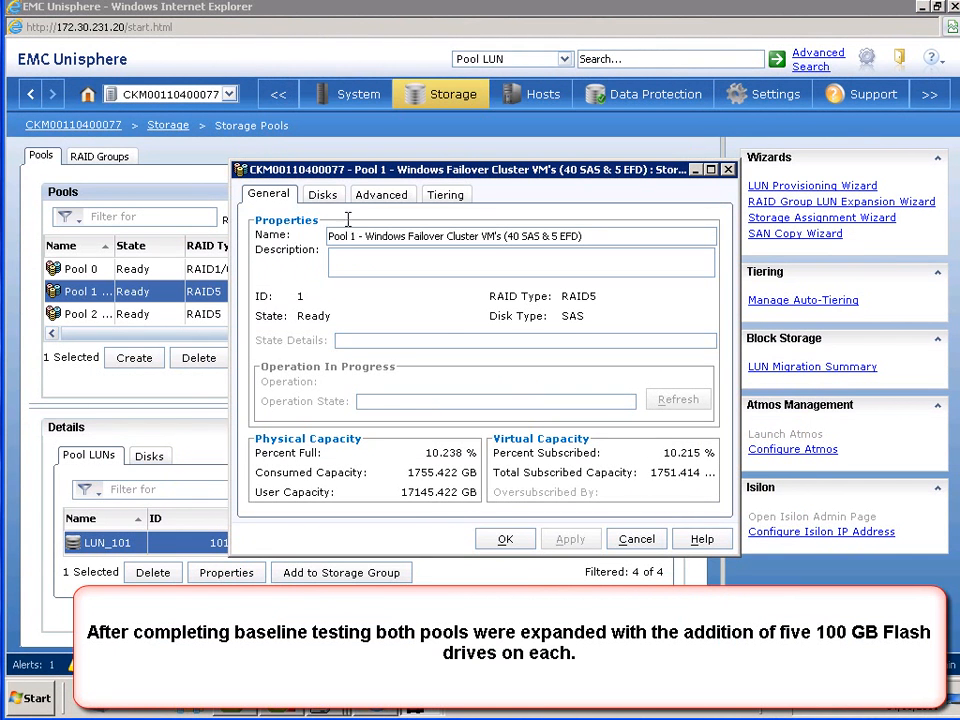
click(323, 194)
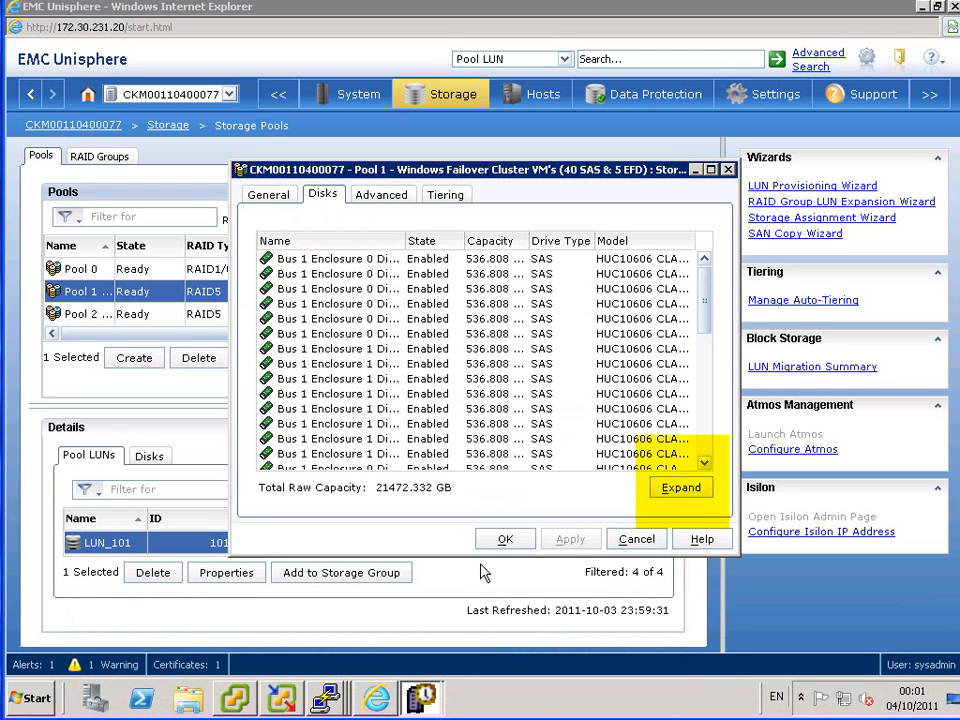
click(681, 487)
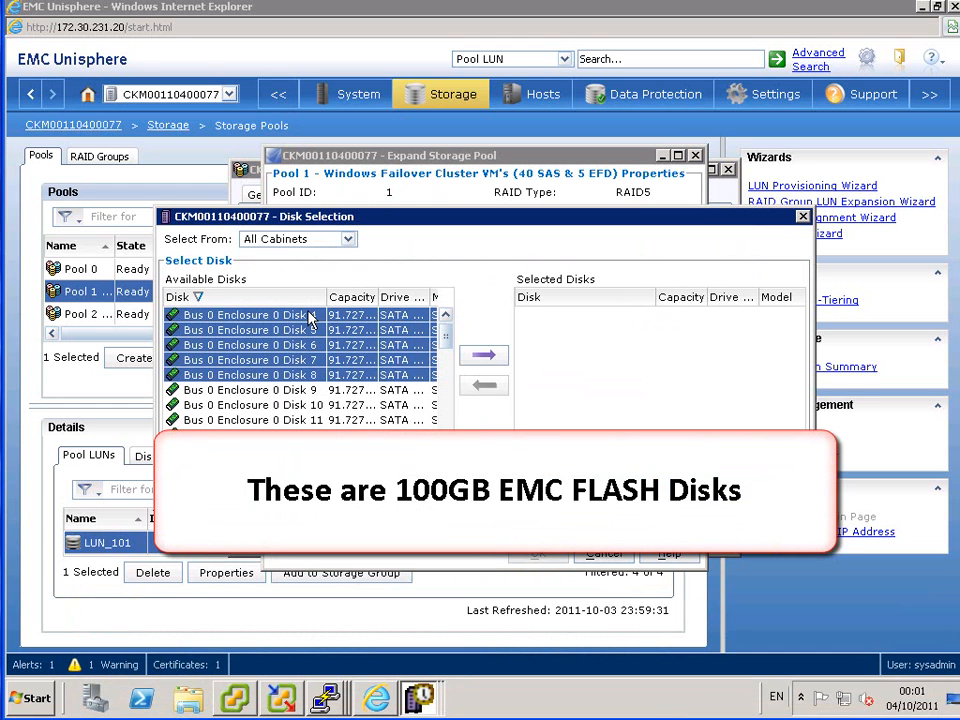
Step: Add the five selected SATA Flash disks and confirm Pool 1's expansion
click(484, 355)
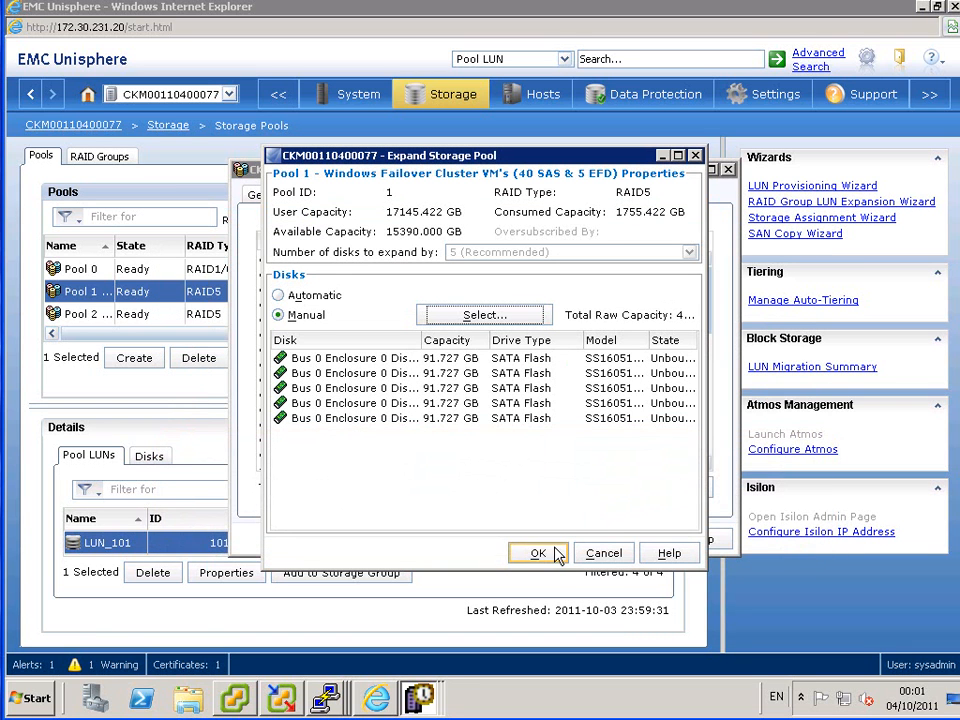
click(537, 553)
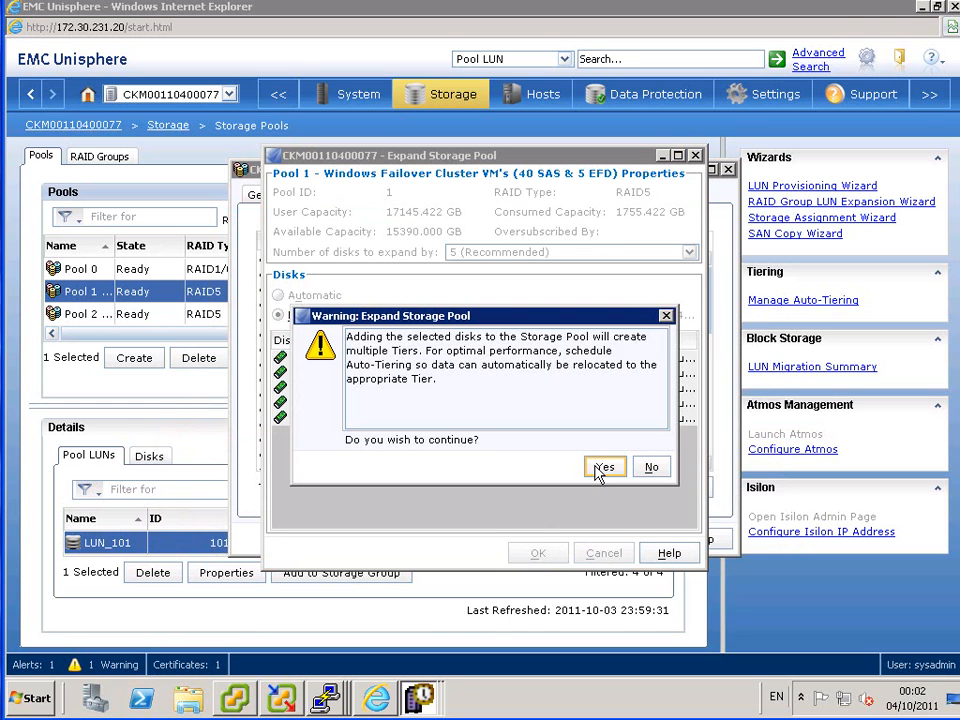
Step: Accept the multi-tier and drive-type warnings and dismiss Pool 1's expansion success message
click(603, 467)
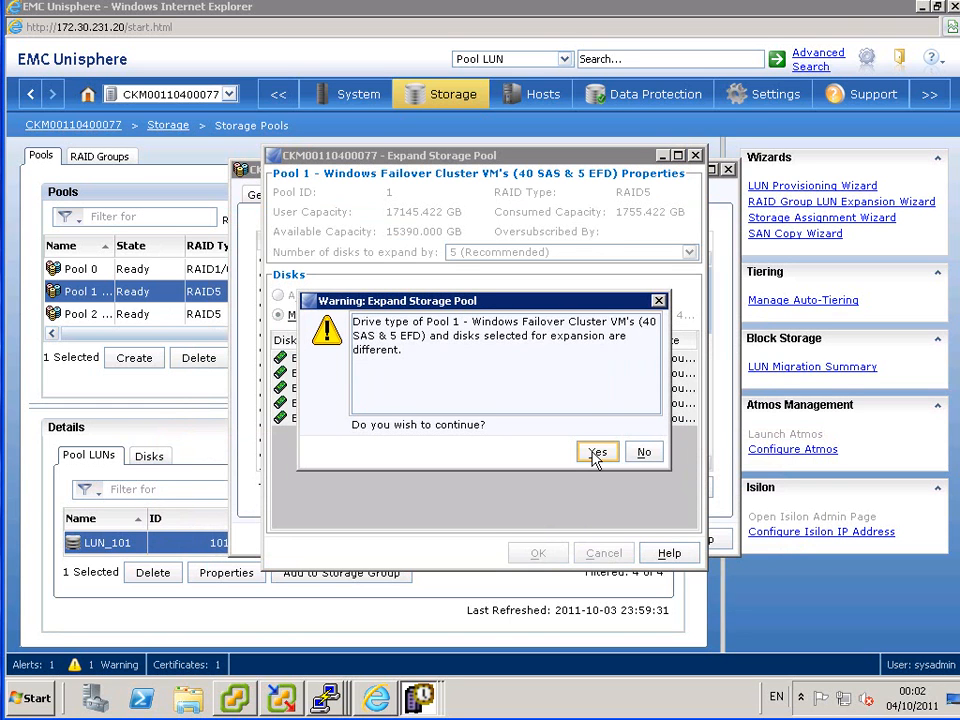
click(597, 452)
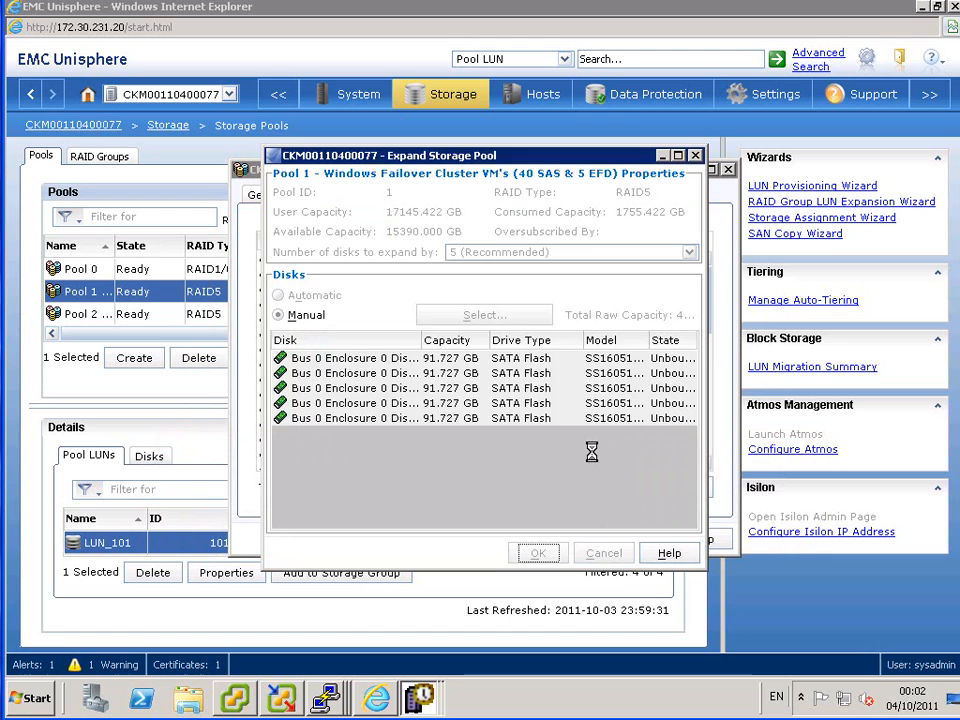
click(538, 553)
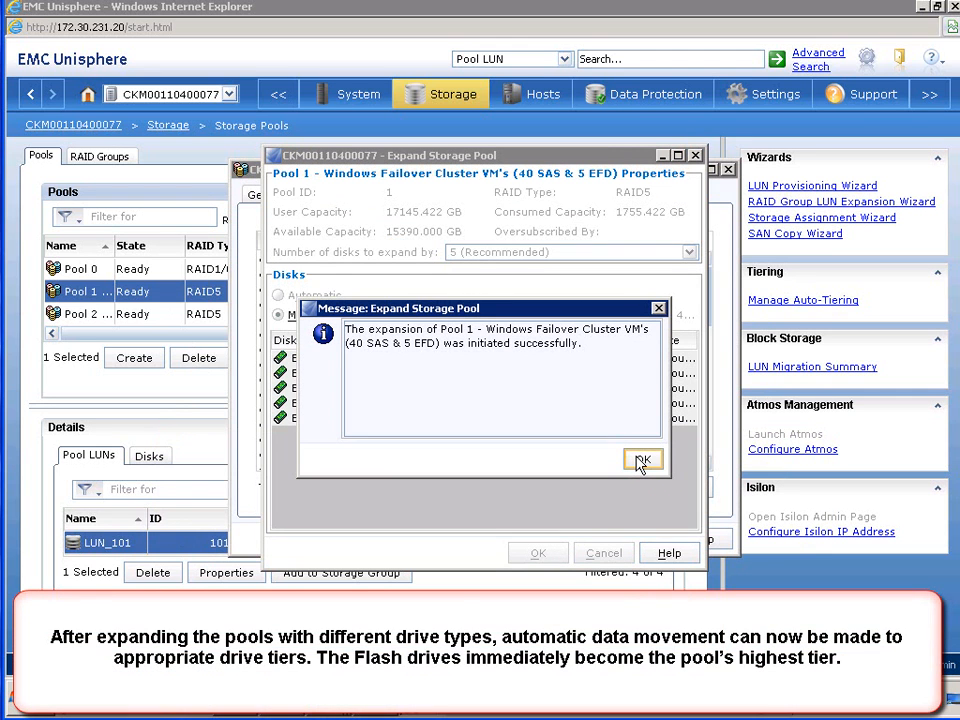
click(642, 459)
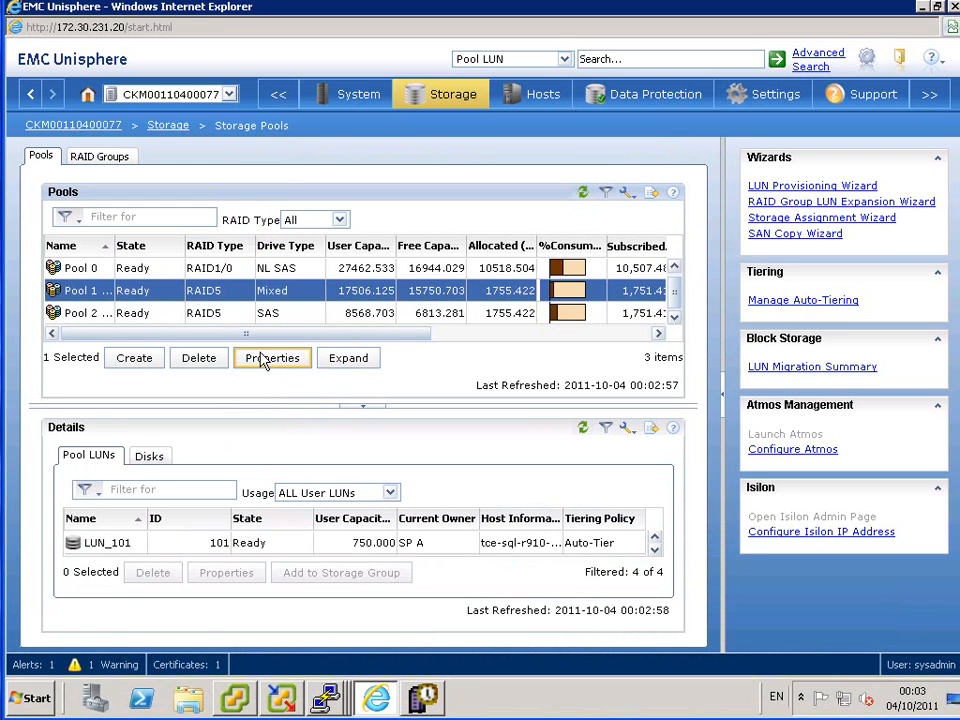
click(272, 357)
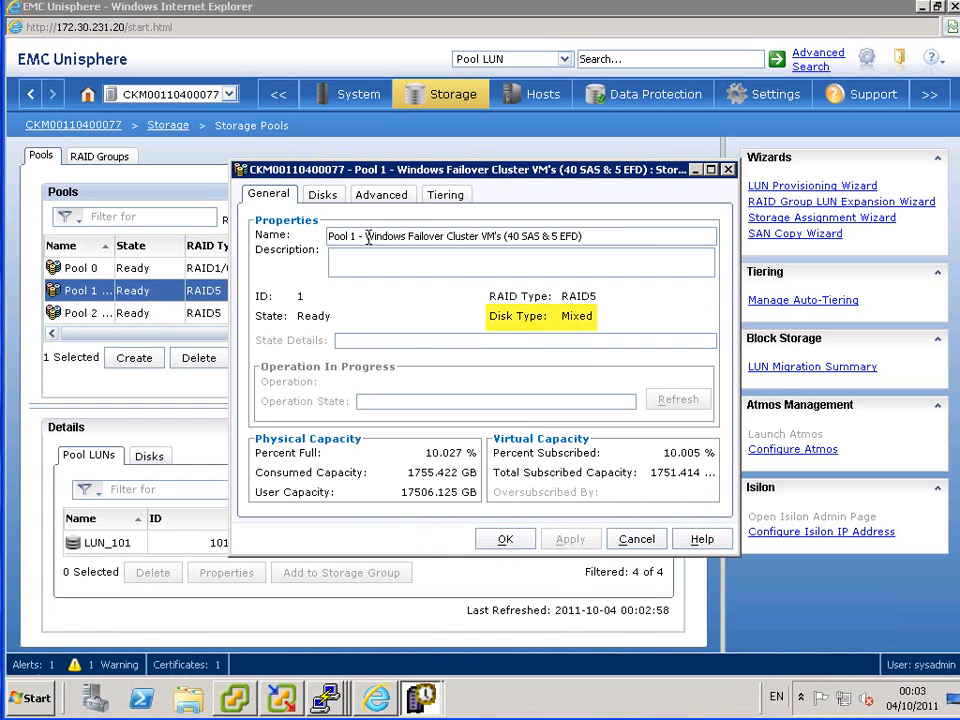
click(446, 194)
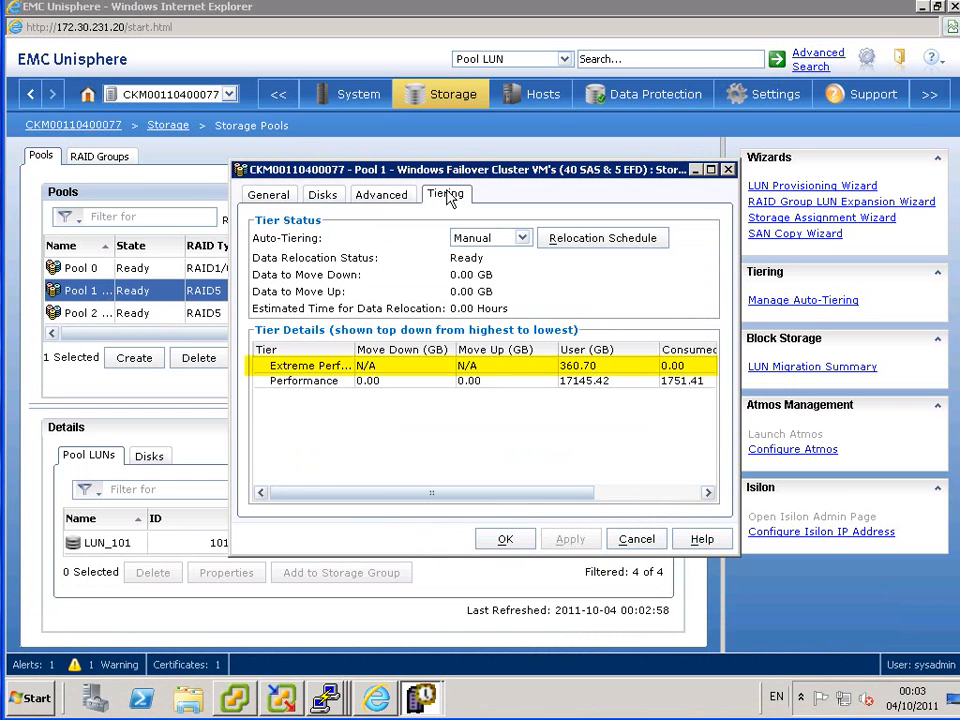
mouse_move(390, 382)
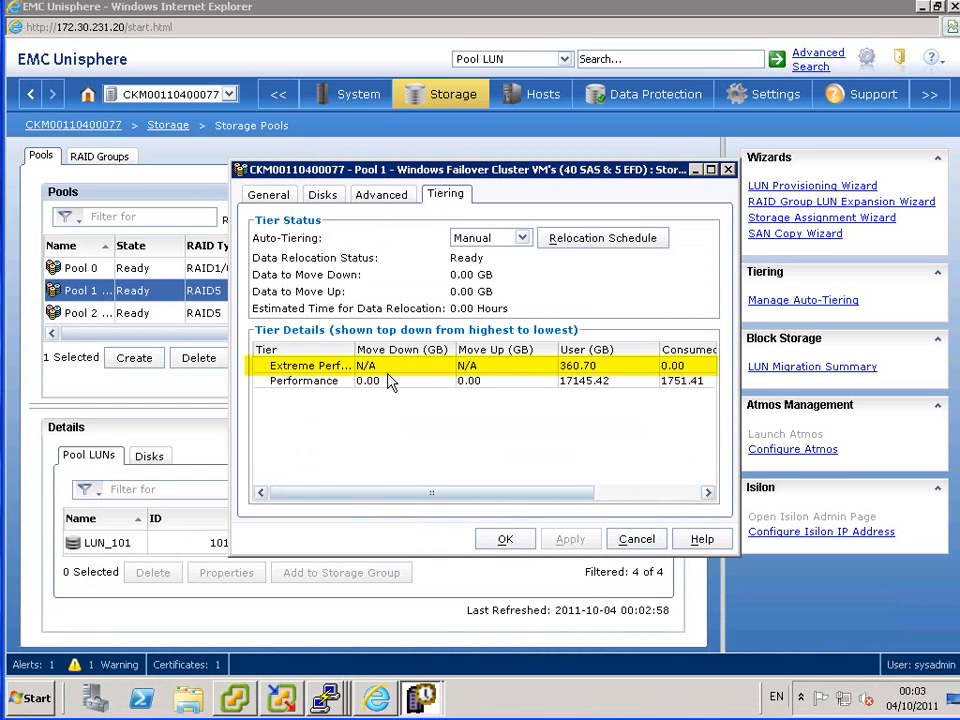
mouse_move(483, 368)
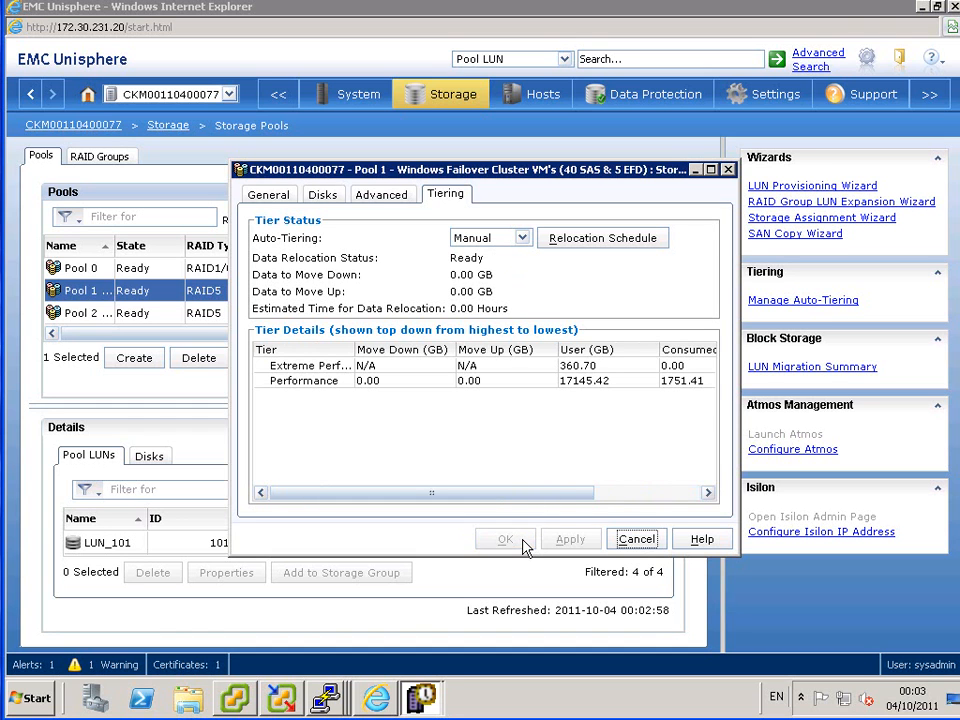
click(636, 538)
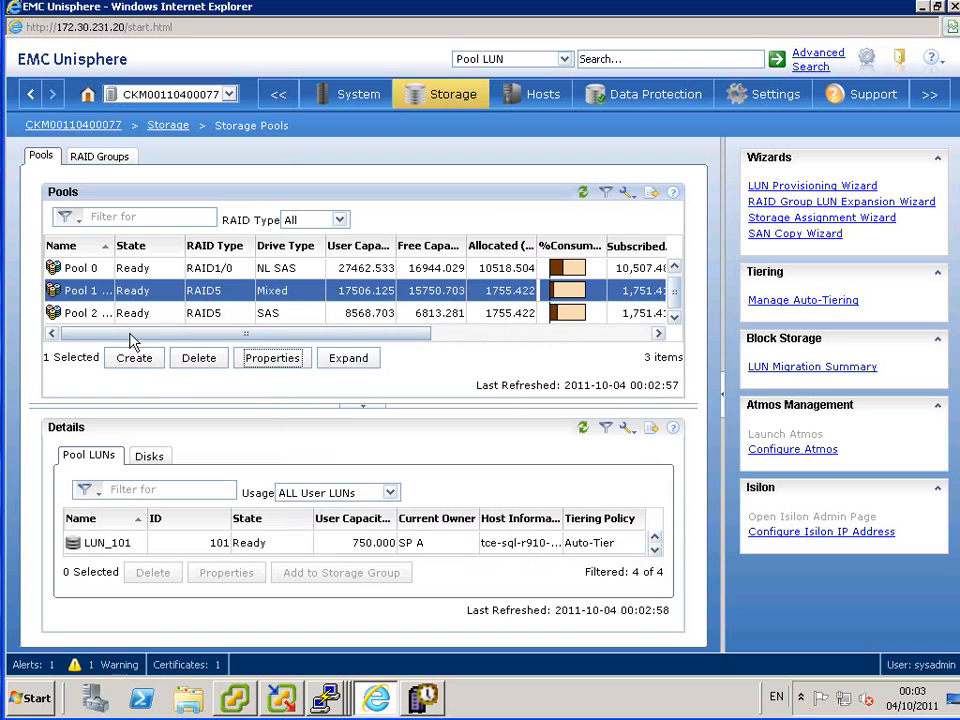
click(82, 313)
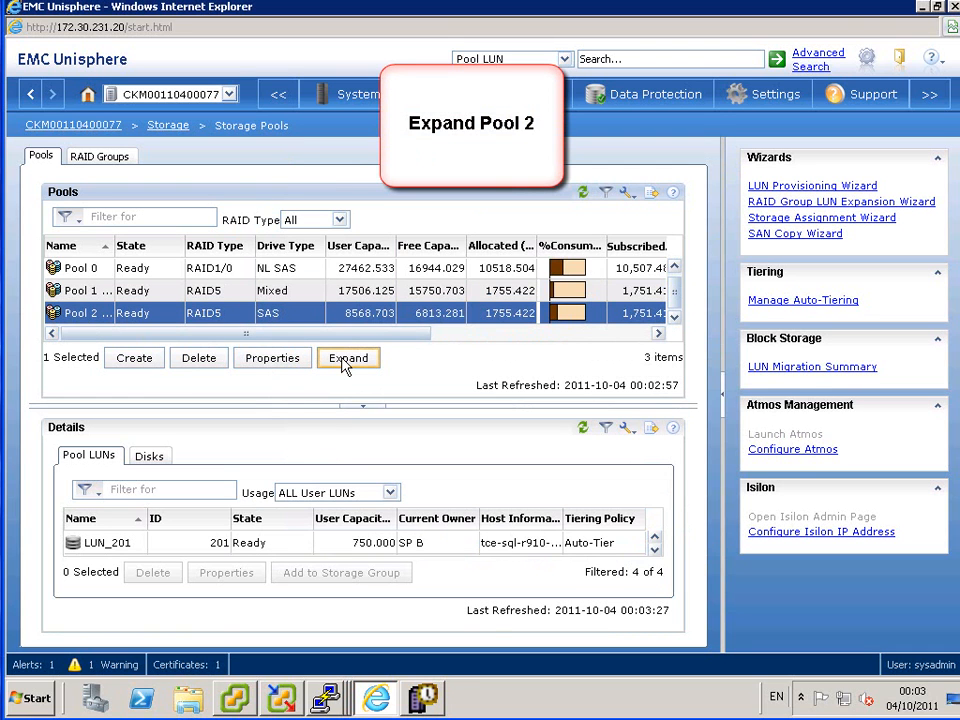
Step: Expand Pool 2 with Bus 2 Enclosure 0 Flash disks 0–4, accepting both warnings
click(348, 358)
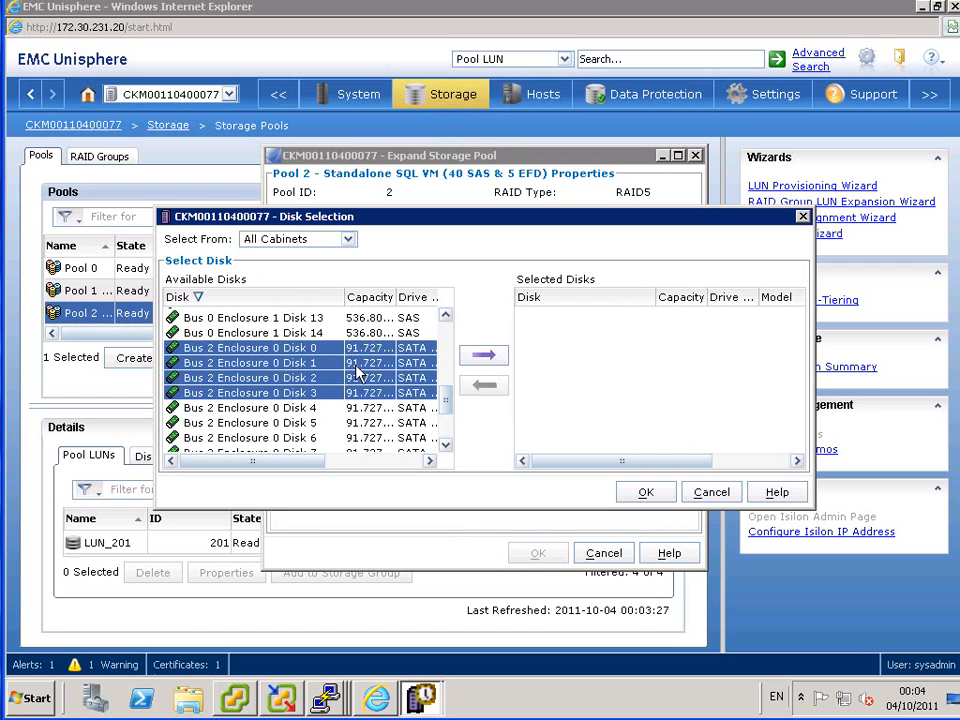
click(250, 407)
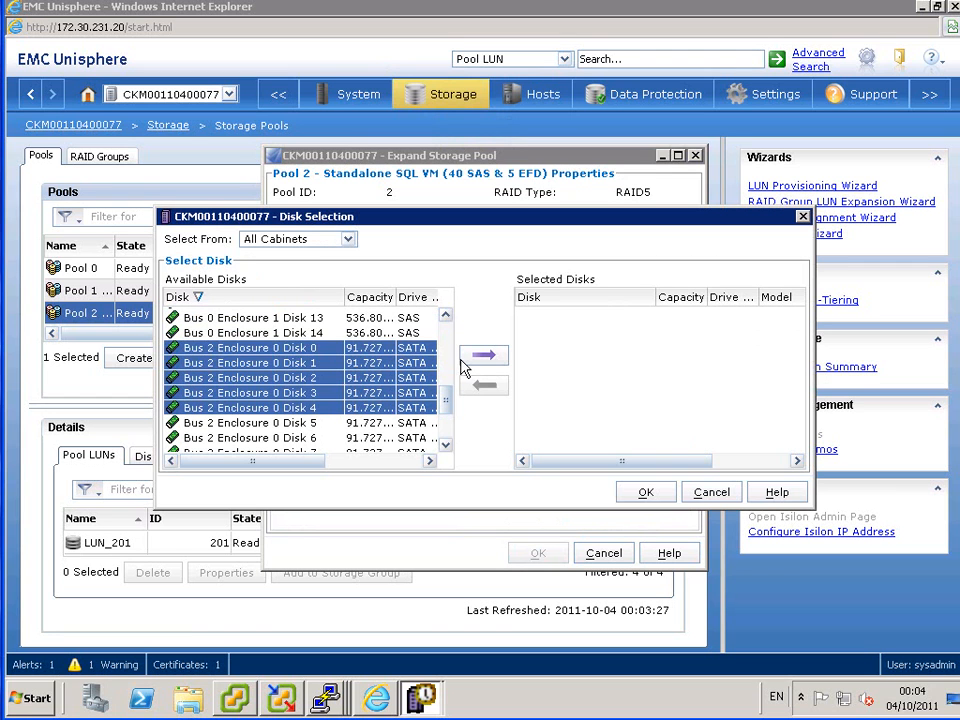
click(484, 355)
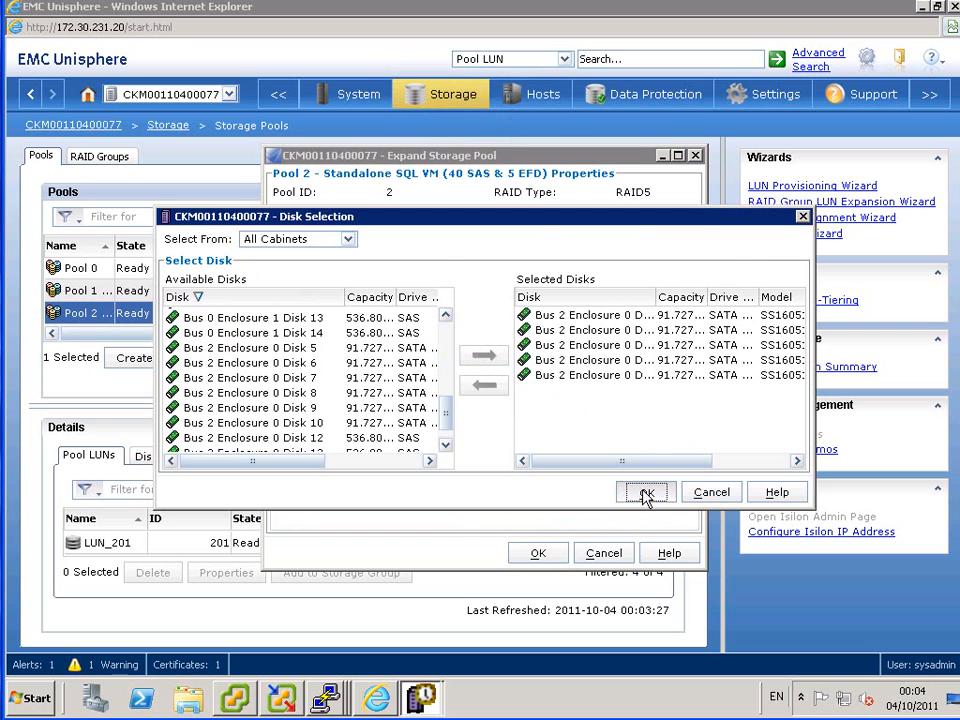
click(645, 492)
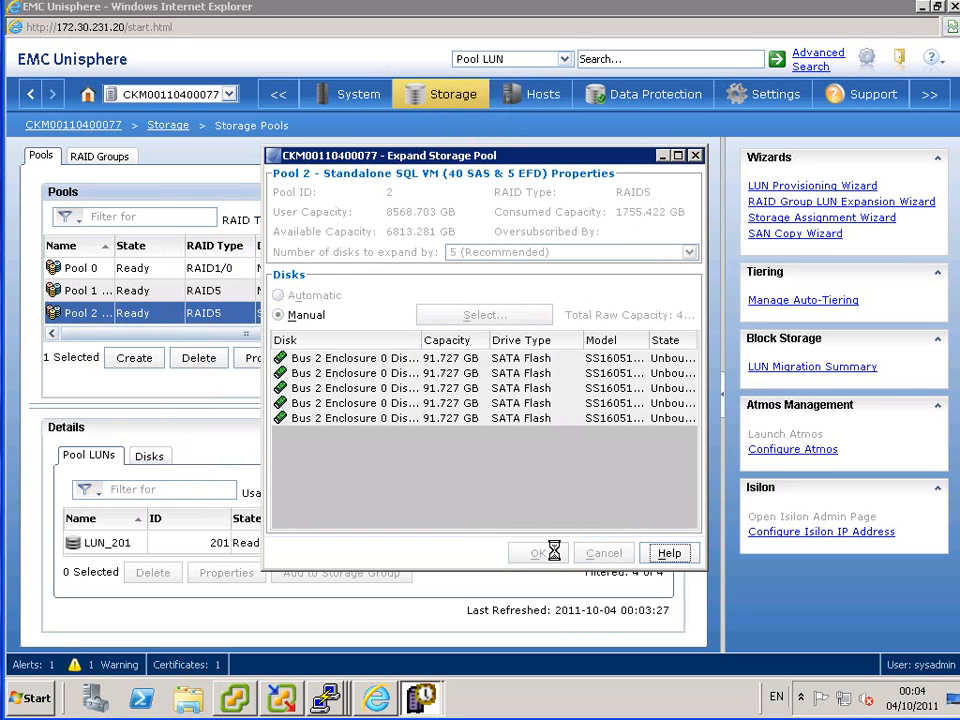
click(537, 552)
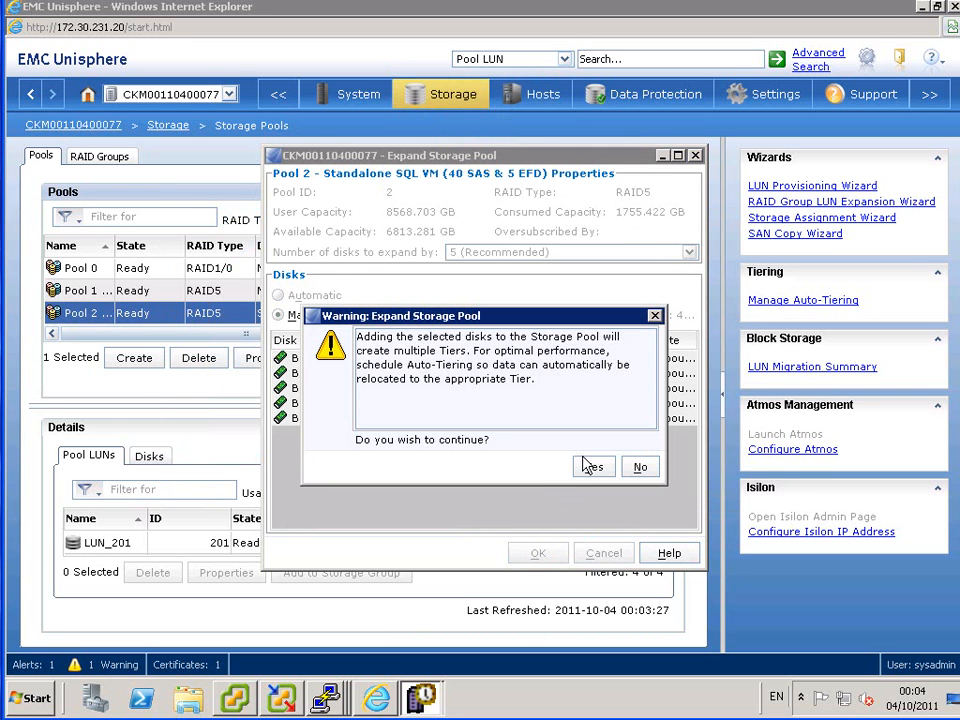
click(592, 466)
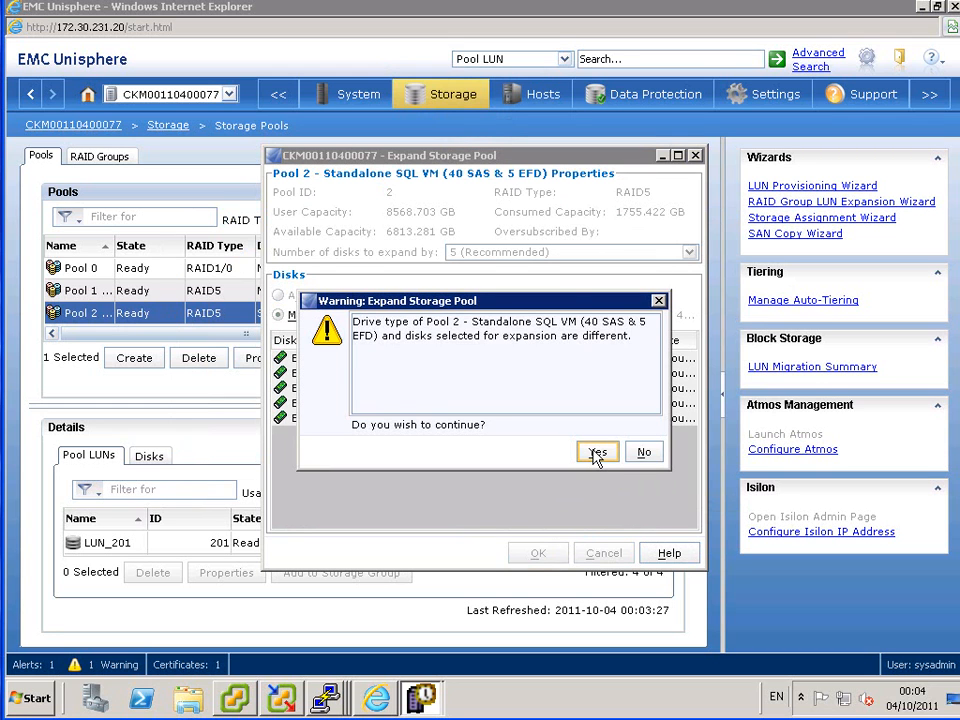
click(597, 451)
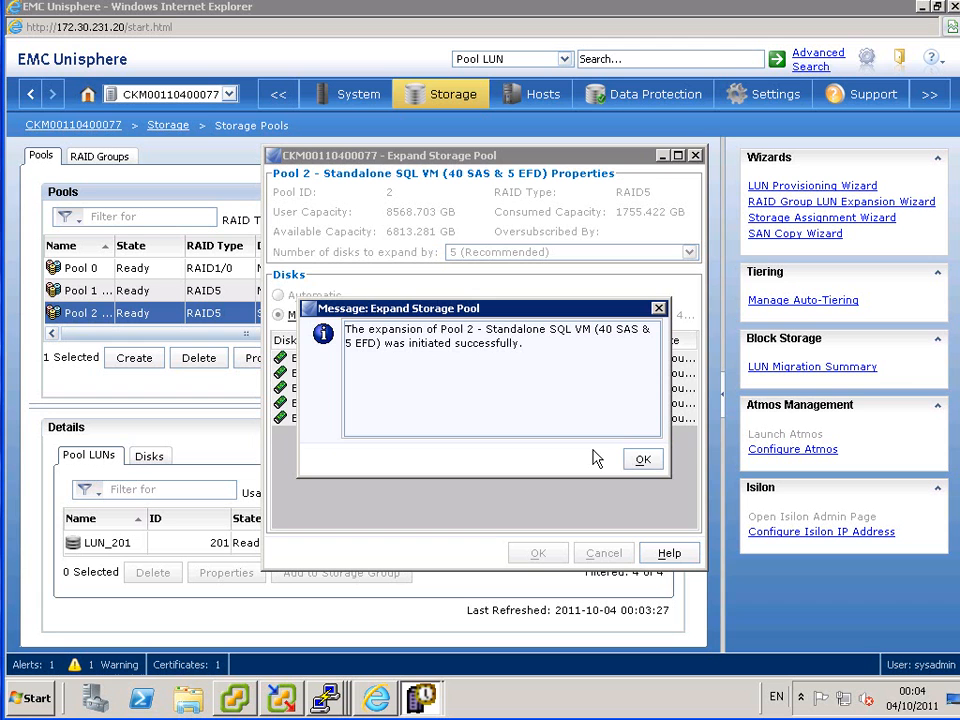
click(643, 458)
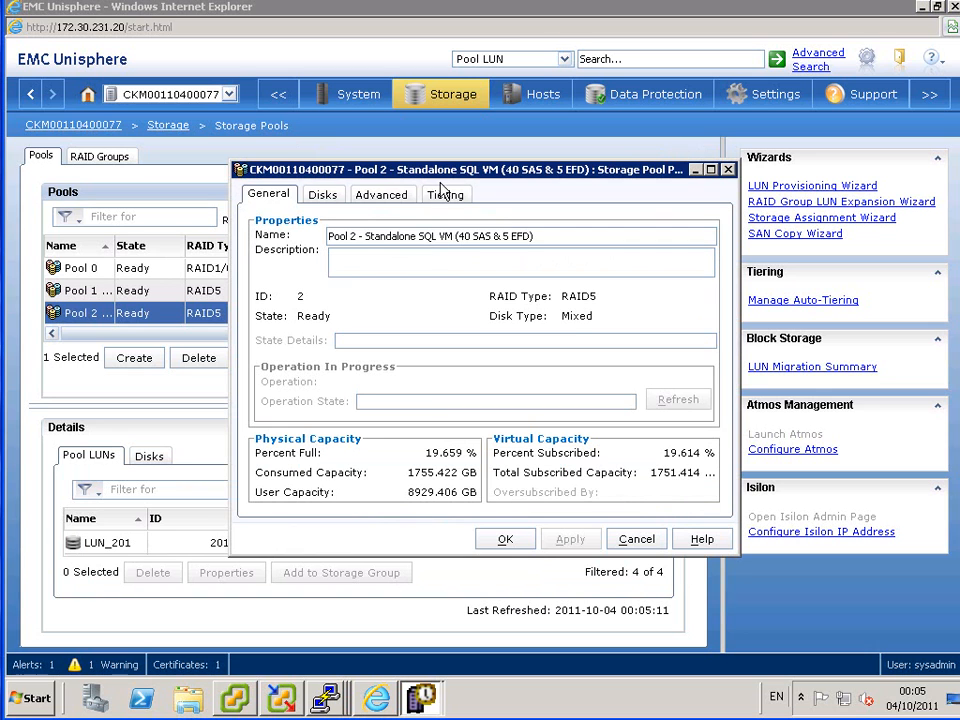
Step: View Pool 2's Extreme Performance and Performance tiers, then reopen Pool 1's properties
click(445, 194)
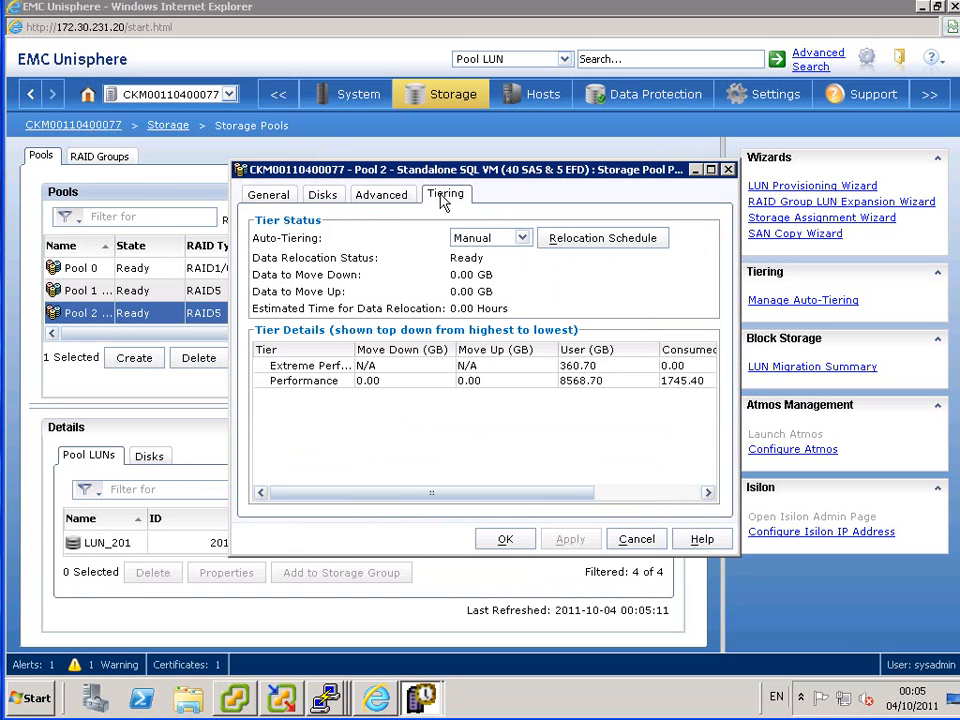
click(303, 365)
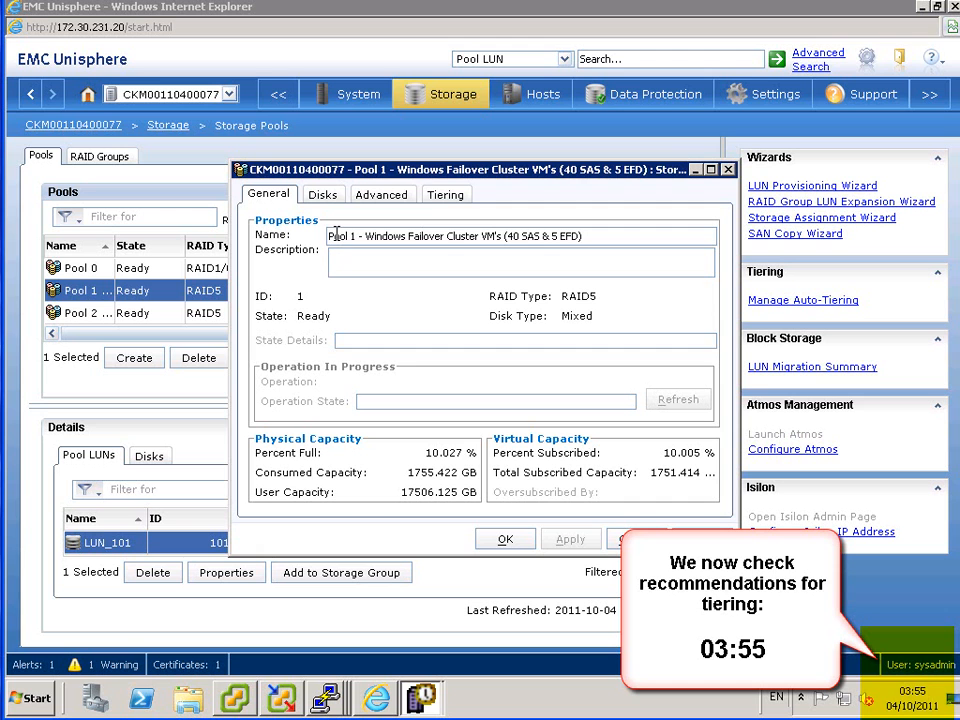
Step: Check Pool 1 and Pool 2 tiering: manual auto-tiering with 324.63 GB to move up
click(446, 194)
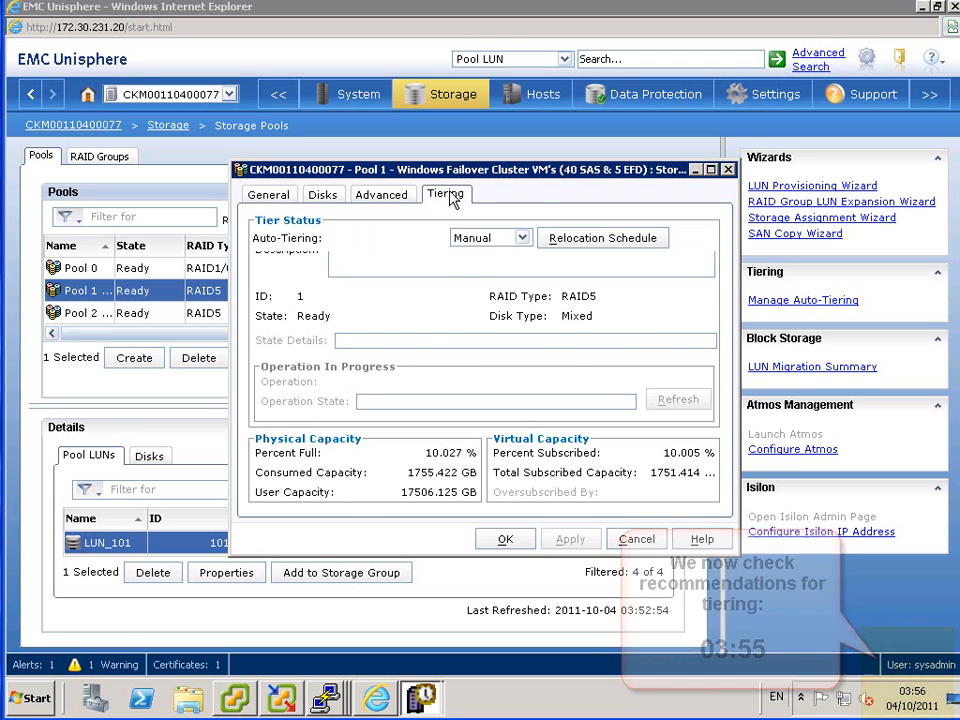
click(446, 194)
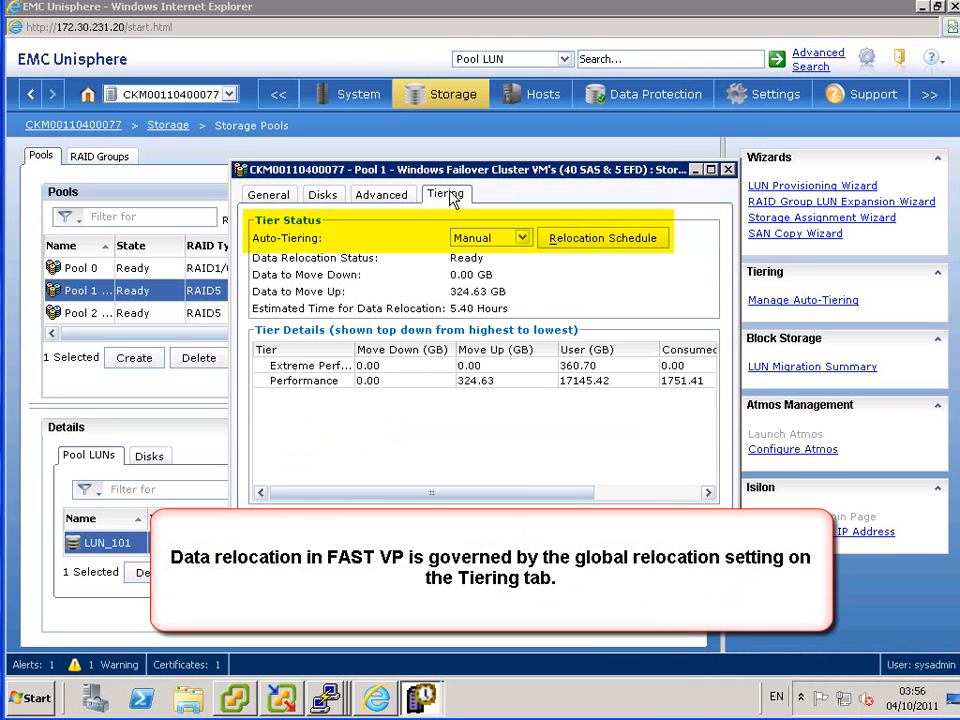
mouse_move(555, 491)
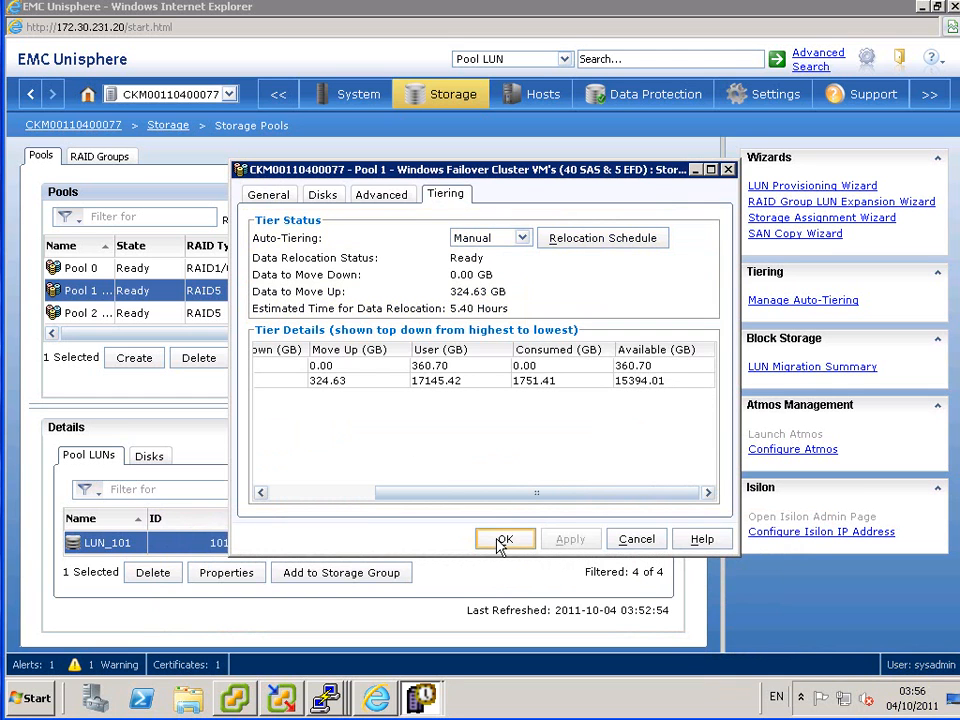
click(504, 539)
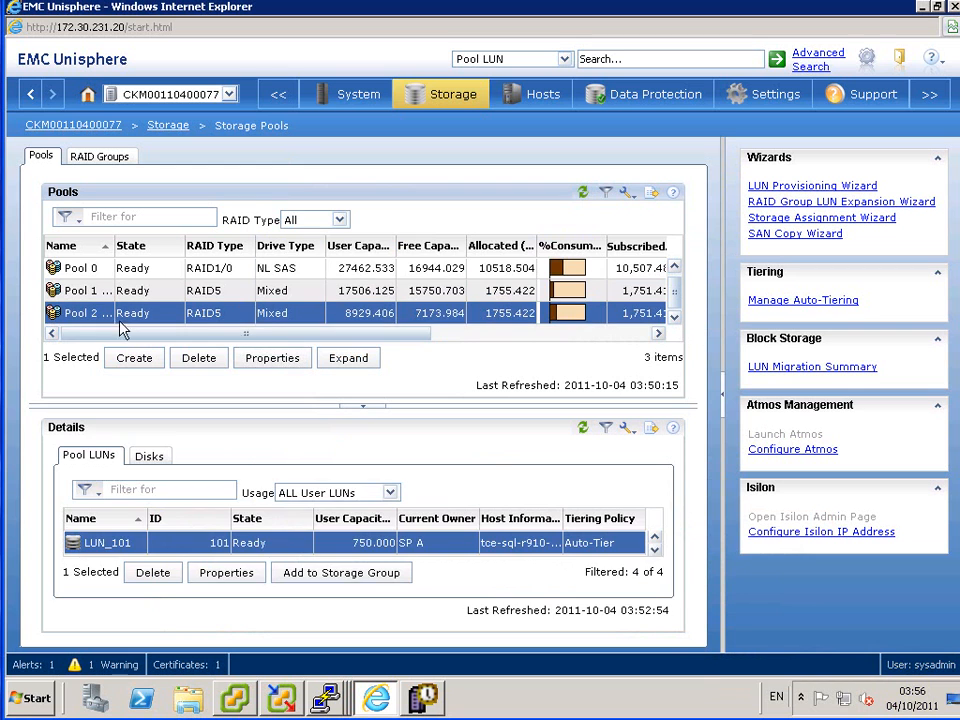
click(272, 357)
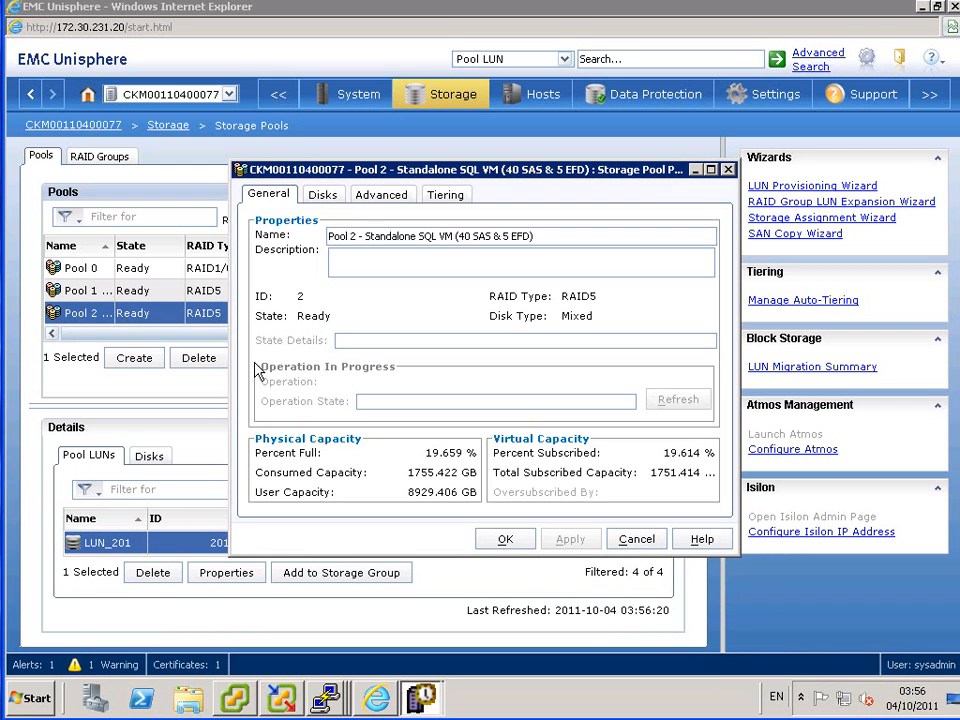
click(446, 194)
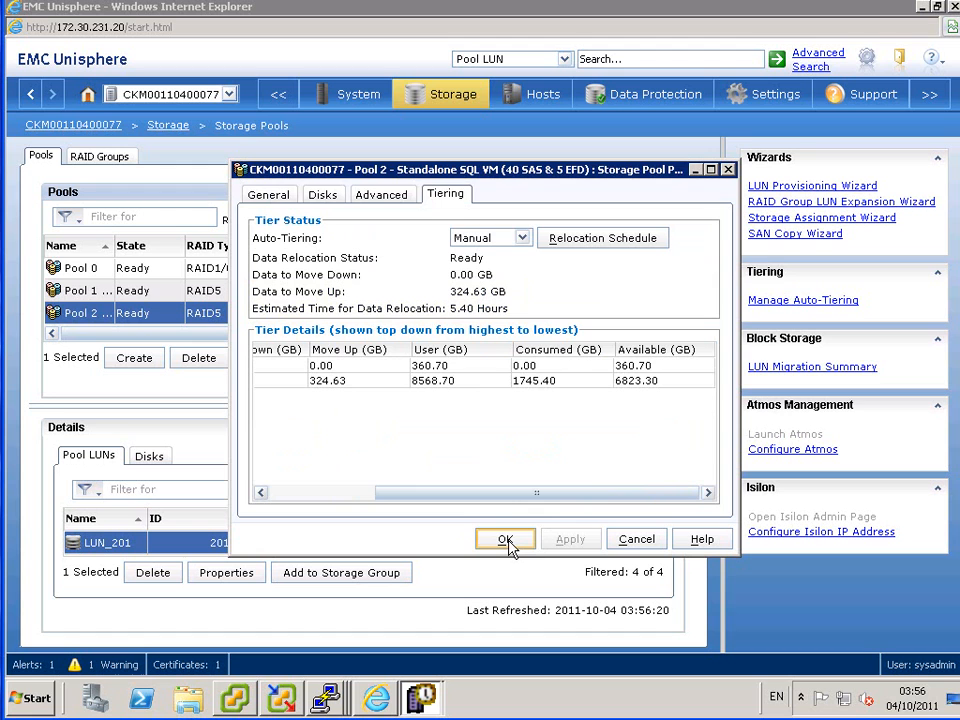
click(505, 539)
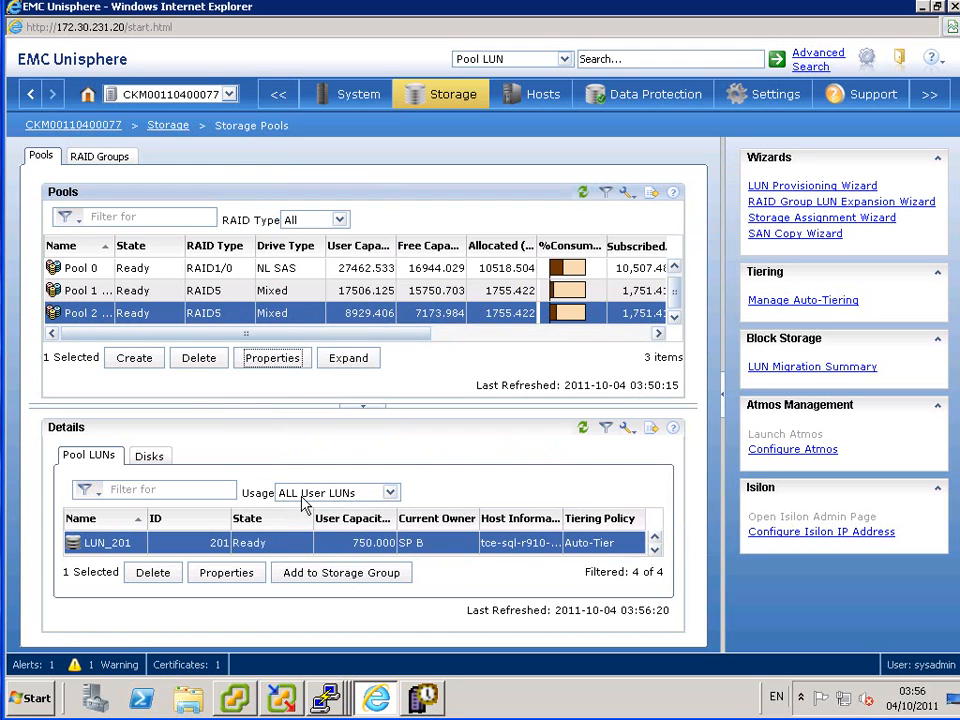
Step: Start Pool 1's Auto-Tiering data relocation at High rate for 4 hours
right_click(80, 290)
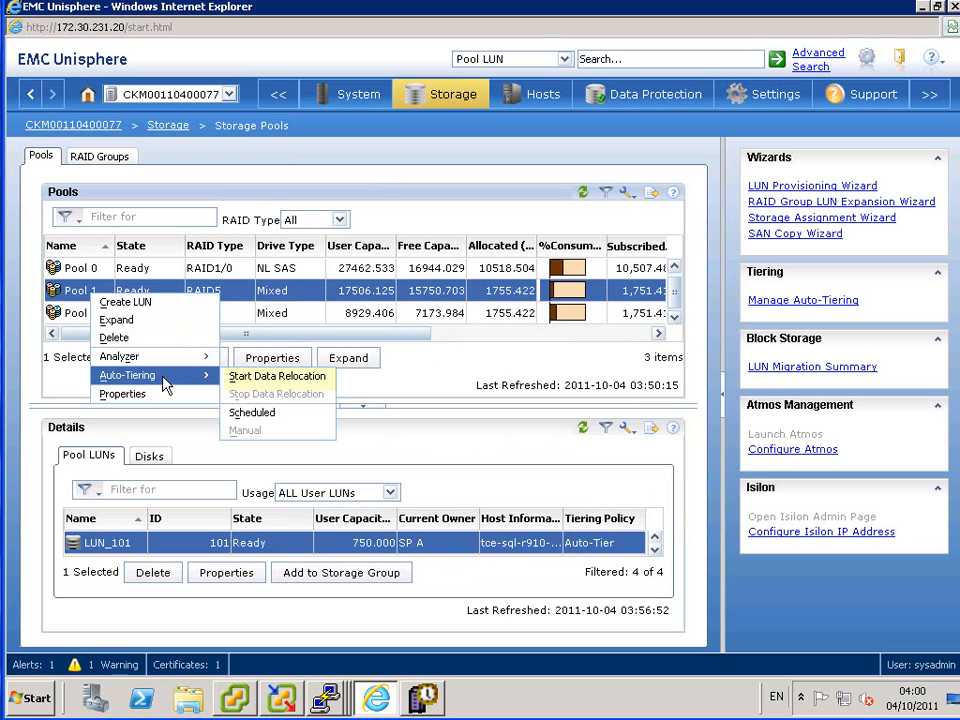
mouse_move(277, 378)
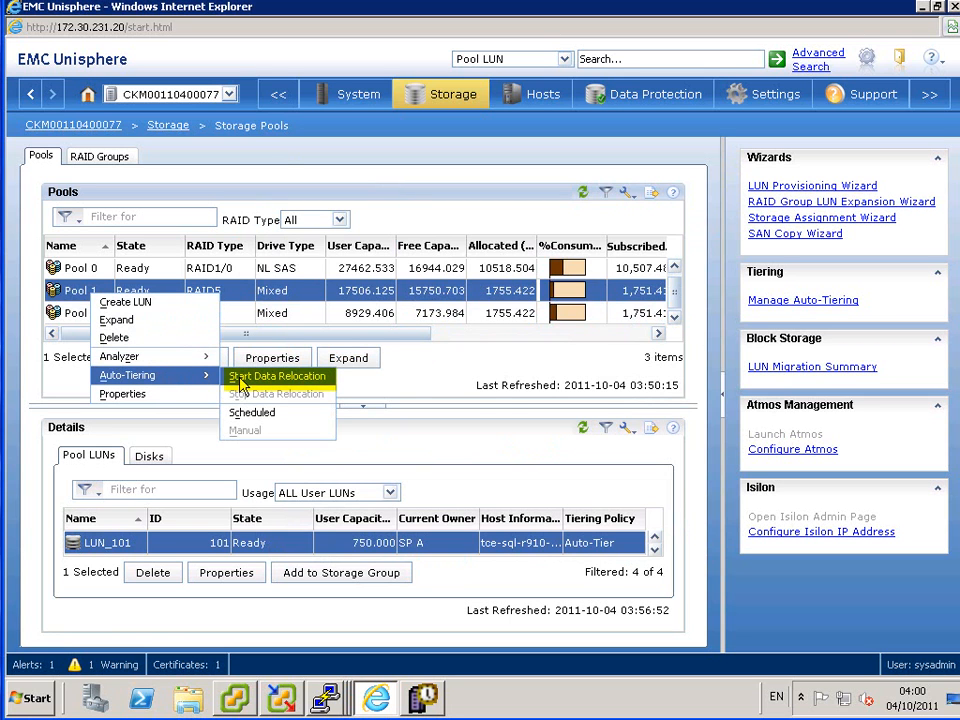
click(277, 375)
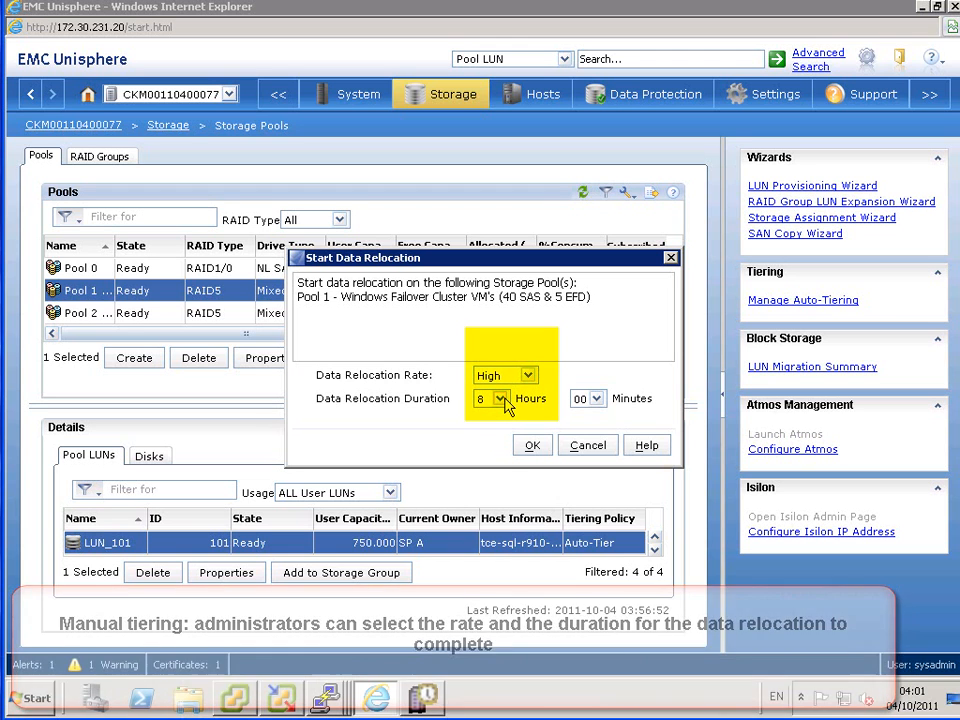
click(499, 398)
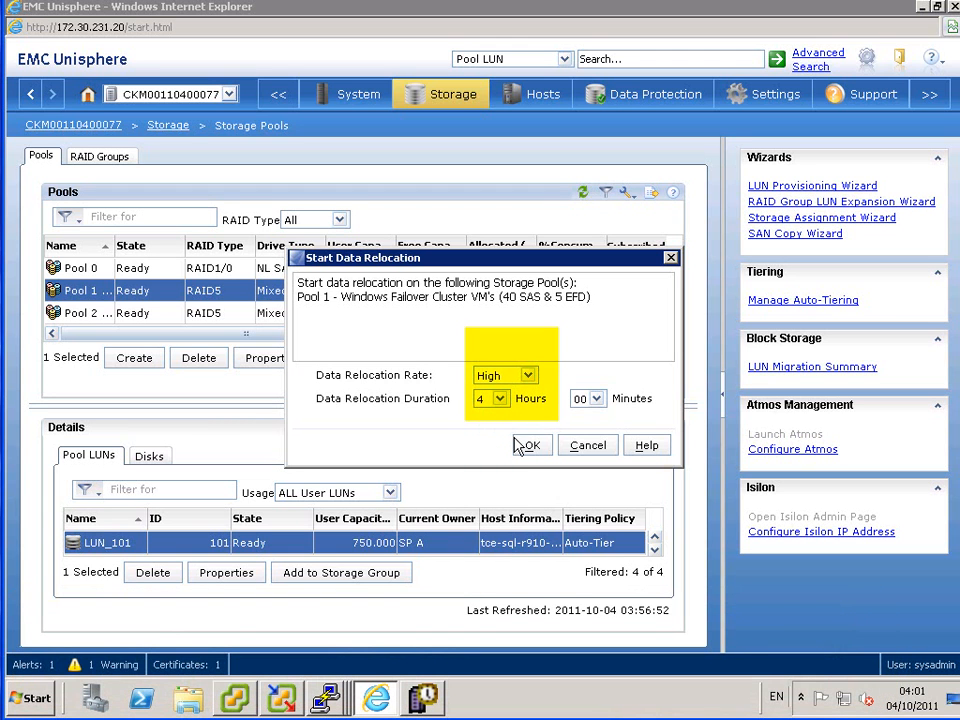
mouse_move(531, 445)
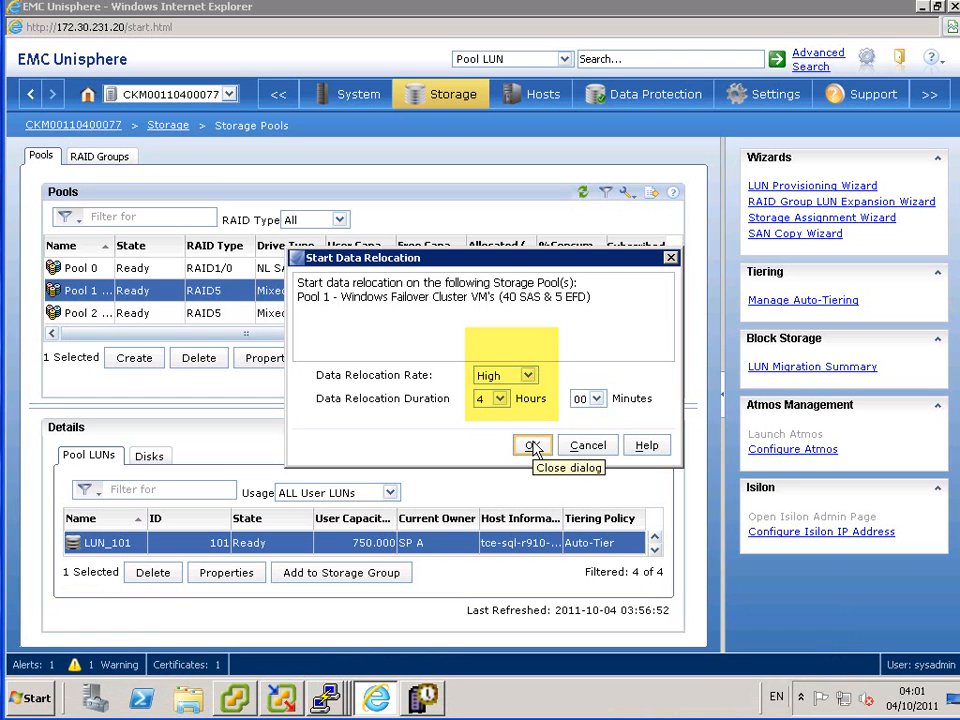
click(532, 445)
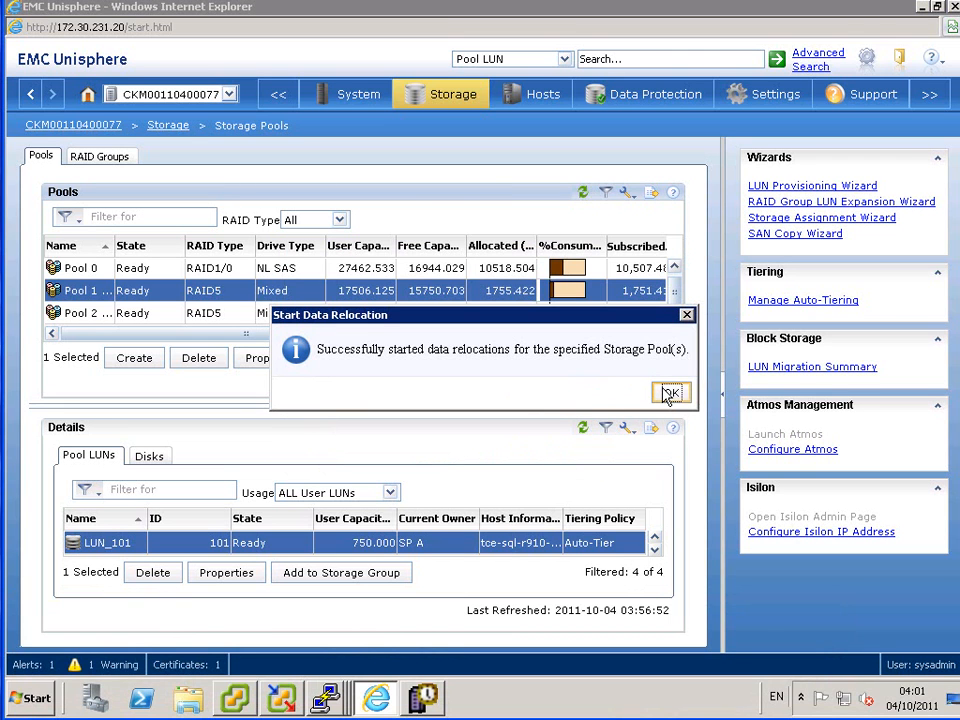
click(670, 392)
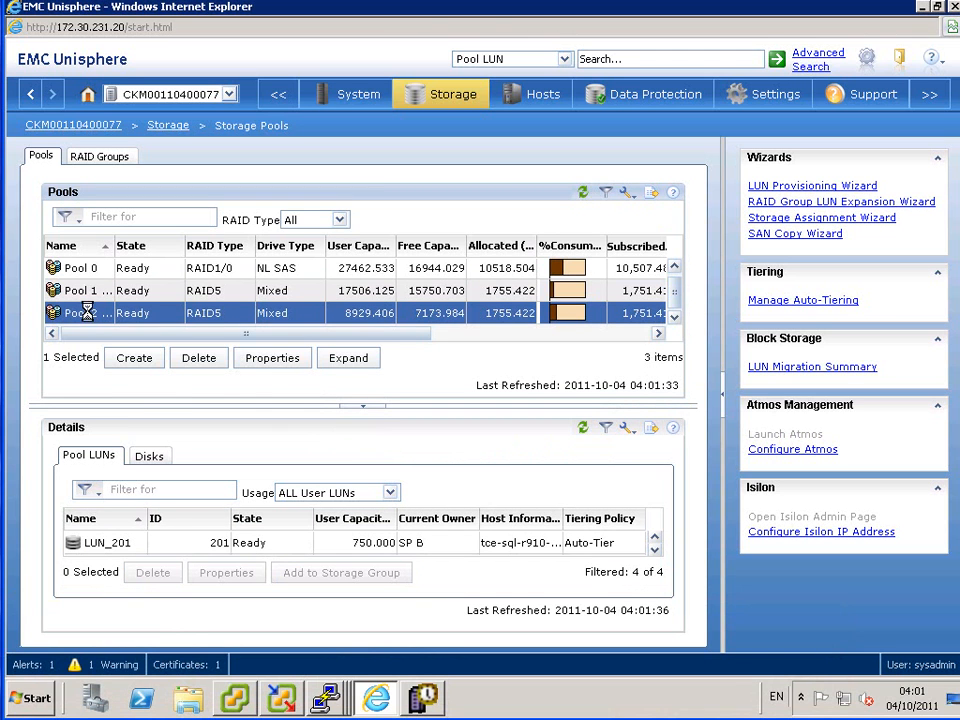
Step: Start Pool 2's Auto-Tiering data relocation at High rate for 4 hours
right_click(85, 313)
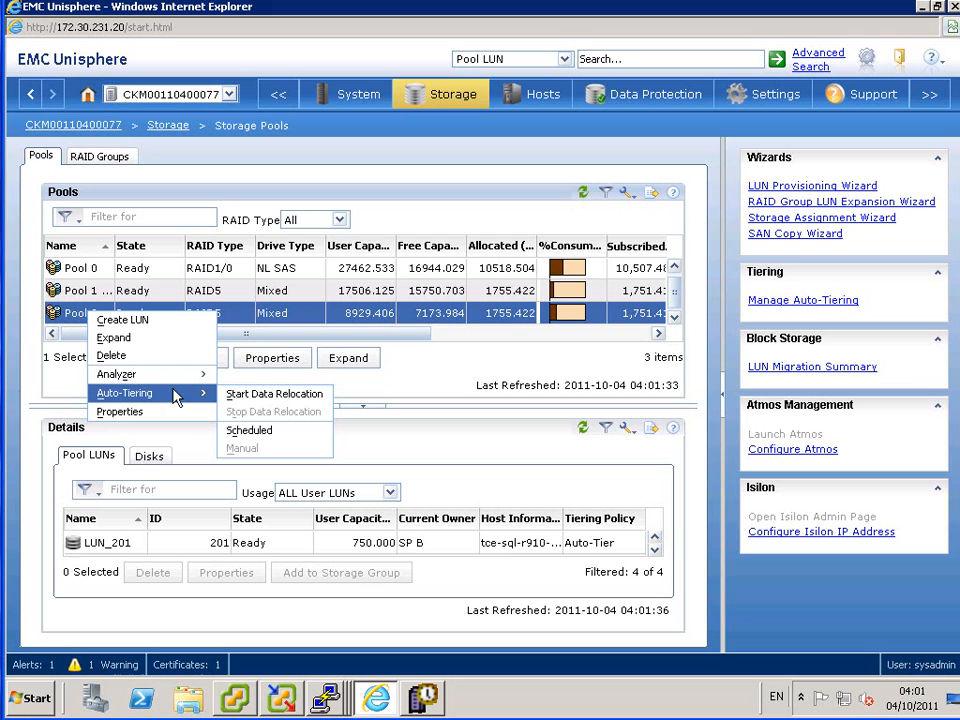
click(274, 393)
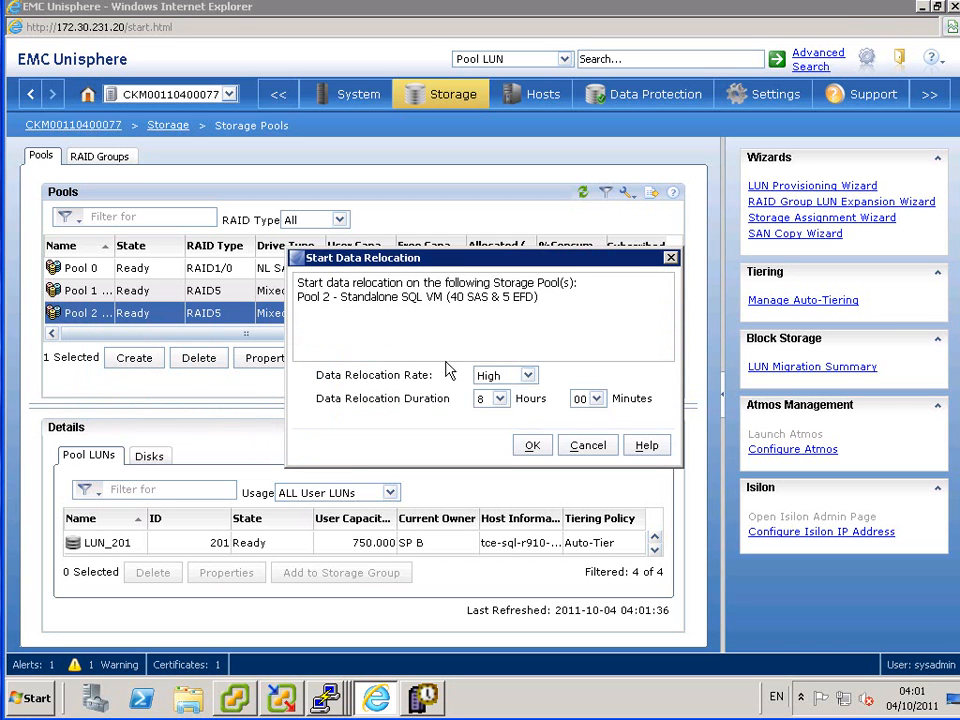
click(500, 399)
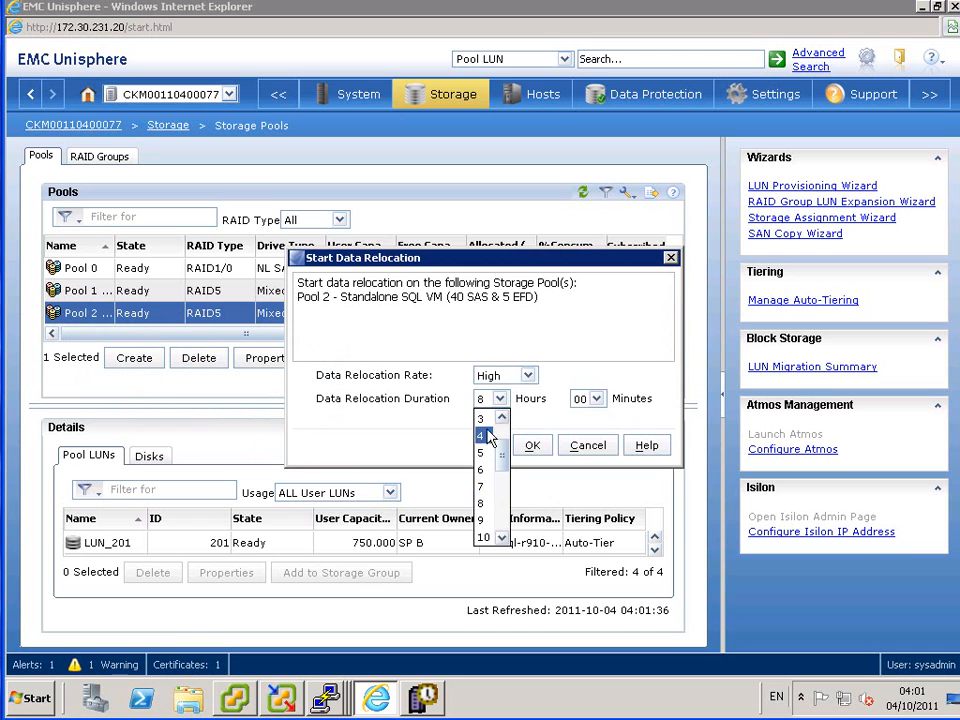
click(480, 435)
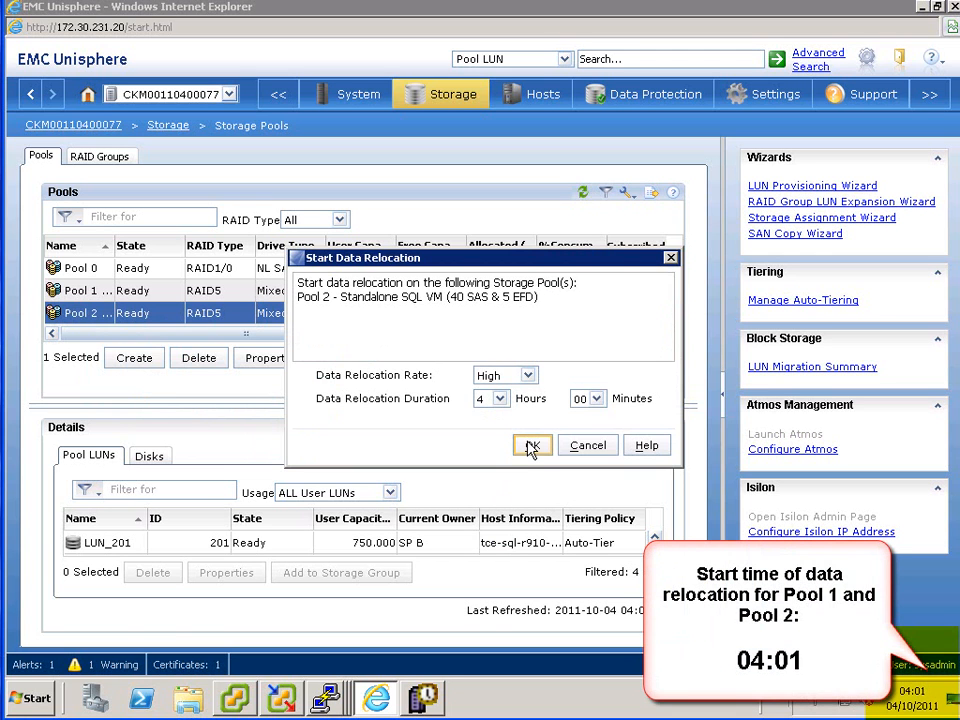
click(532, 445)
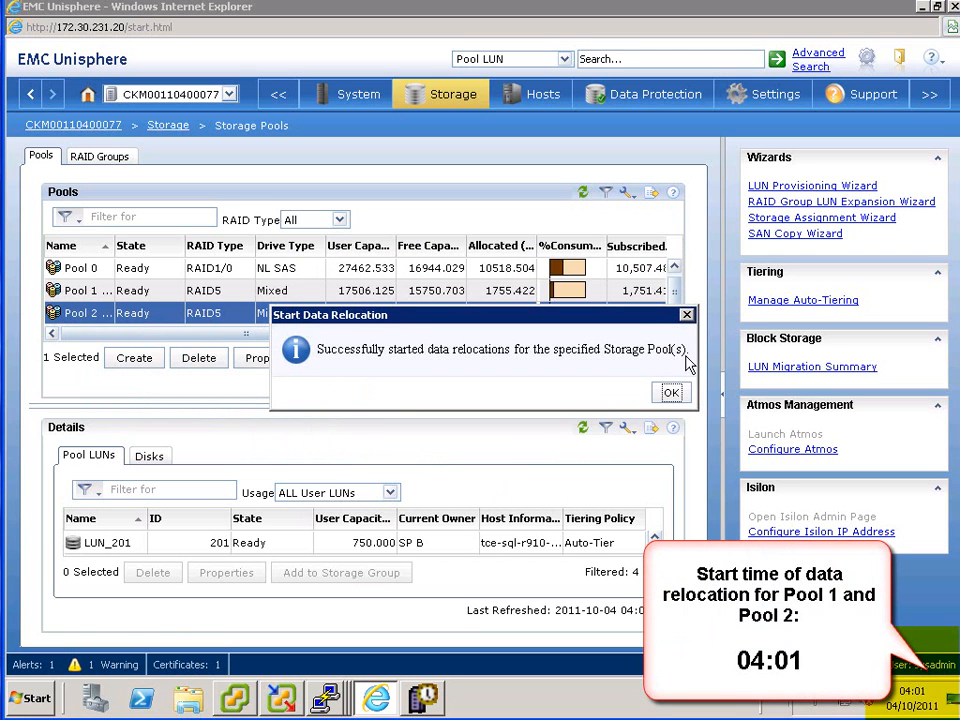
click(671, 392)
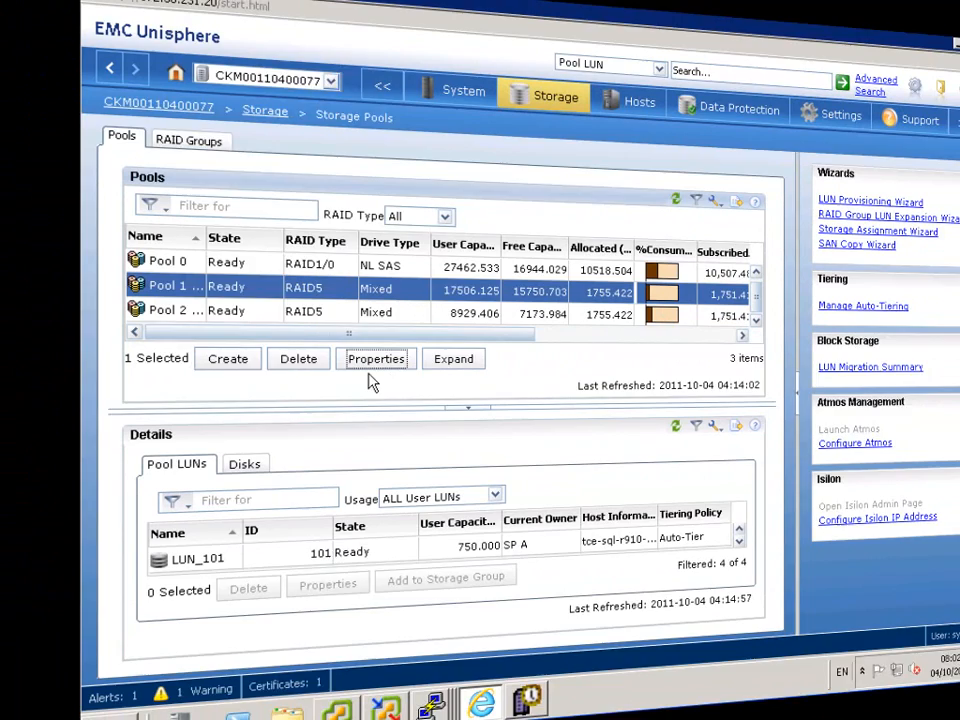
Step: Check Pool 1's Tiering tab showing Ready with 0.00 GB to move
click(376, 358)
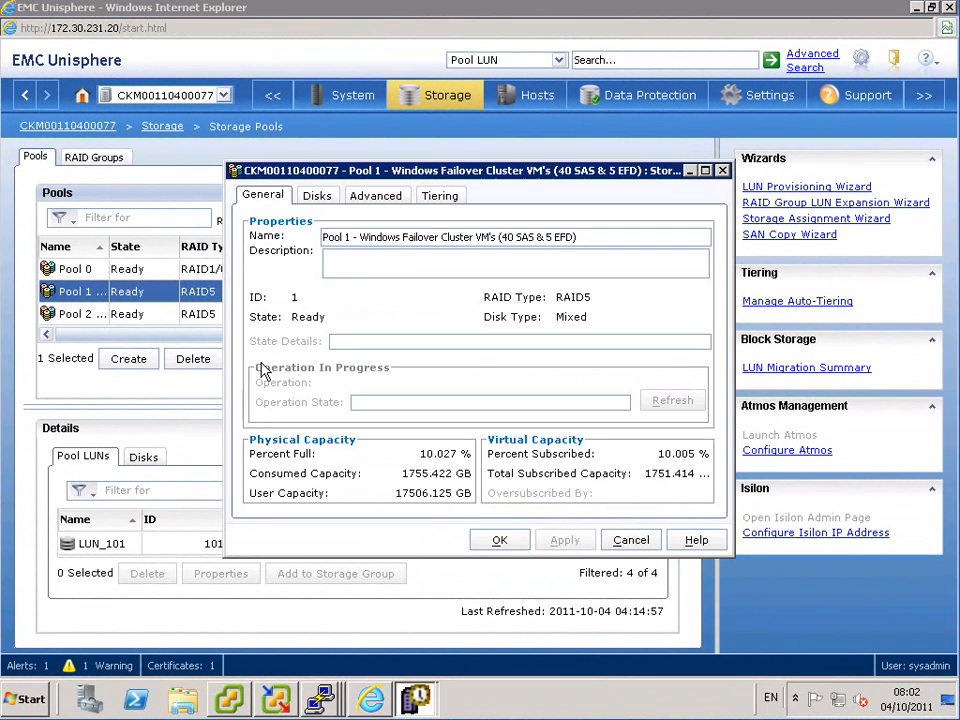
click(441, 195)
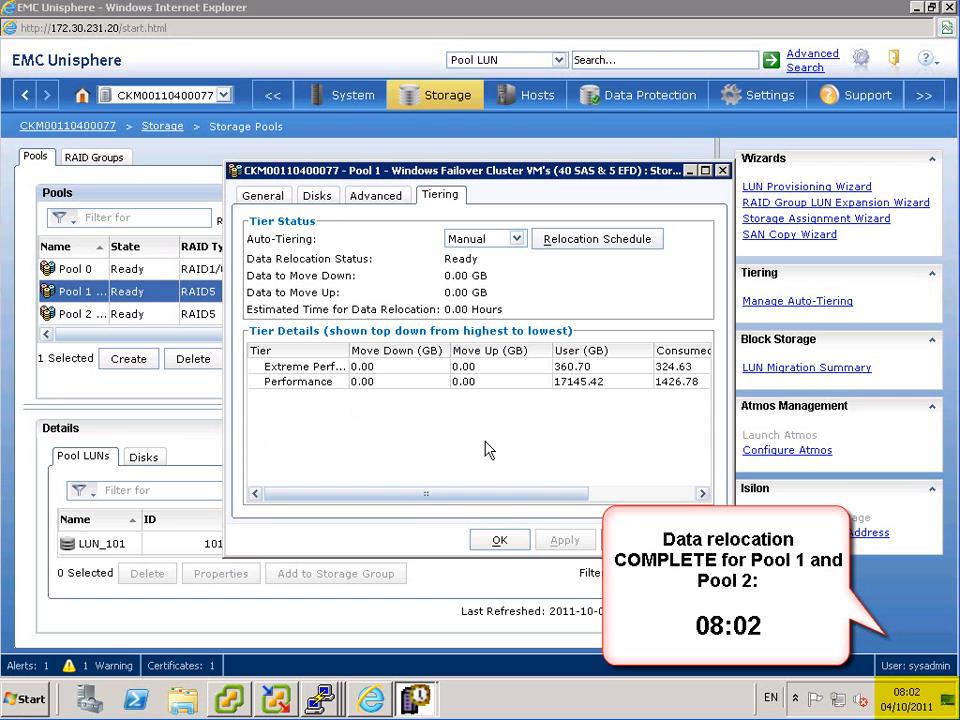
scroll(right, 3)
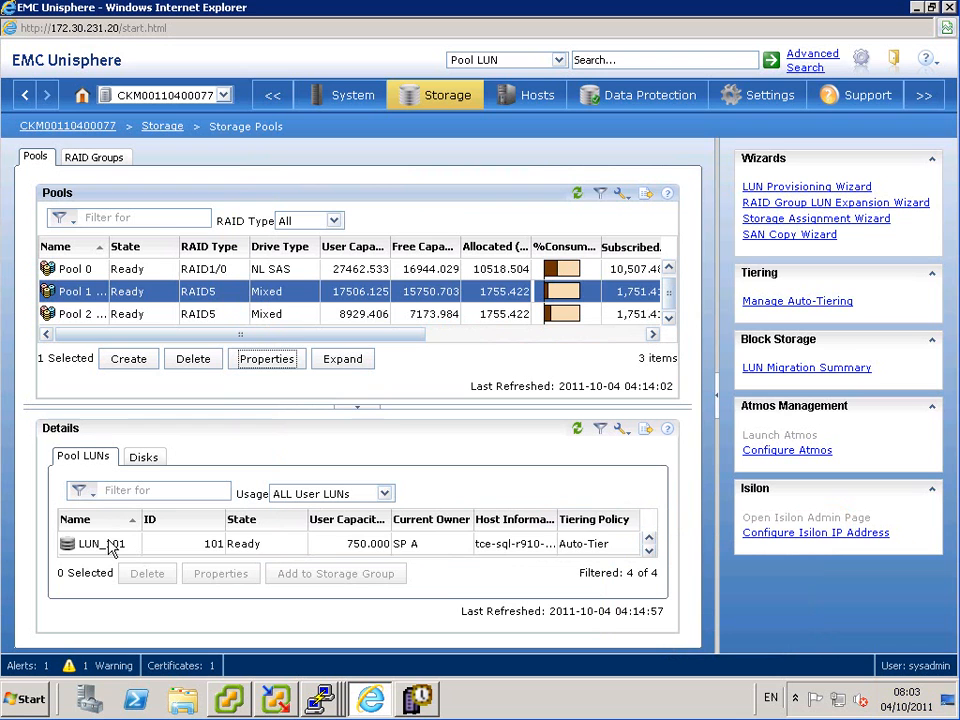
Step: Check LUN_101's Tiering distribution: about 21% Extreme Performance, 79% Performance
click(100, 543)
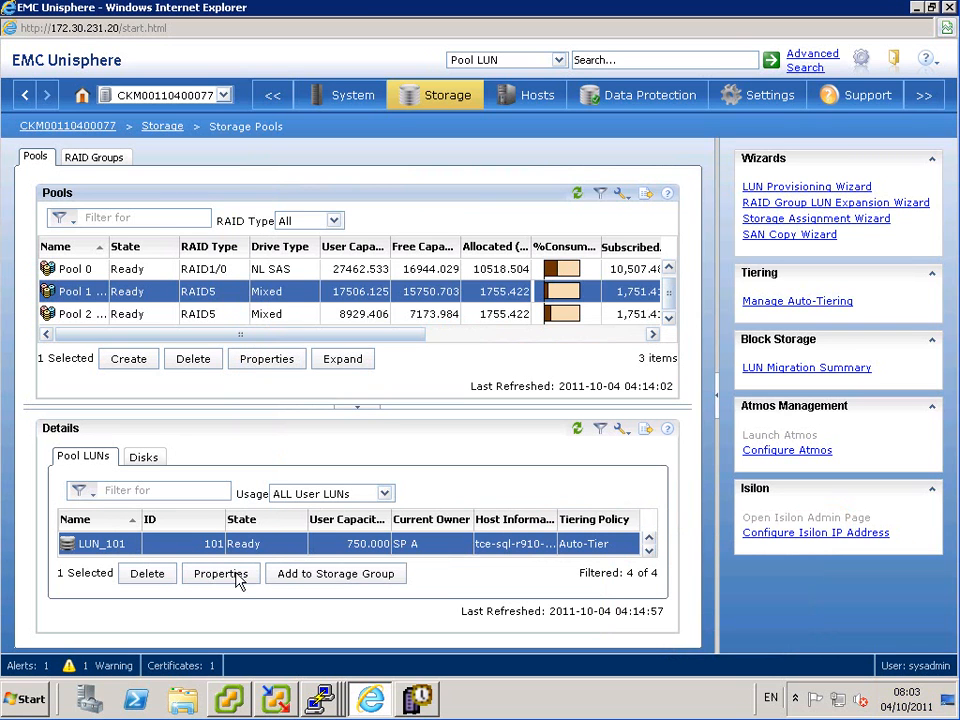
click(220, 573)
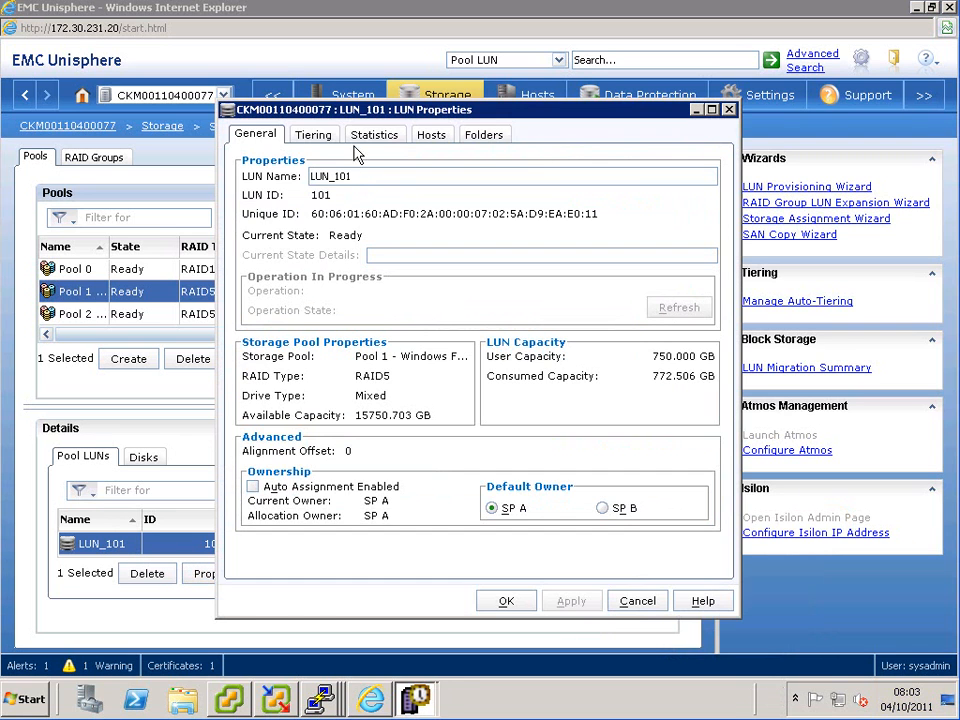
click(313, 134)
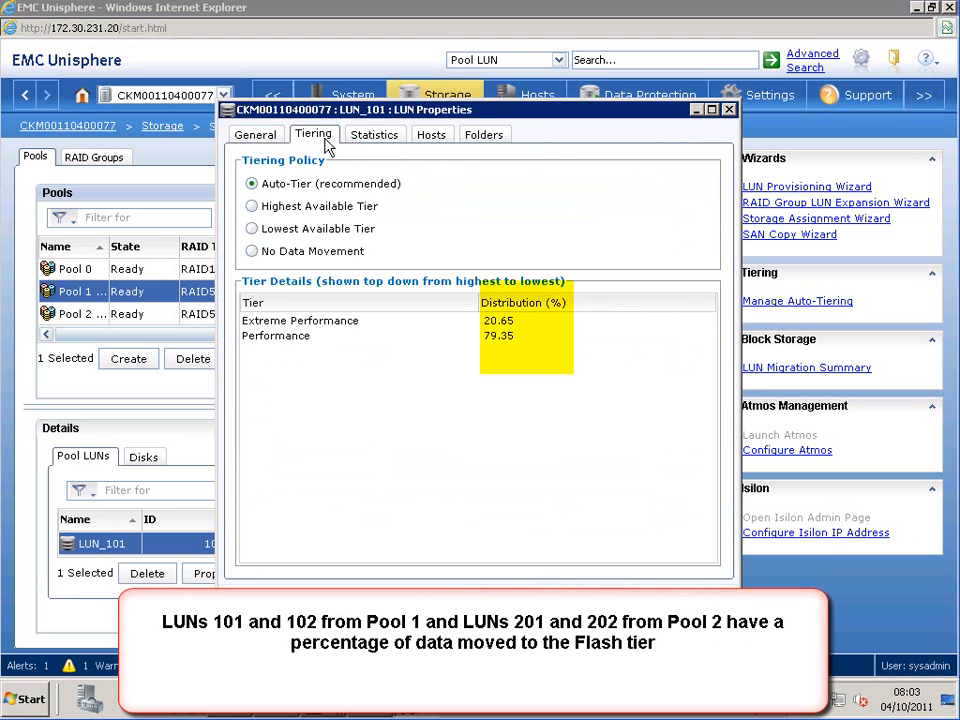
mouse_move(556, 536)
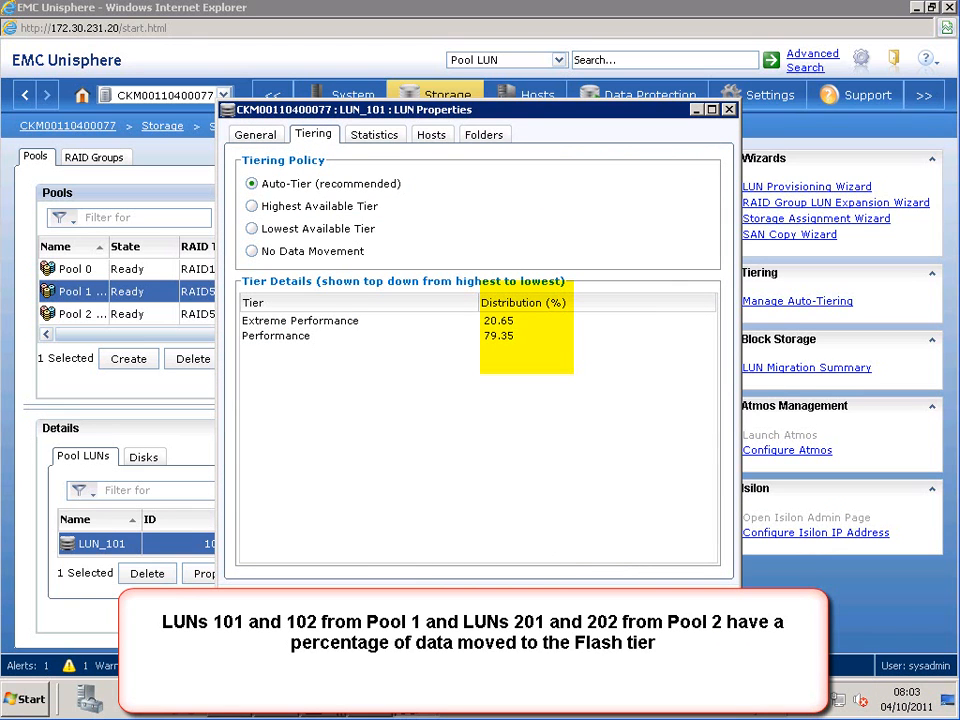
click(729, 109)
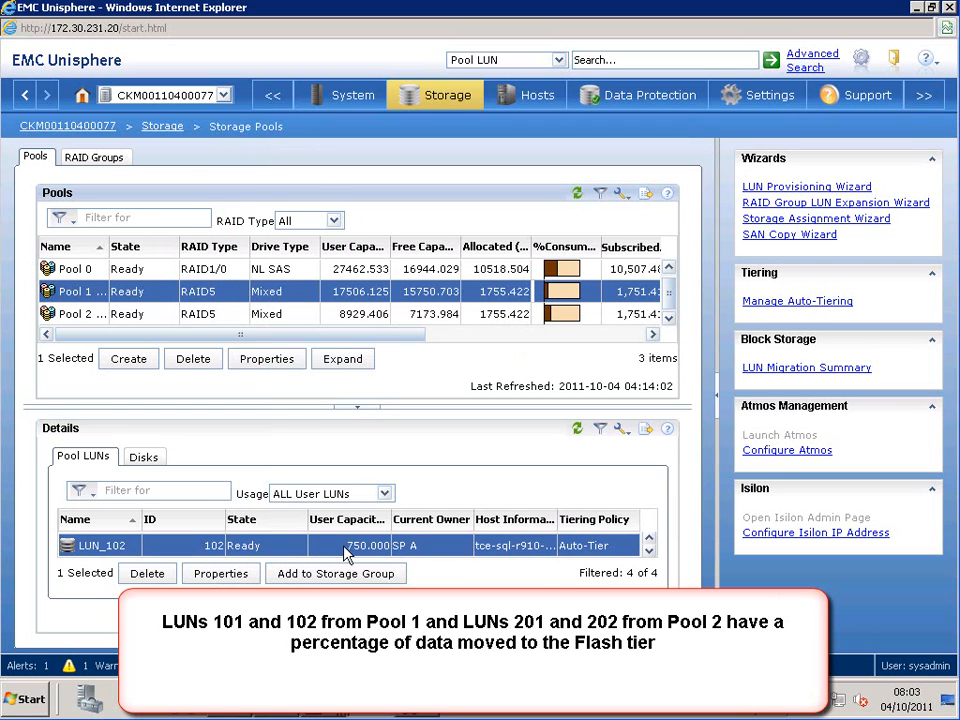
Step: Check LUN_102's Tiering distribution, also about 21% Extreme Performance and 79% Performance
click(220, 573)
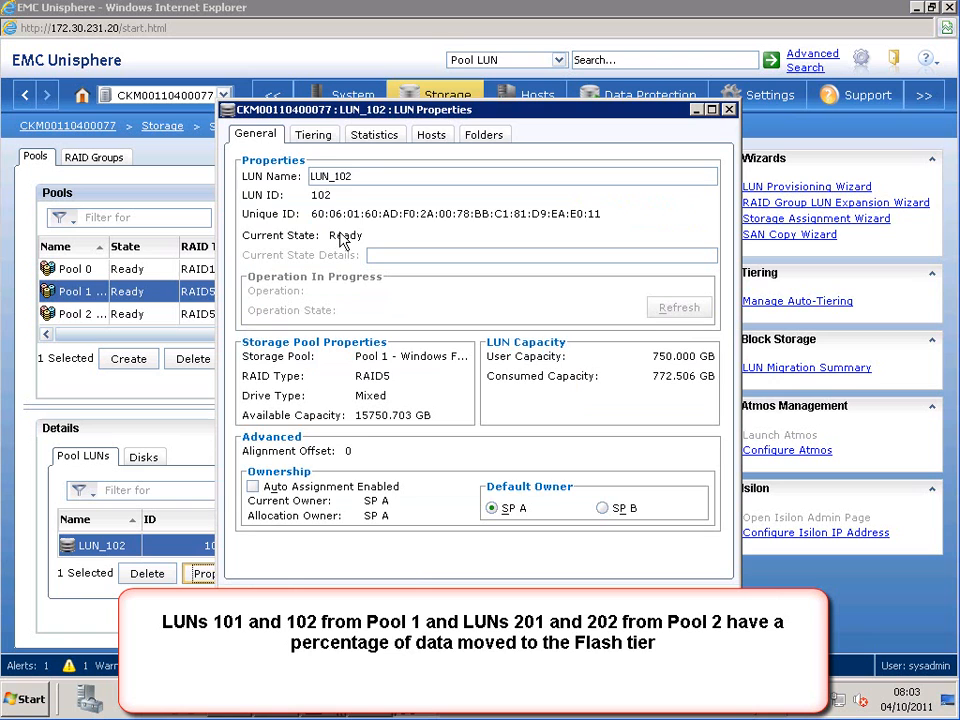
click(313, 134)
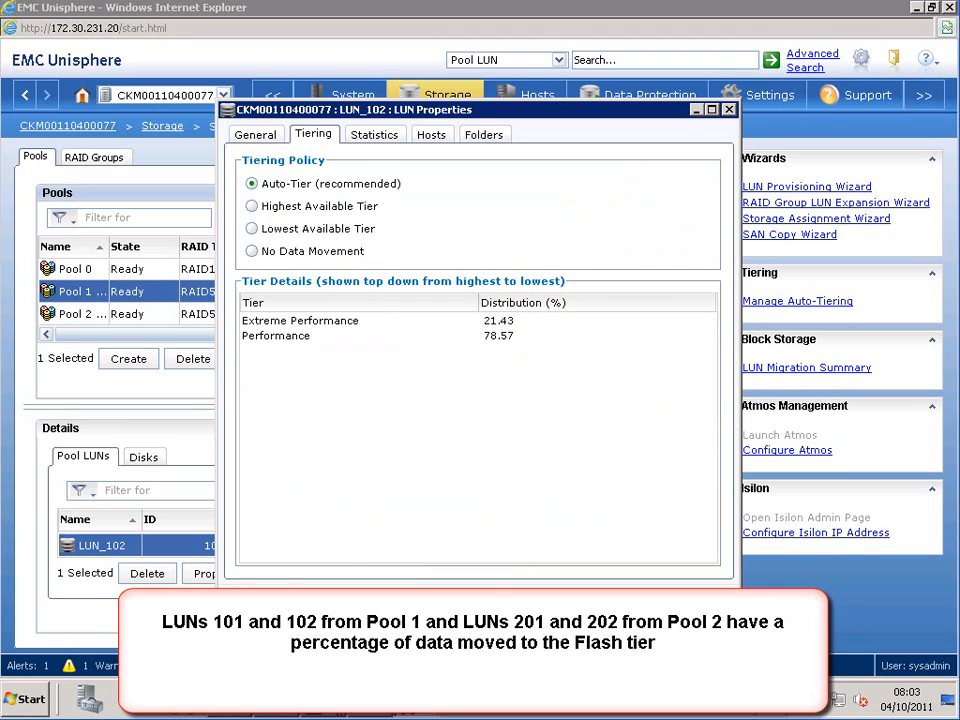
click(729, 109)
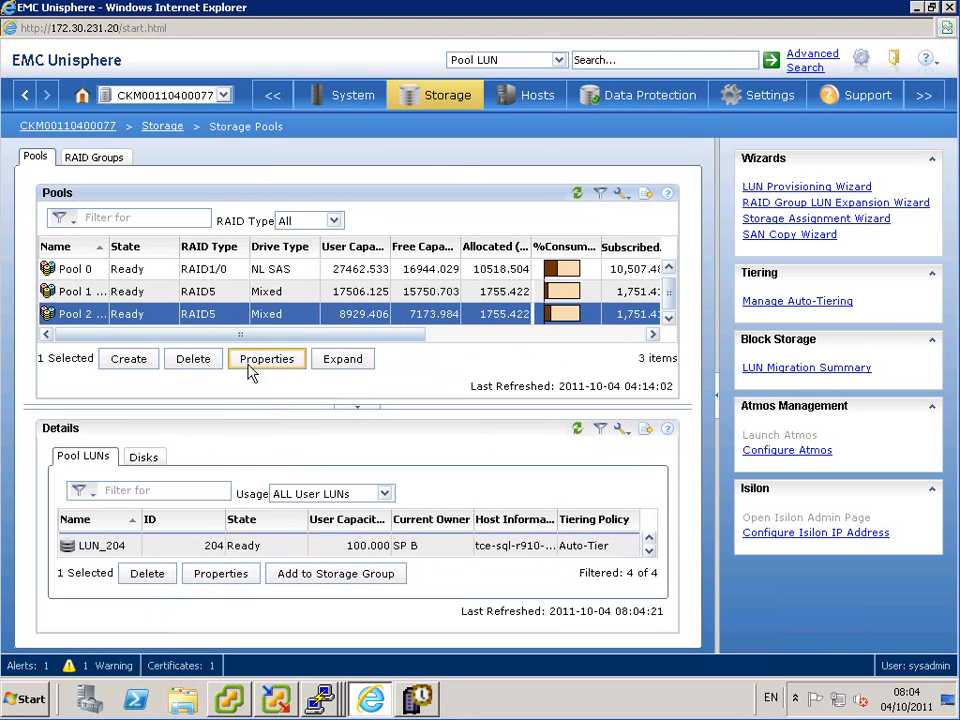
Step: Review Pool 2's tiering status, then LUN_201 (20.08% Extreme Performance) and LUN_202 distributions
click(266, 358)
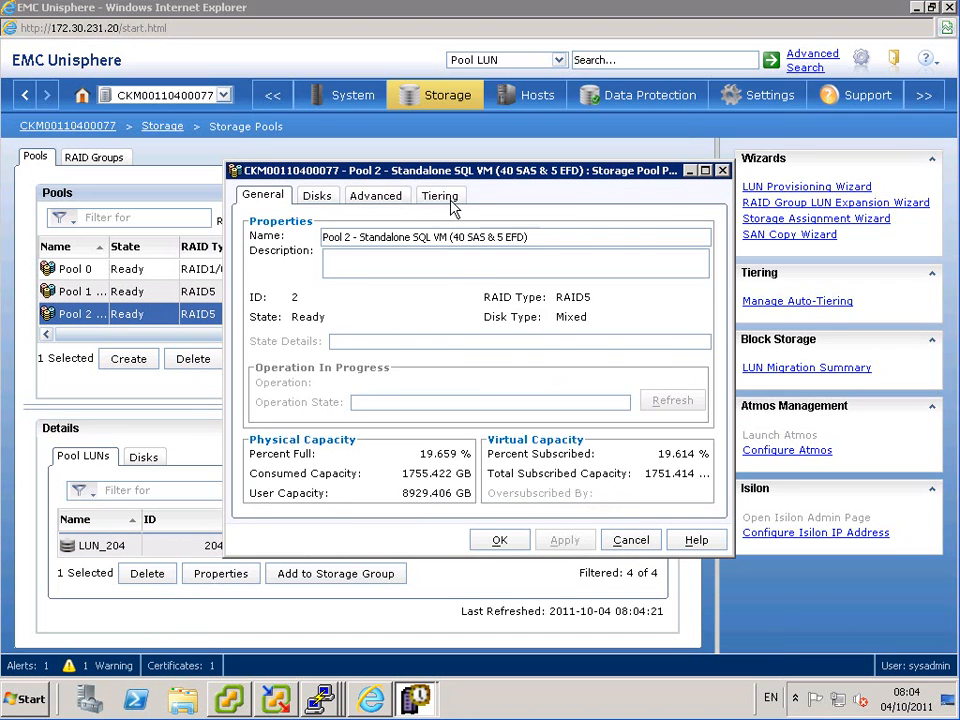
click(440, 195)
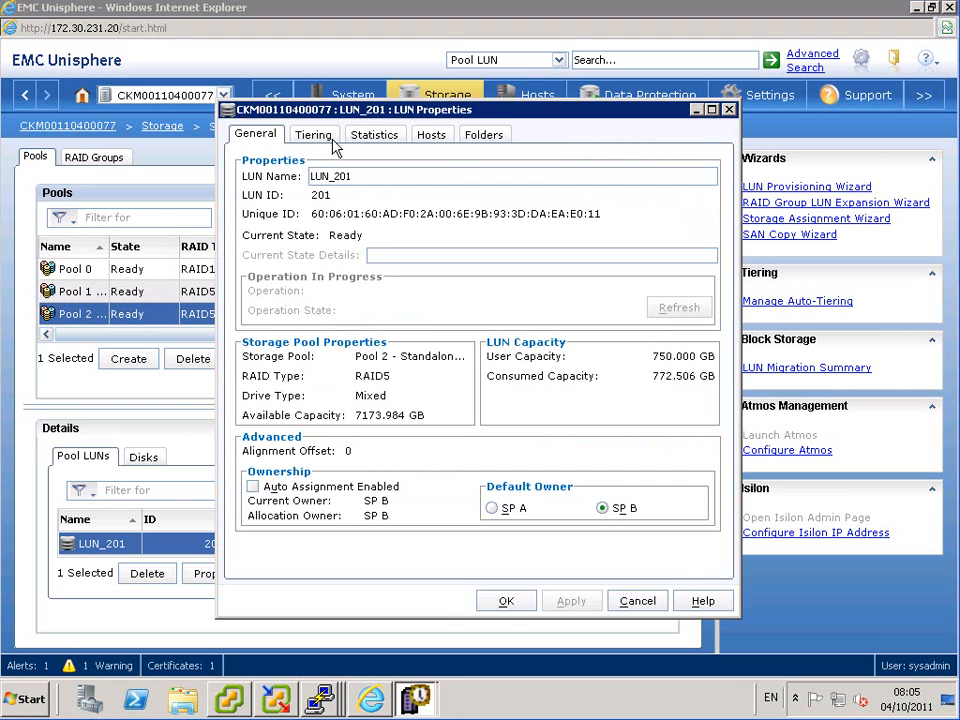
click(313, 134)
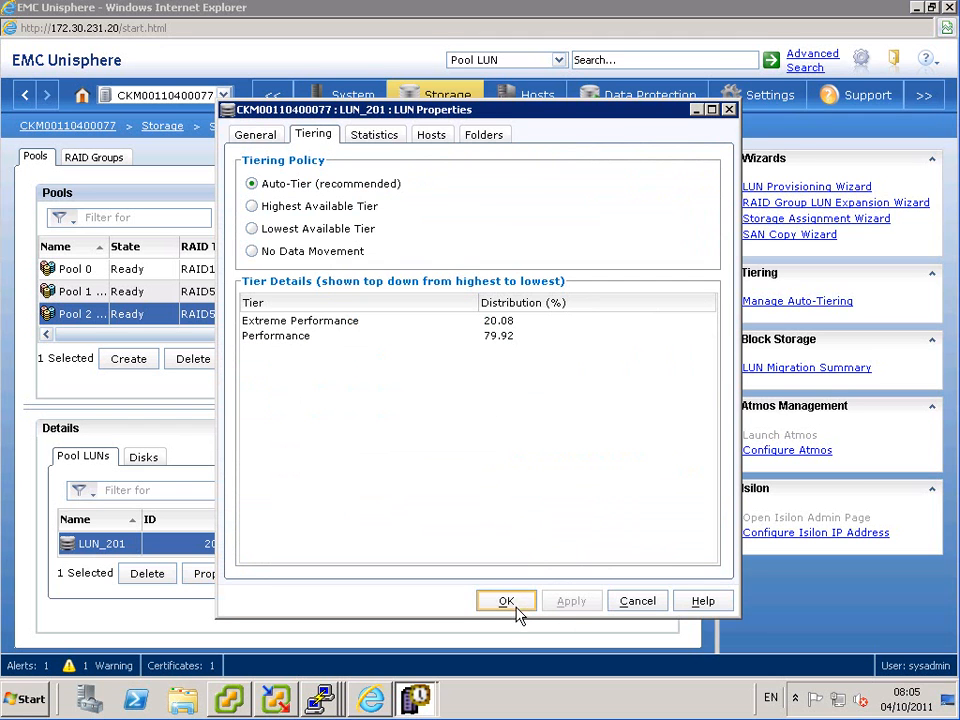
click(506, 601)
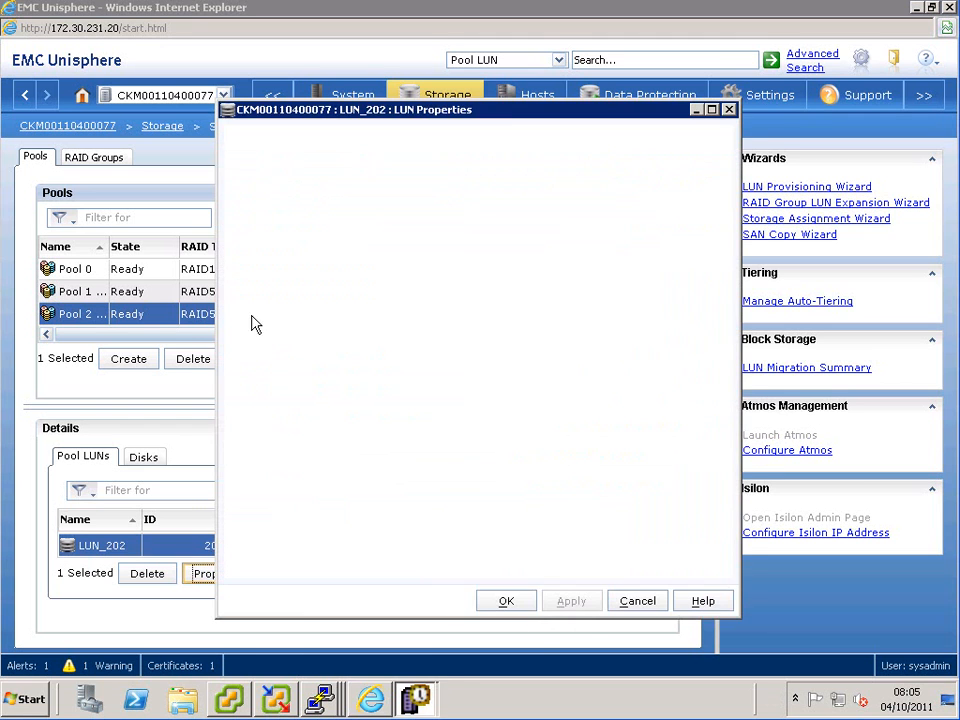
click(313, 134)
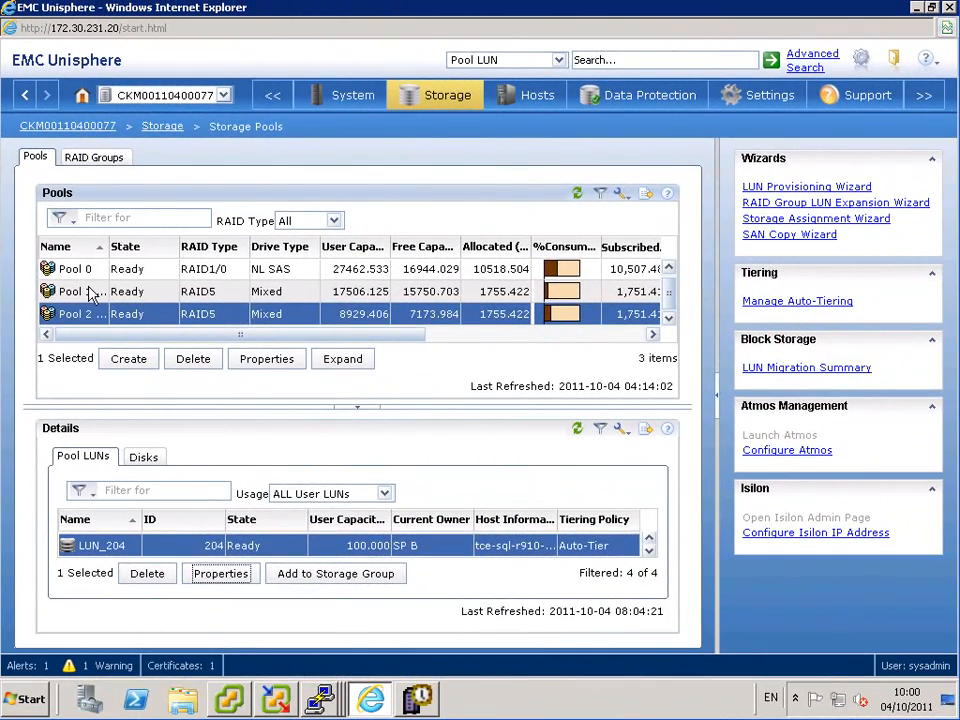
Step: Tick FAST Cache Enabled in Pool 1's Advanced properties, apply, confirm, and close
click(267, 358)
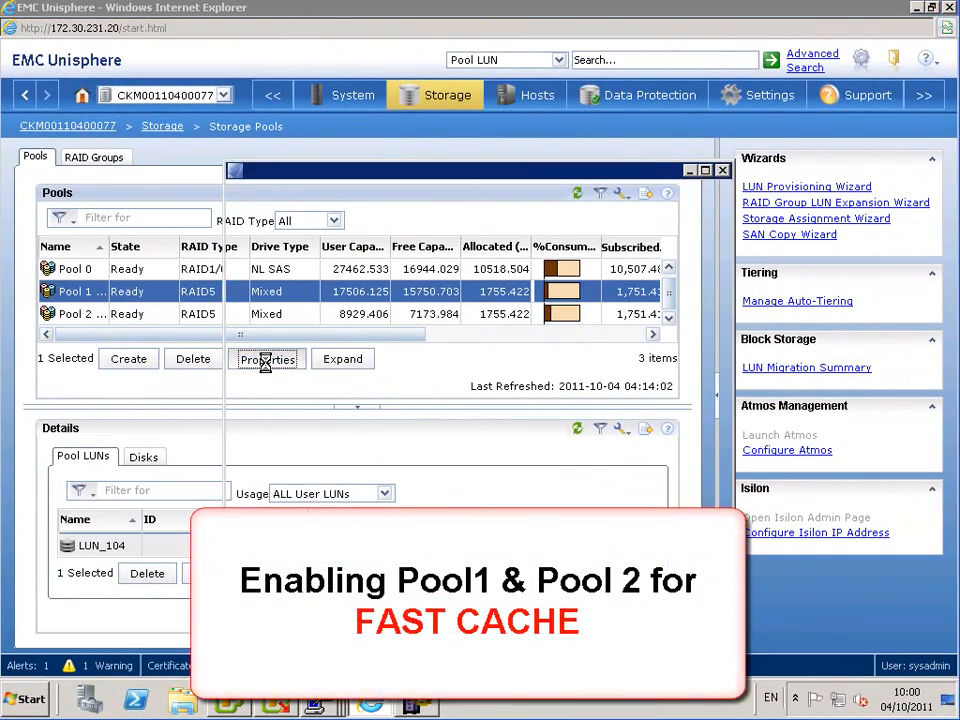
click(267, 359)
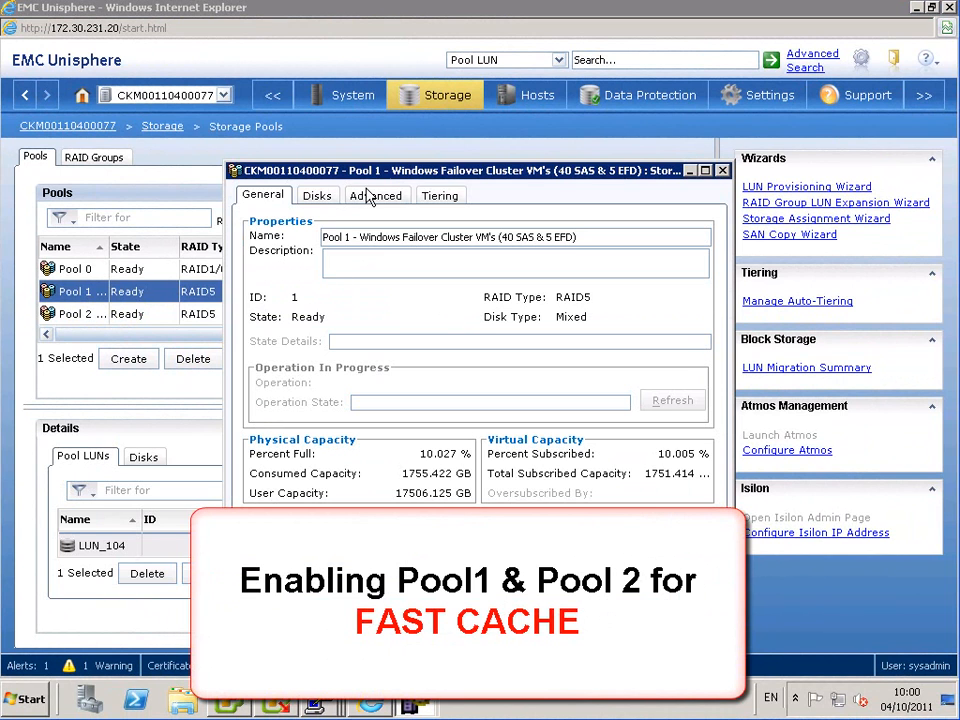
click(377, 195)
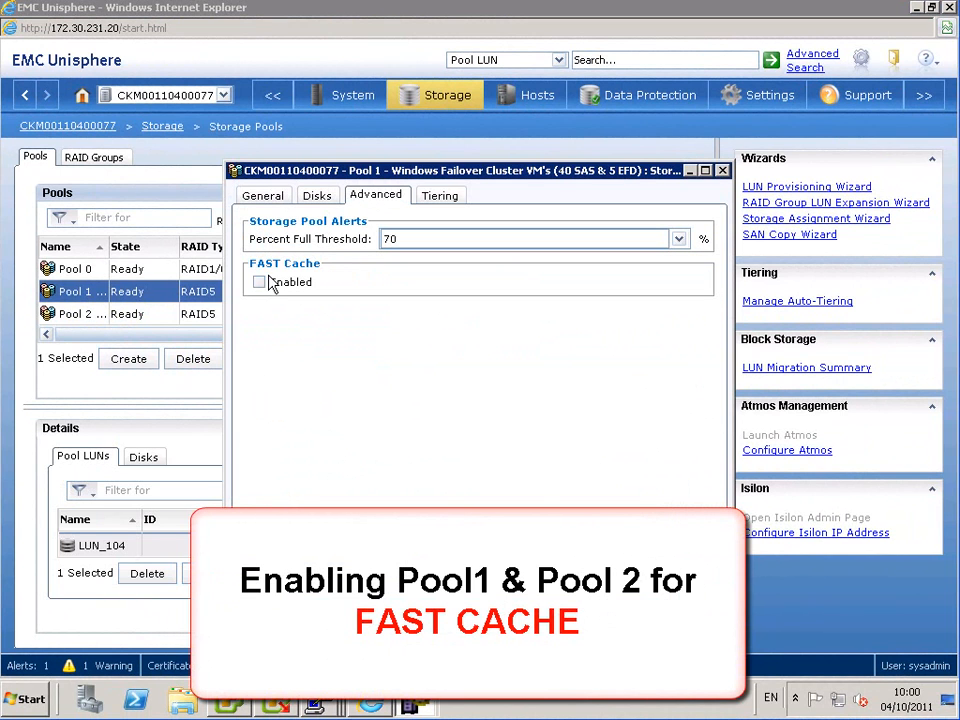
click(259, 282)
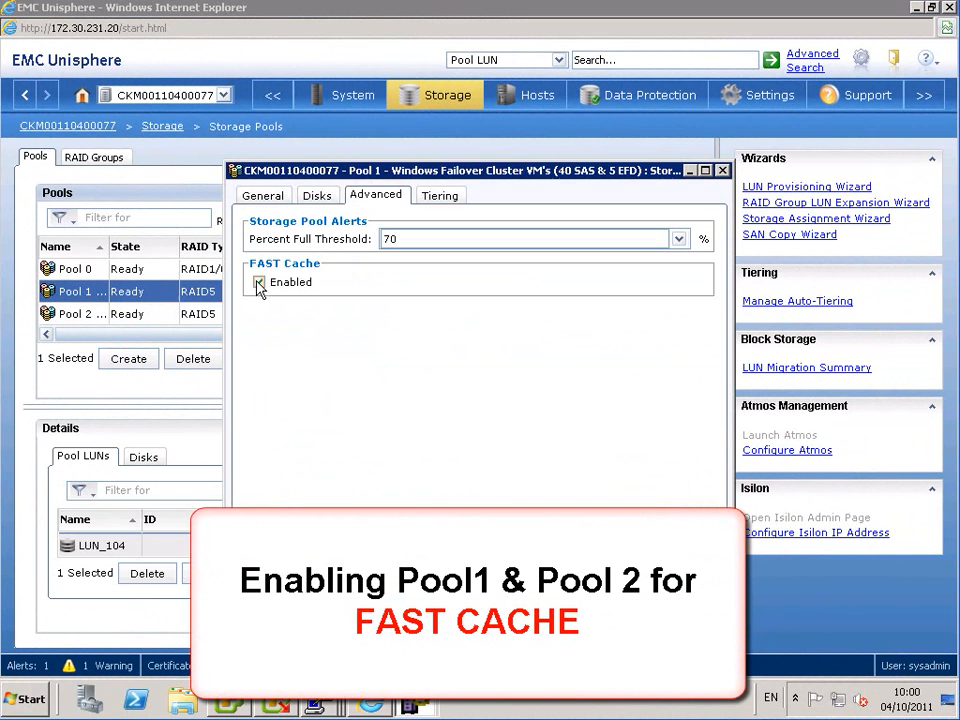
click(259, 281)
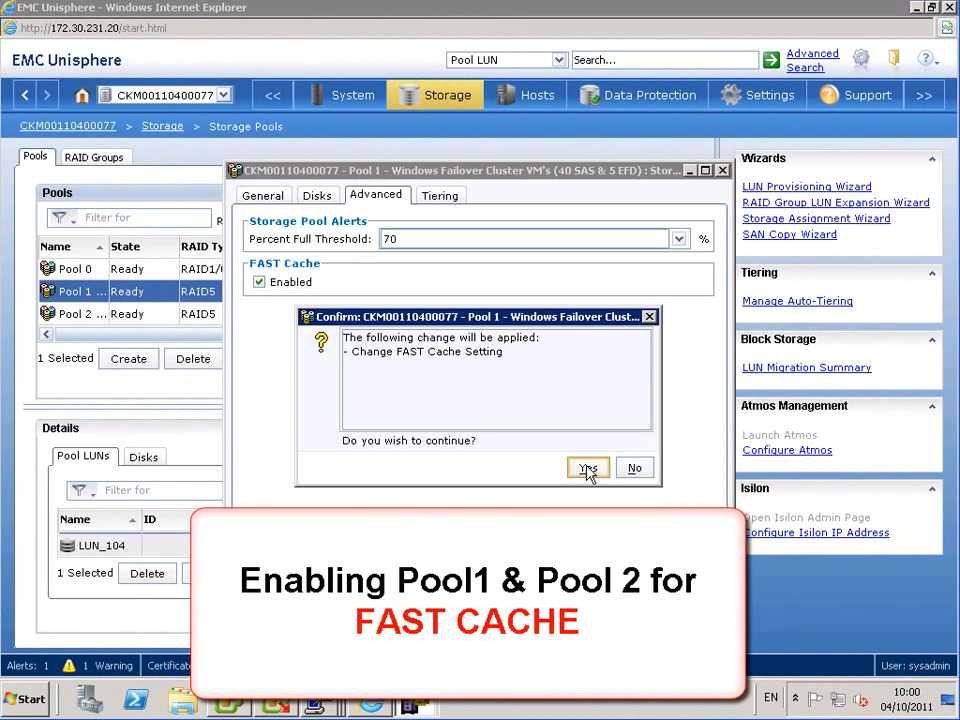
click(588, 468)
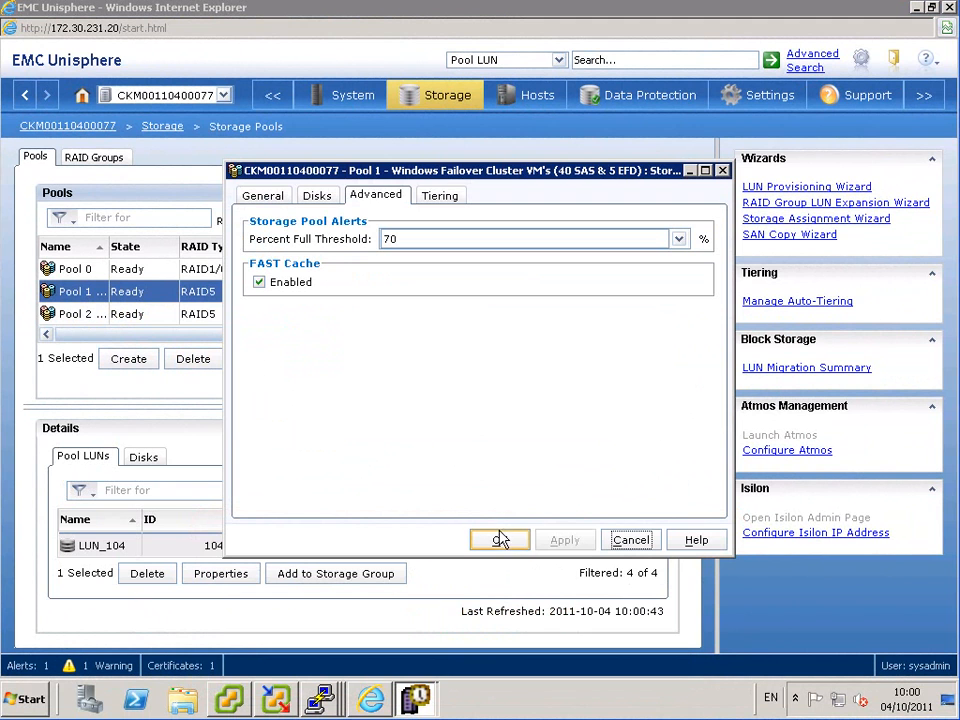
click(499, 540)
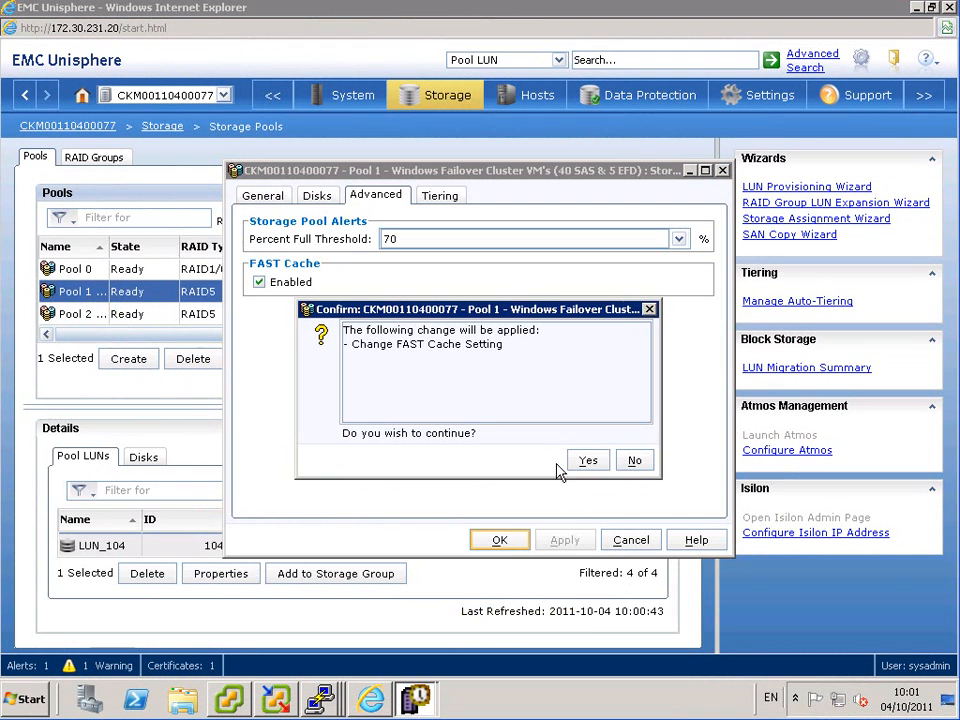
click(588, 460)
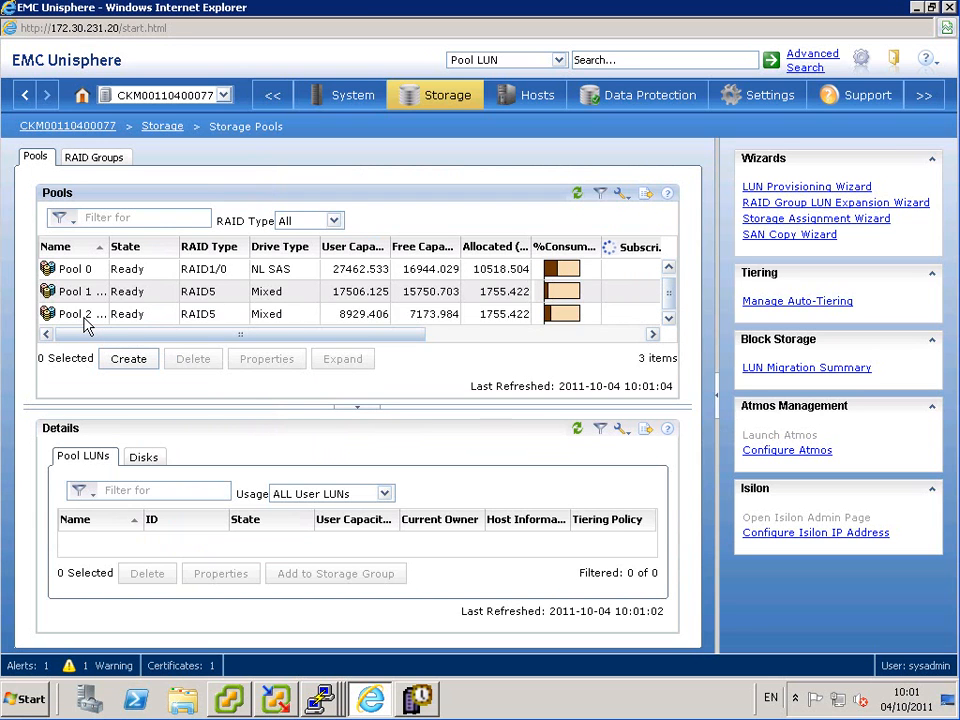
Step: Tick FAST Cache Enabled in Pool 2's Advanced properties, apply and confirm with Yes
click(75, 313)
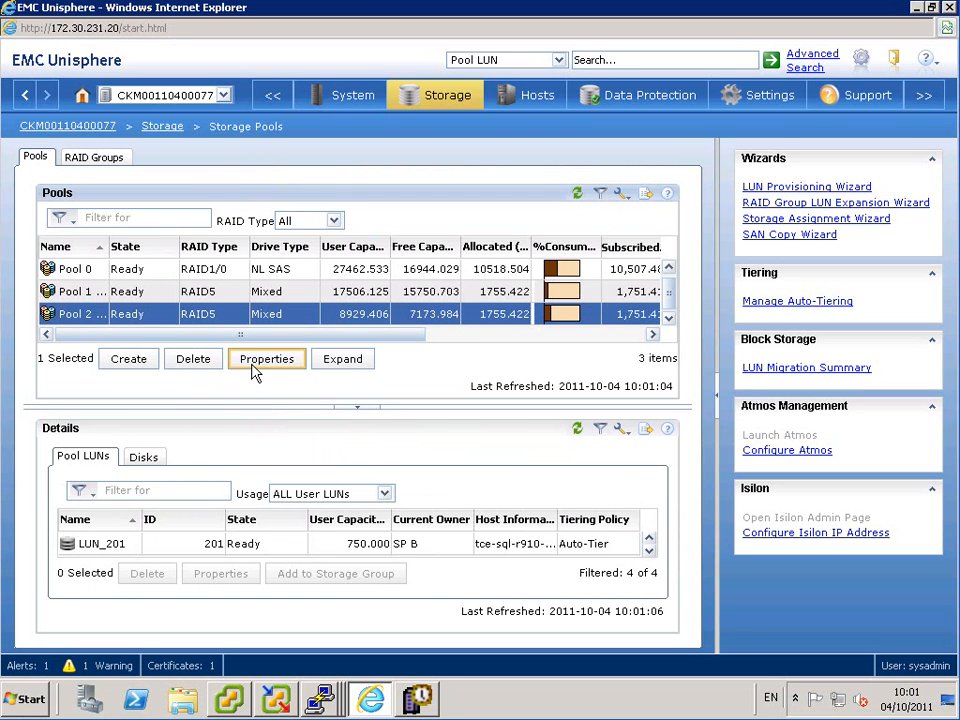
click(266, 358)
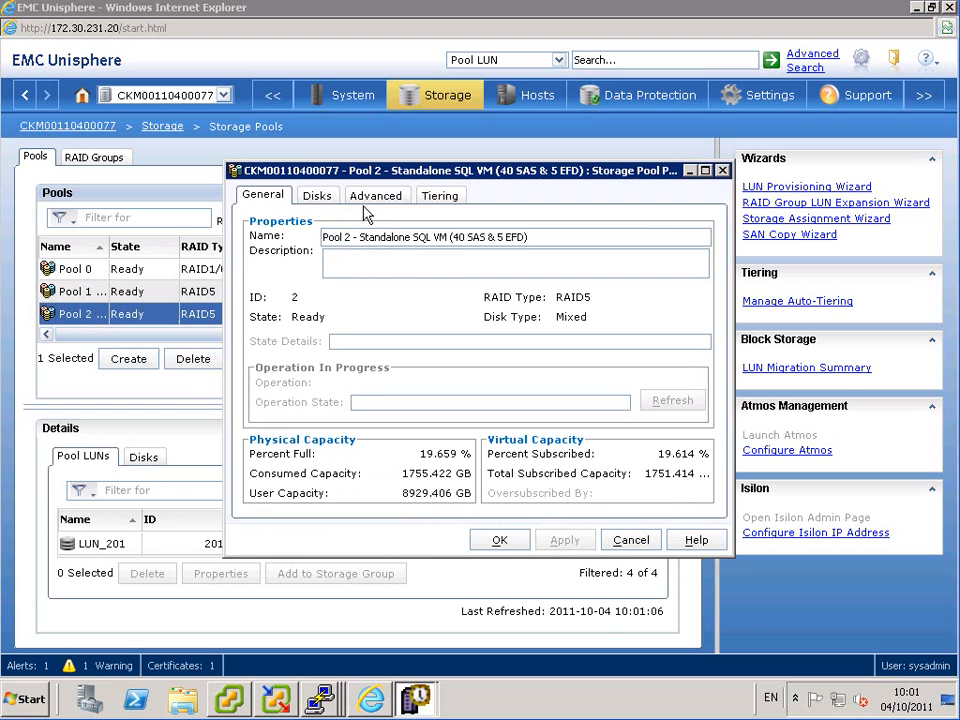
click(377, 195)
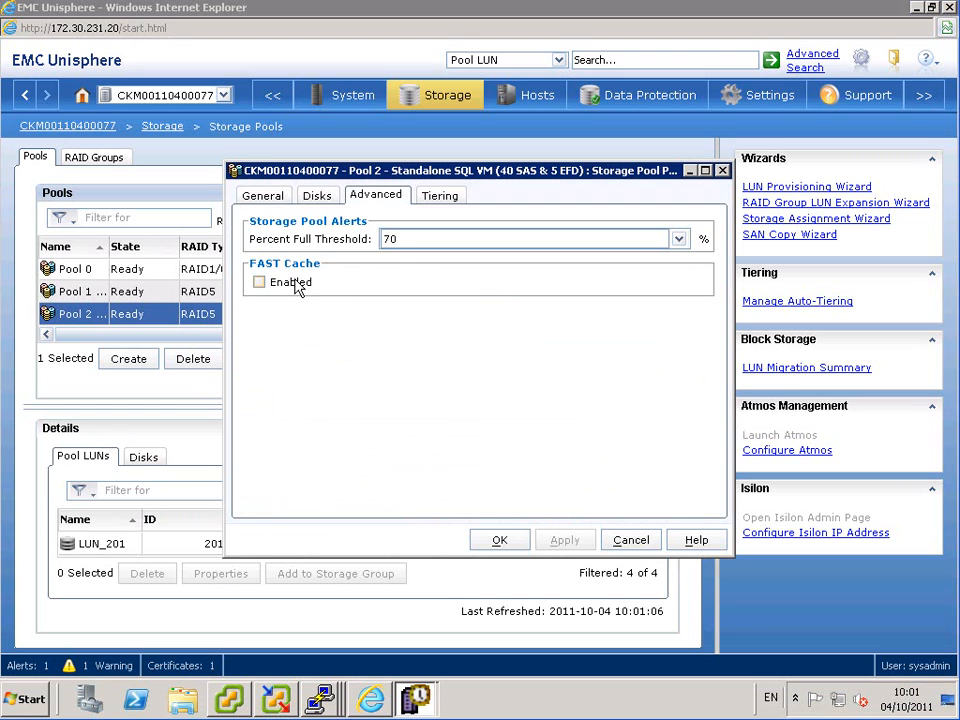
click(259, 281)
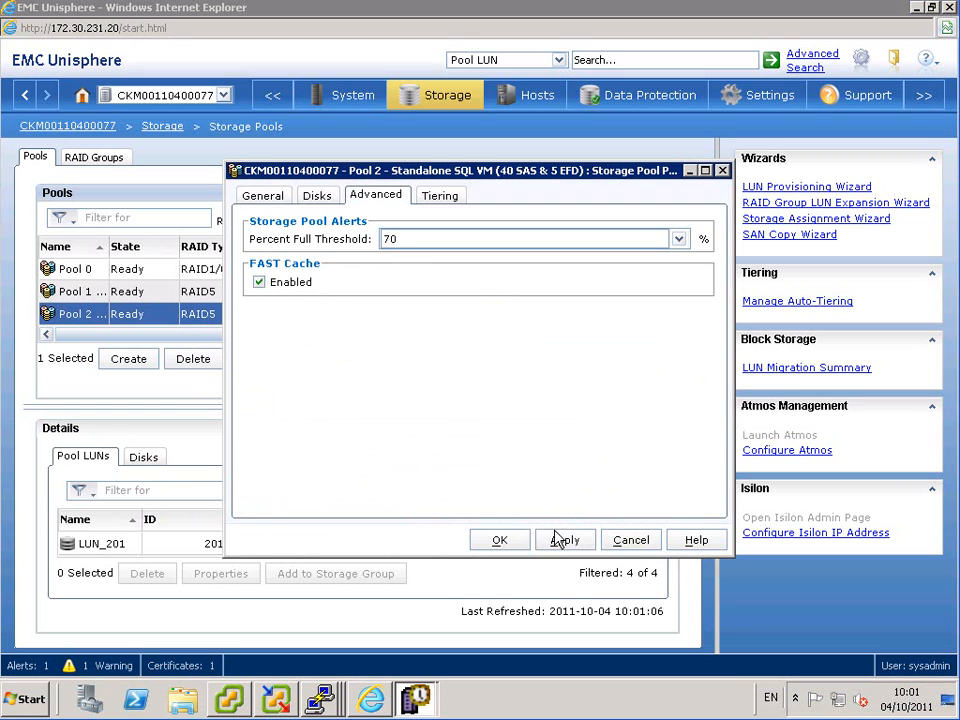
click(565, 539)
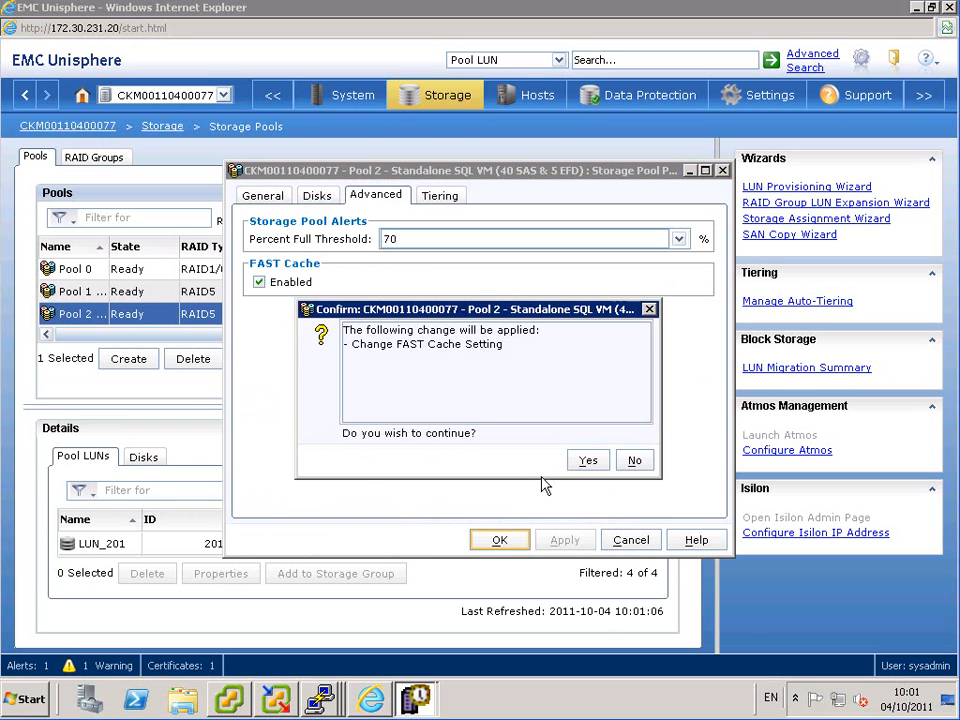
click(588, 460)
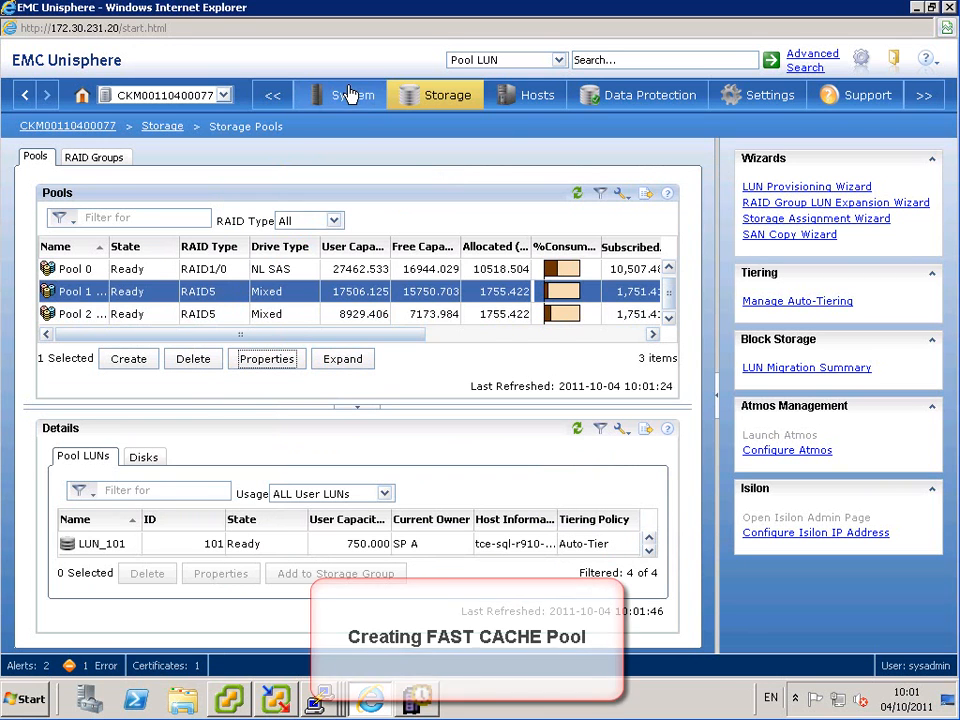
Step: View System Properties' FAST Cache tab (N/A, 0 GB) and begin creating a FAST Cache
click(353, 94)
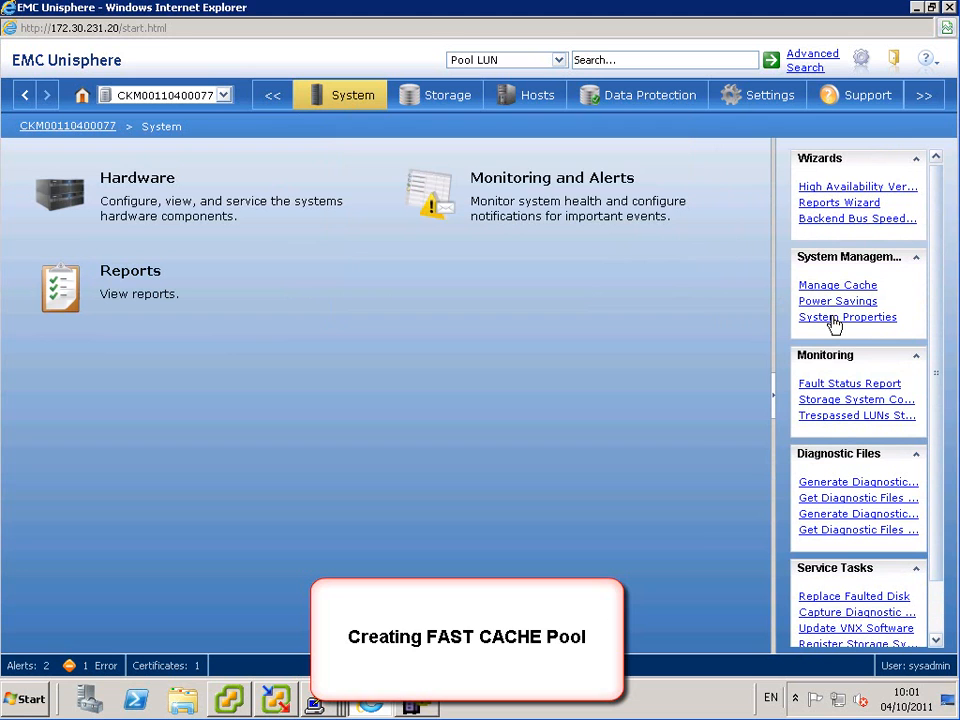
click(847, 317)
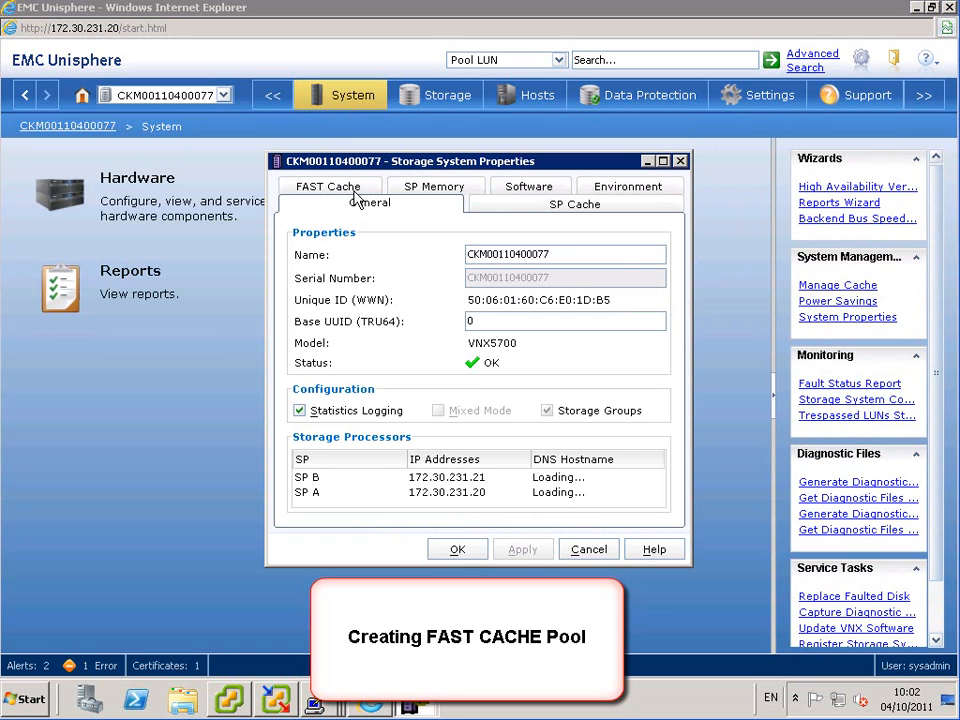
click(328, 203)
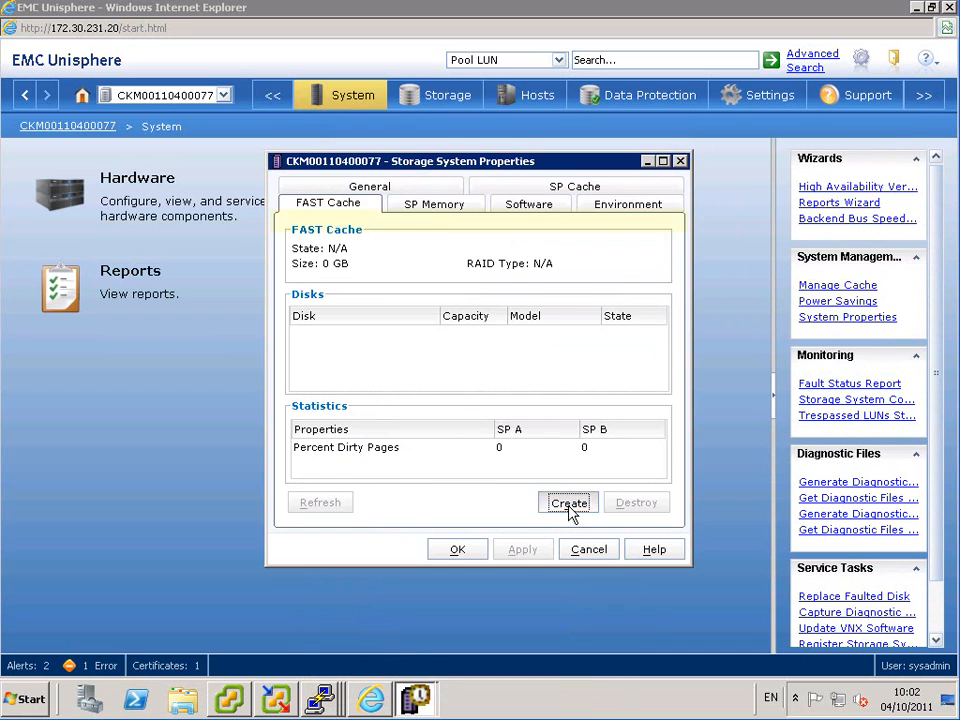
click(567, 502)
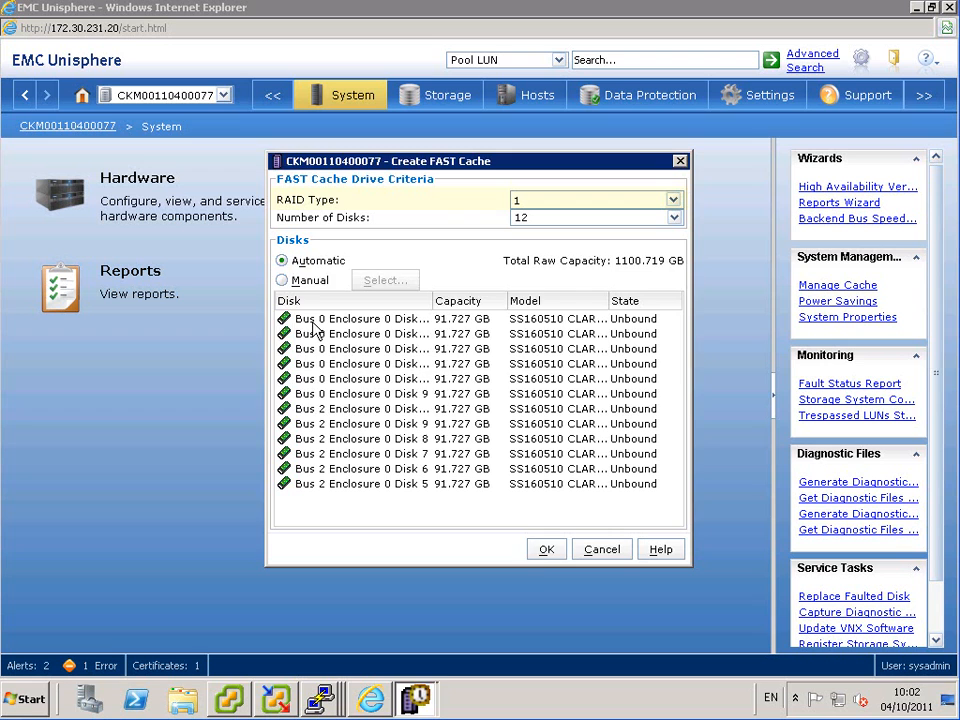
Step: Create the RAID 1 FAST Cache on 12 flash disks, accepting the SP Cache warning
click(546, 549)
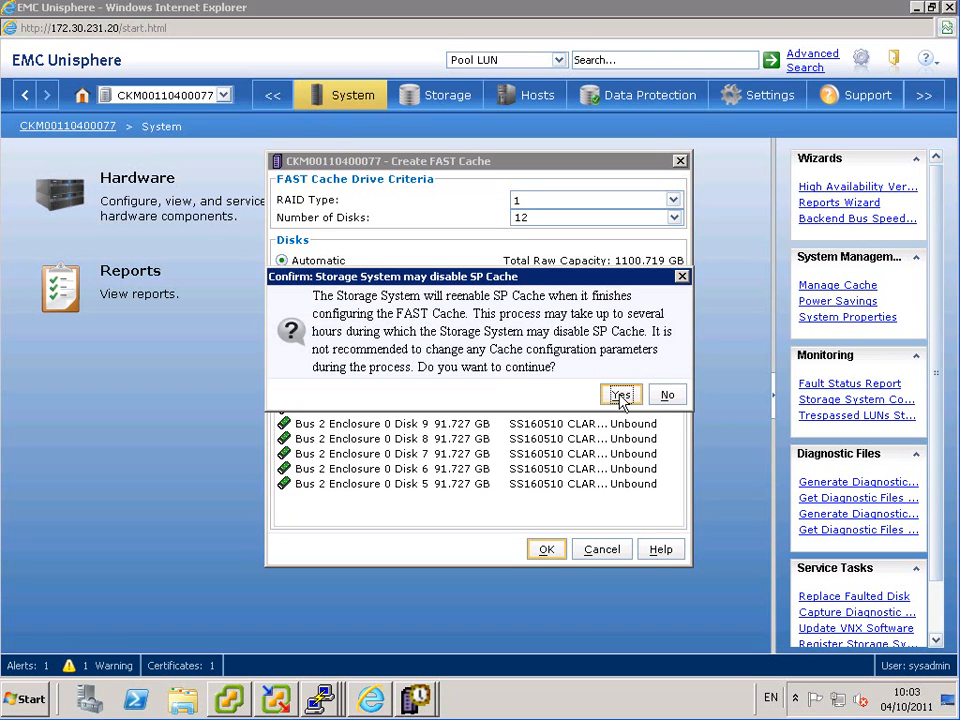
click(620, 394)
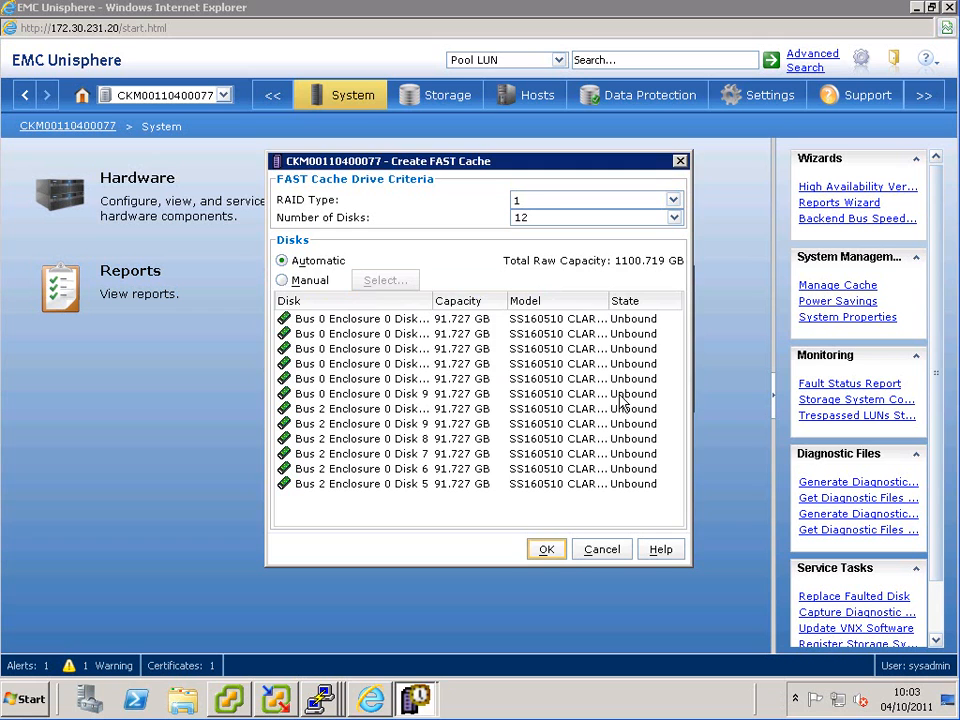
click(546, 548)
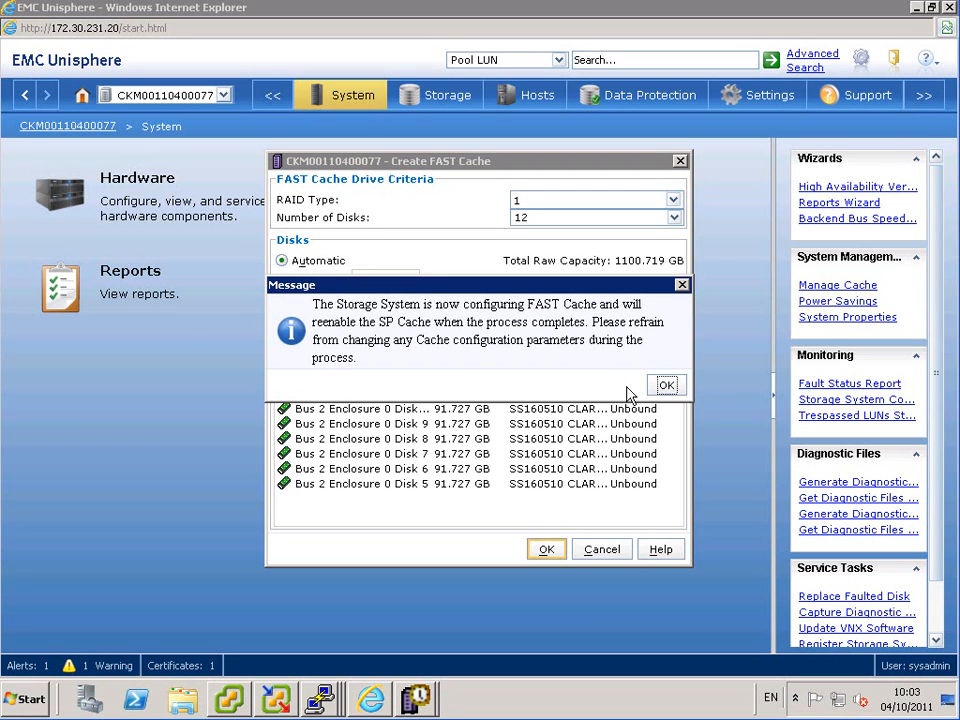
click(666, 385)
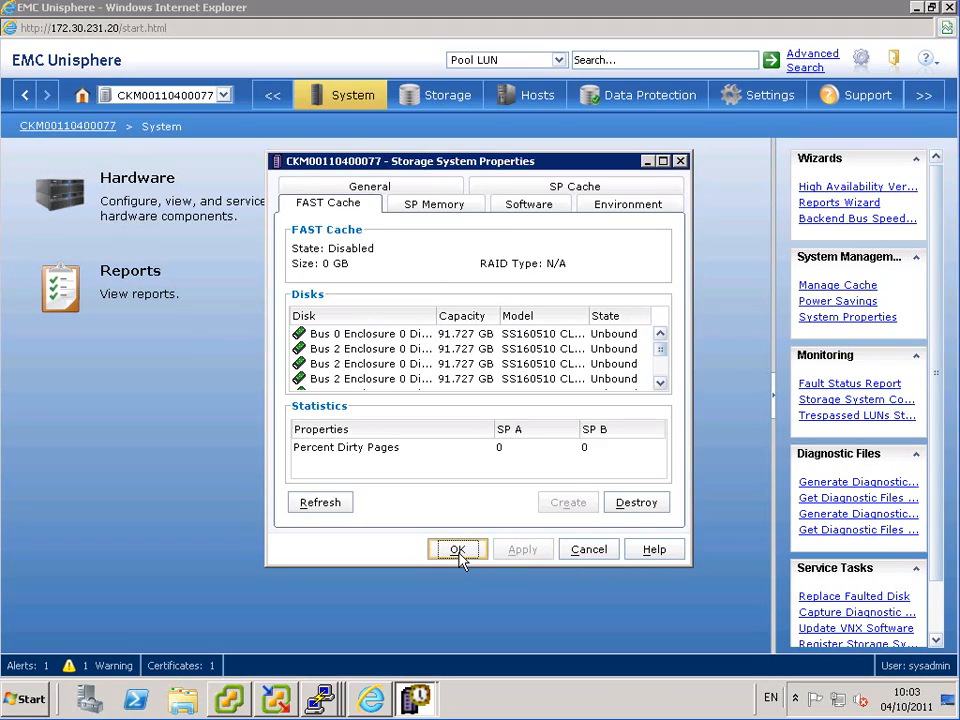